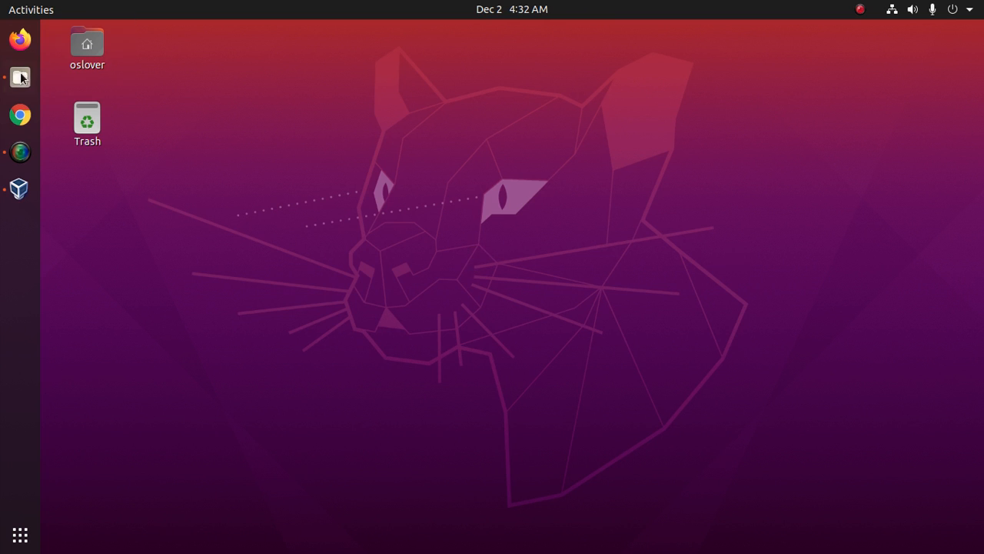
Step: Launch VirtualBox and start a new virtual machine named Windows11
left_click(19, 77)
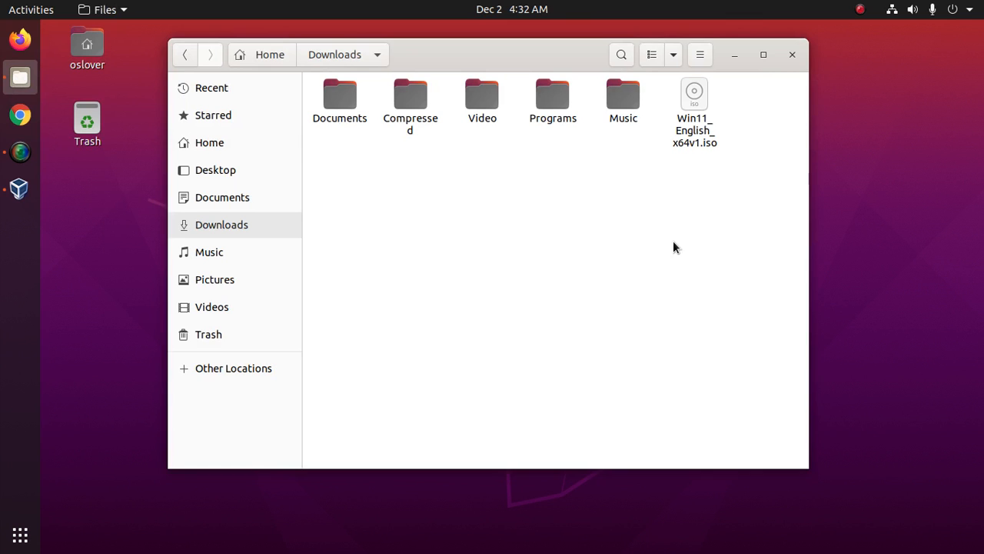
mouse_move(779, 90)
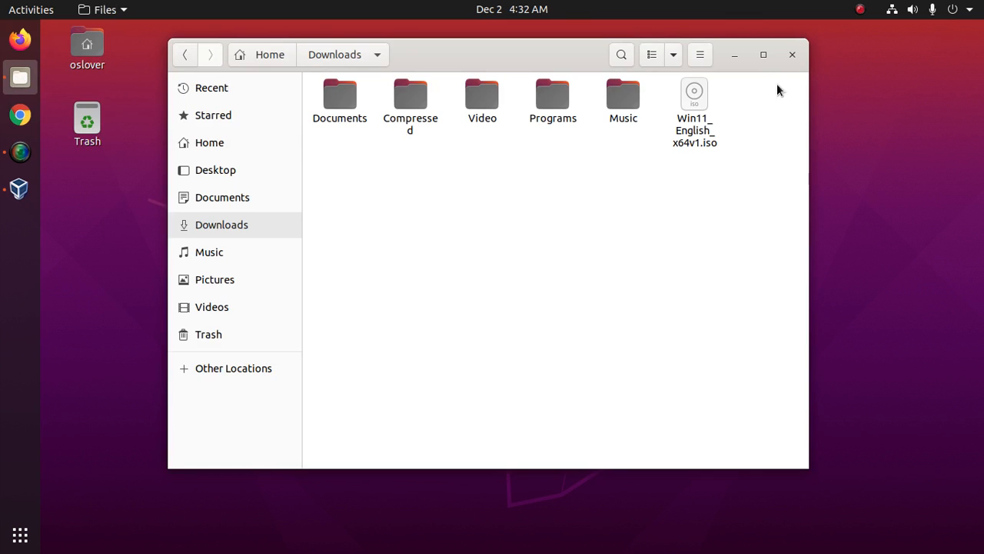
left_click(792, 55)
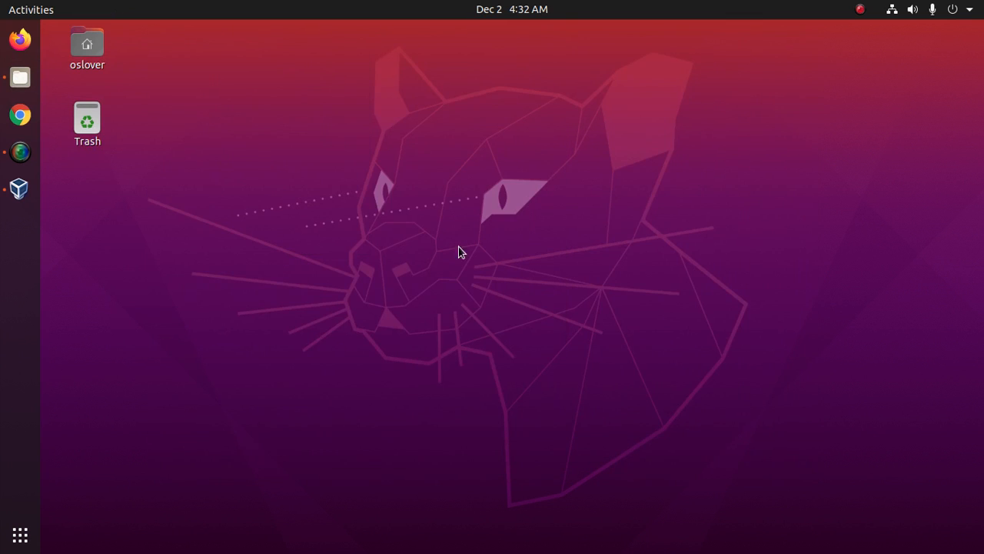
mouse_move(271, 274)
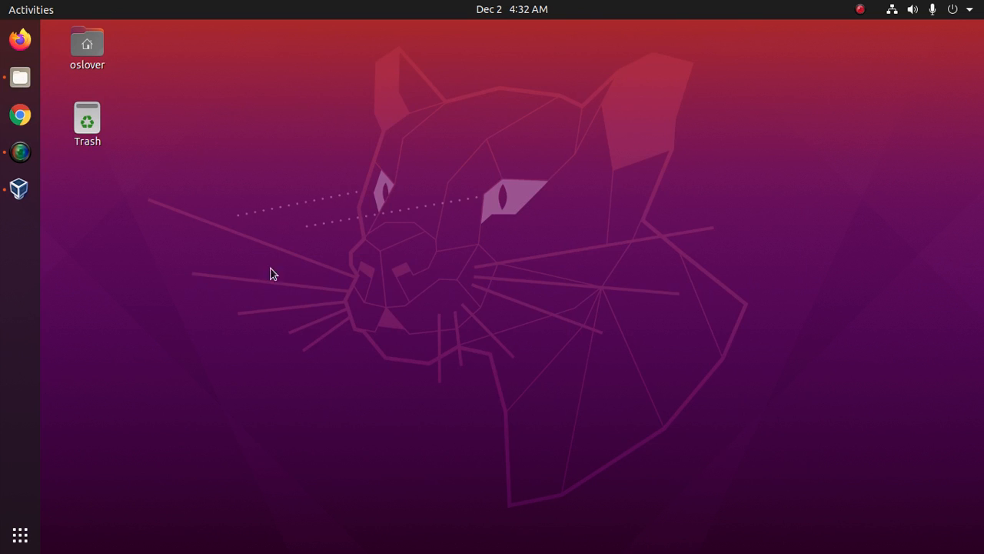
left_click(19, 189)
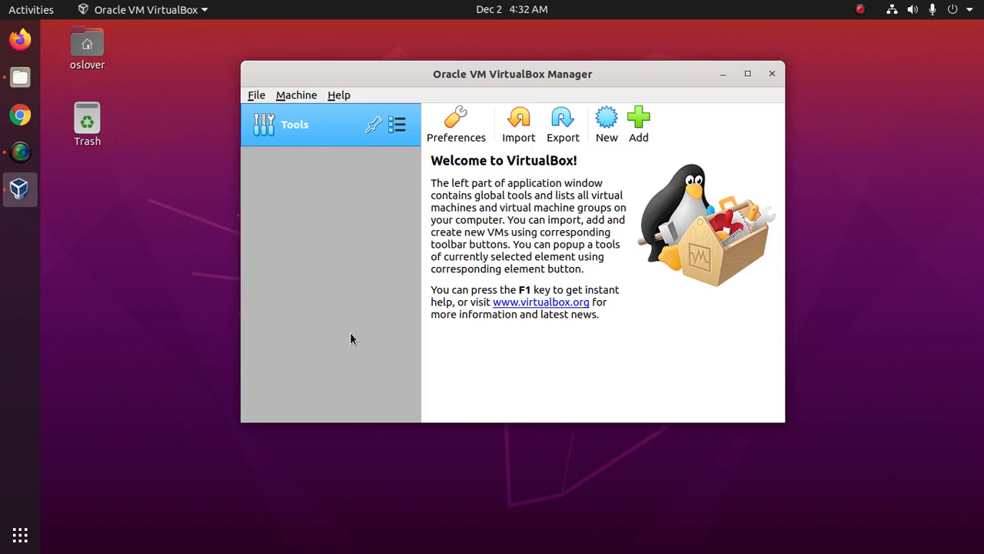
left_click(296, 94)
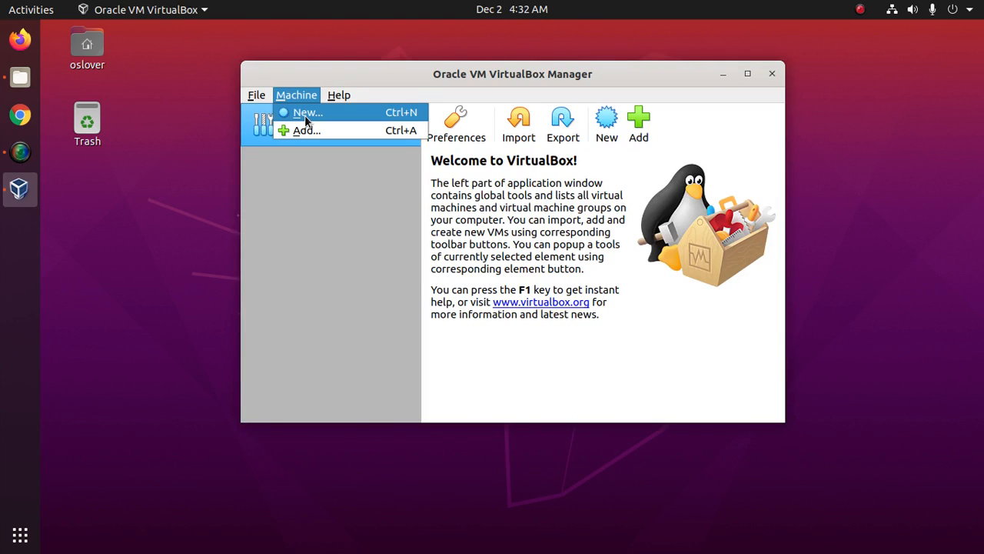
left_click(308, 113)
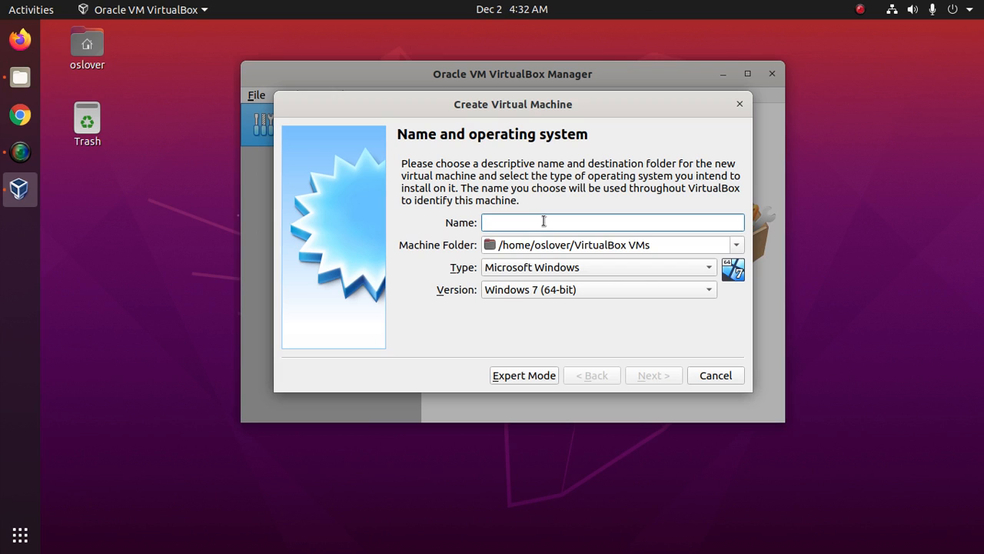
type("Windo")
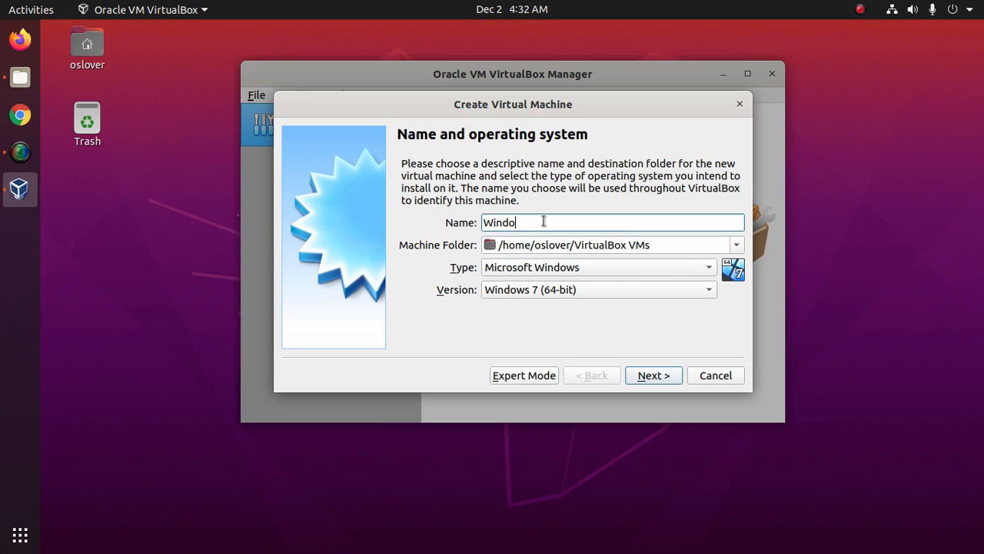
type("ws11")
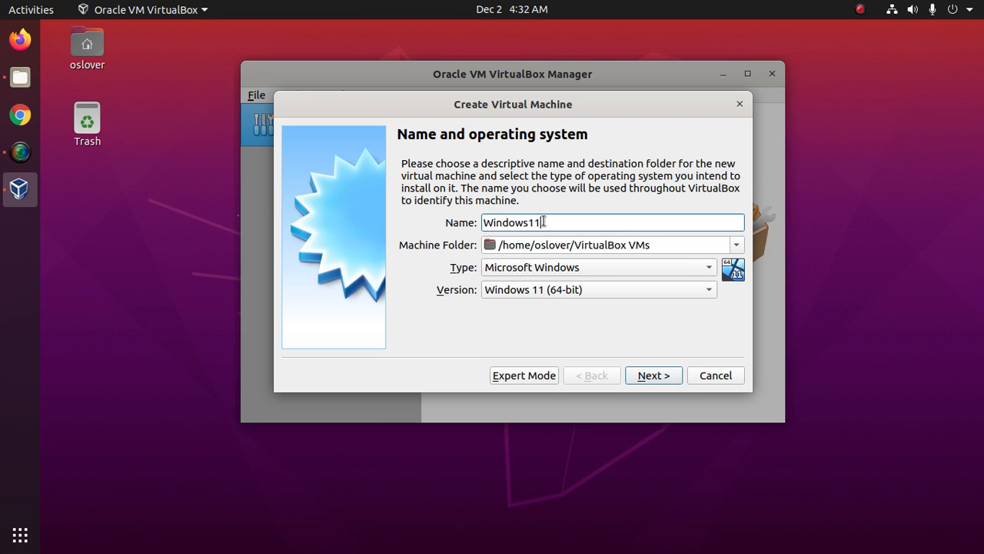
mouse_move(492, 267)
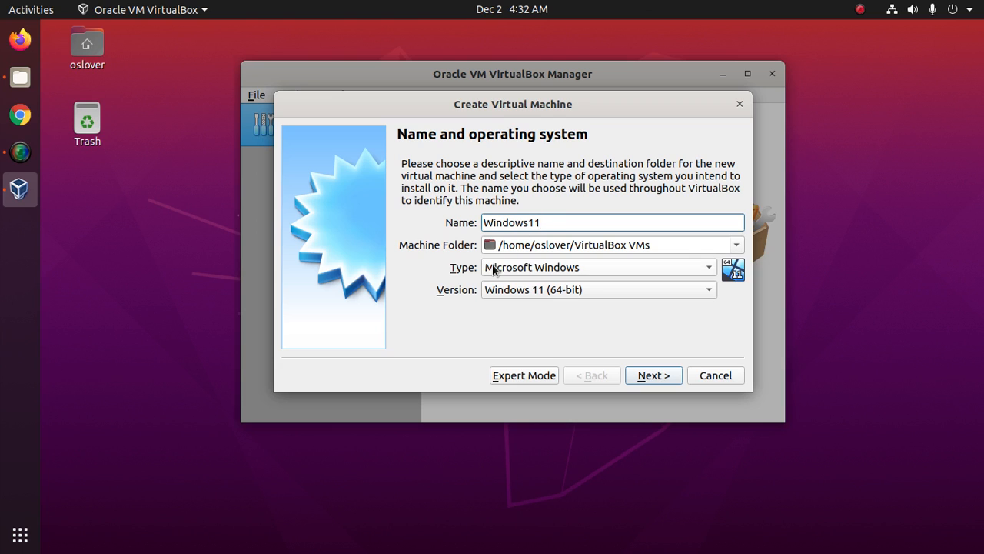
Step: Set the machine type to Microsoft Windows and version to Windows 11 (64-bit)
left_click(597, 266)
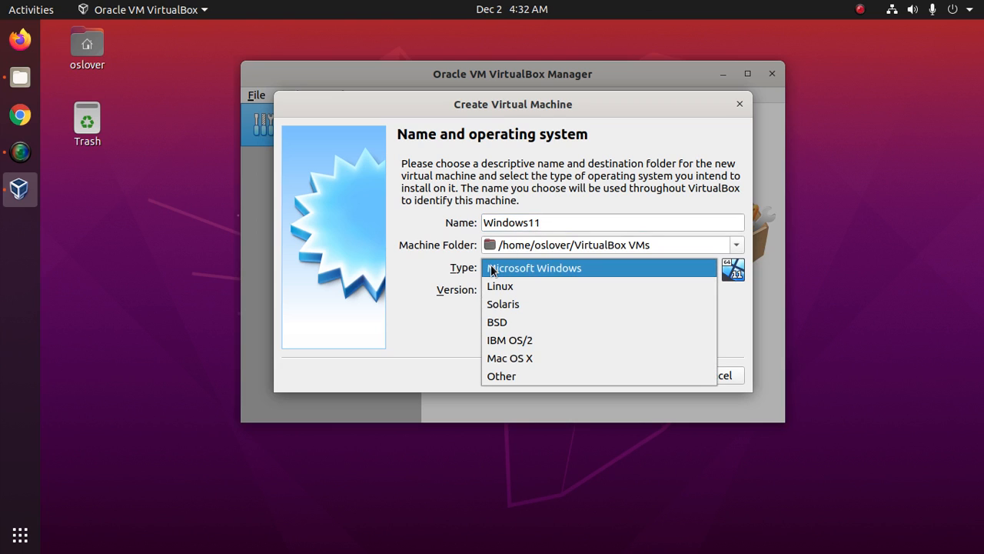
left_click(534, 268)
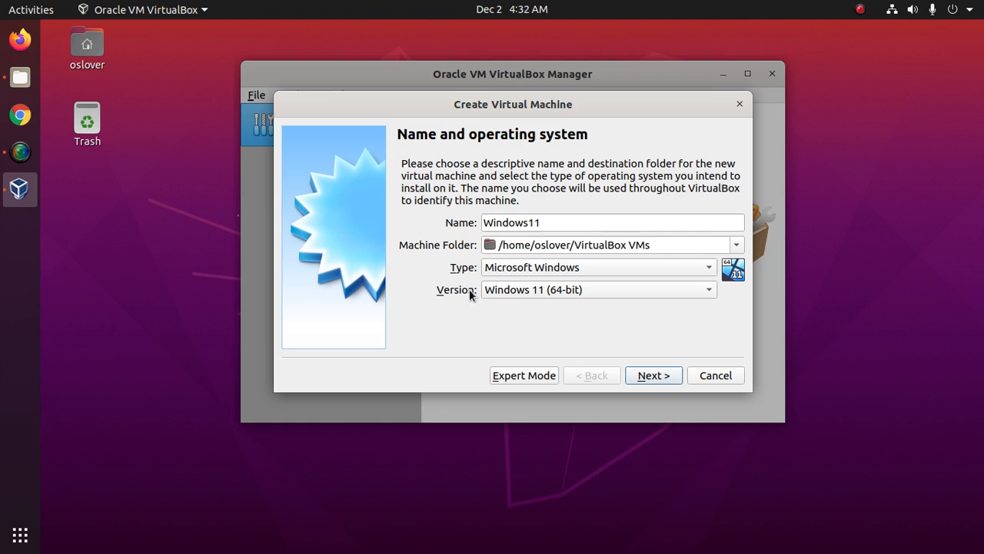
left_click(598, 289)
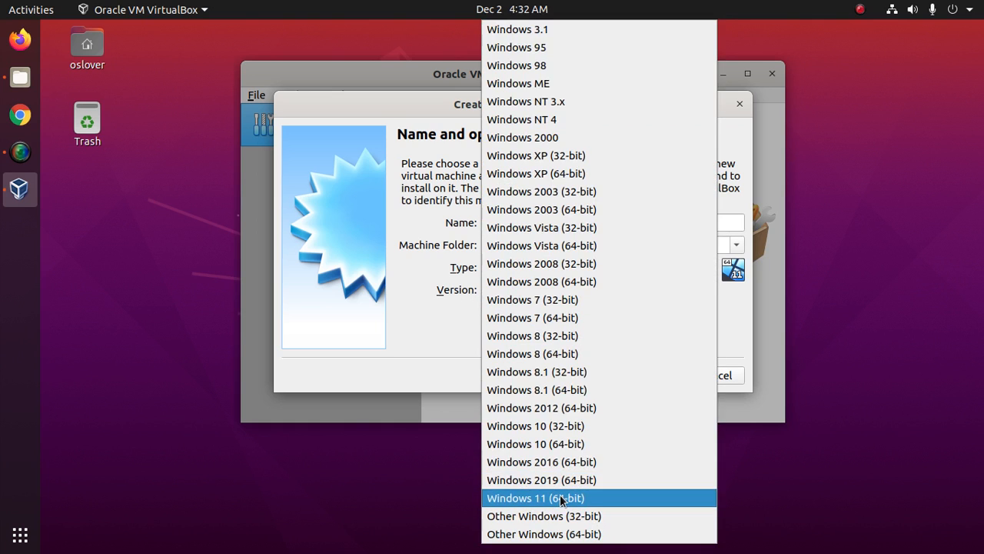
left_click(536, 497)
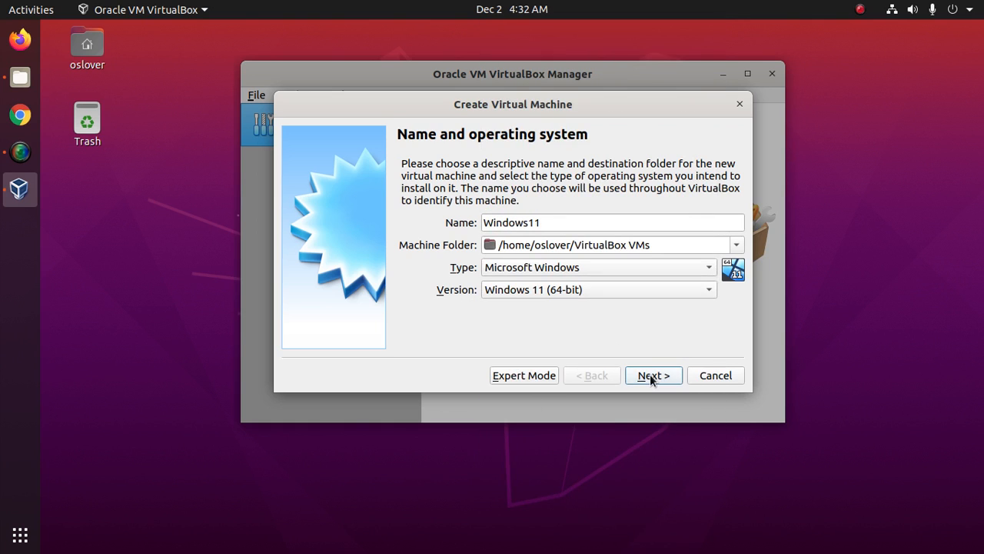
Step: Keep the Windows11 machine's memory at 4096 MB and advance to the hard disk step
left_click(652, 375)
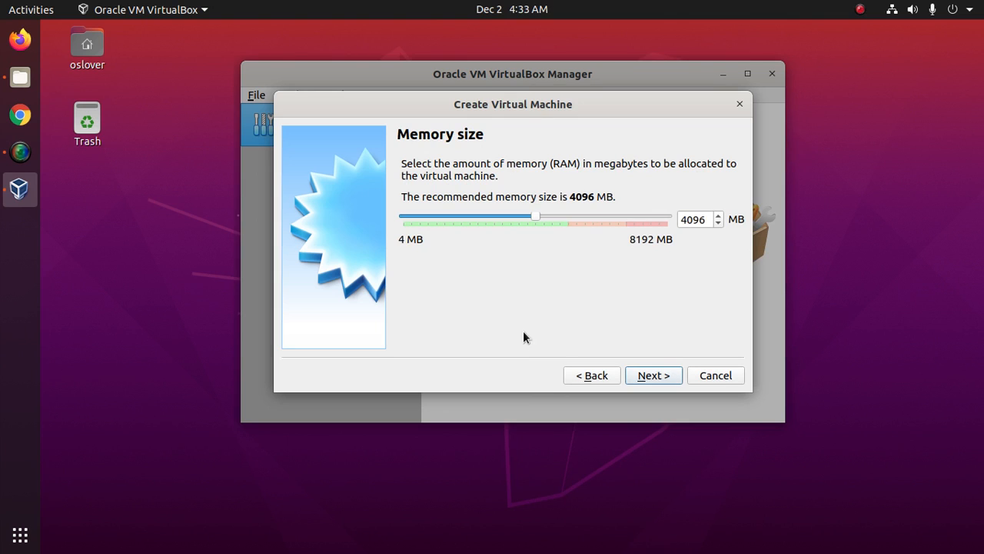
mouse_move(500, 325)
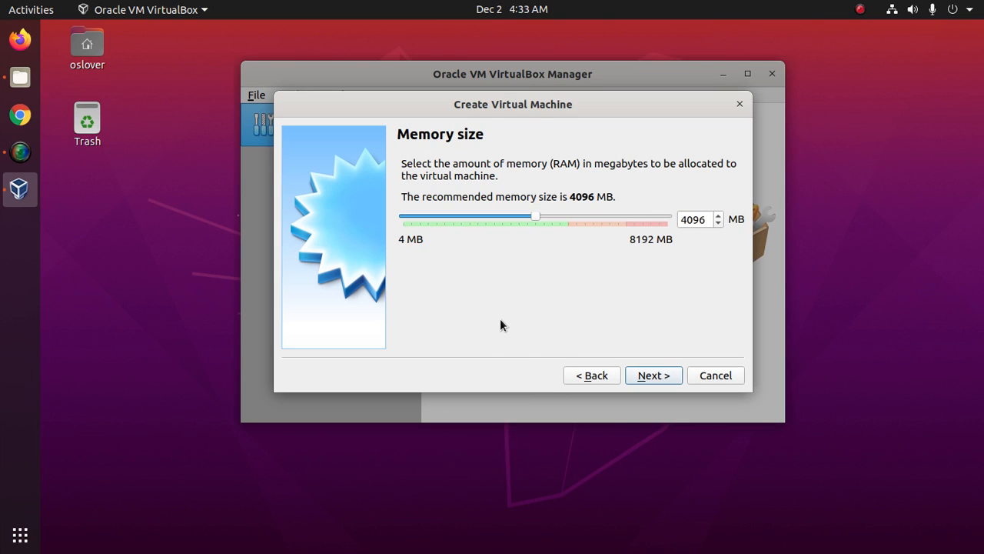
left_click(695, 219)
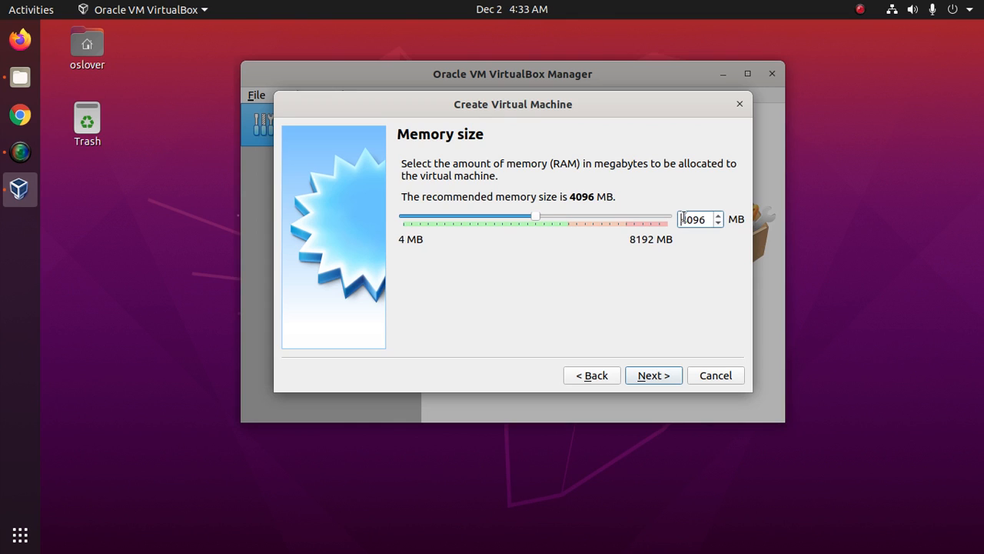
triple_click(696, 219)
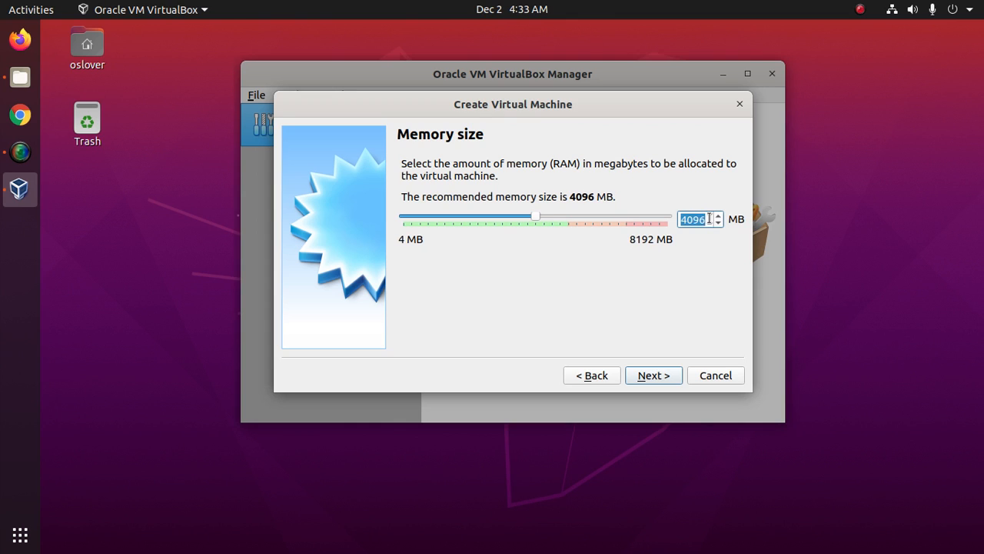
mouse_move(650, 370)
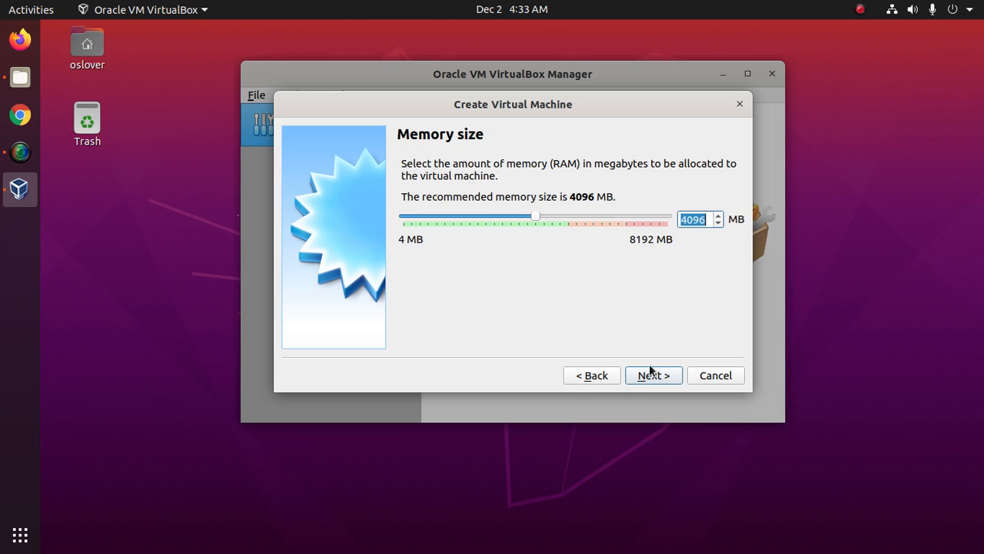
left_click(653, 375)
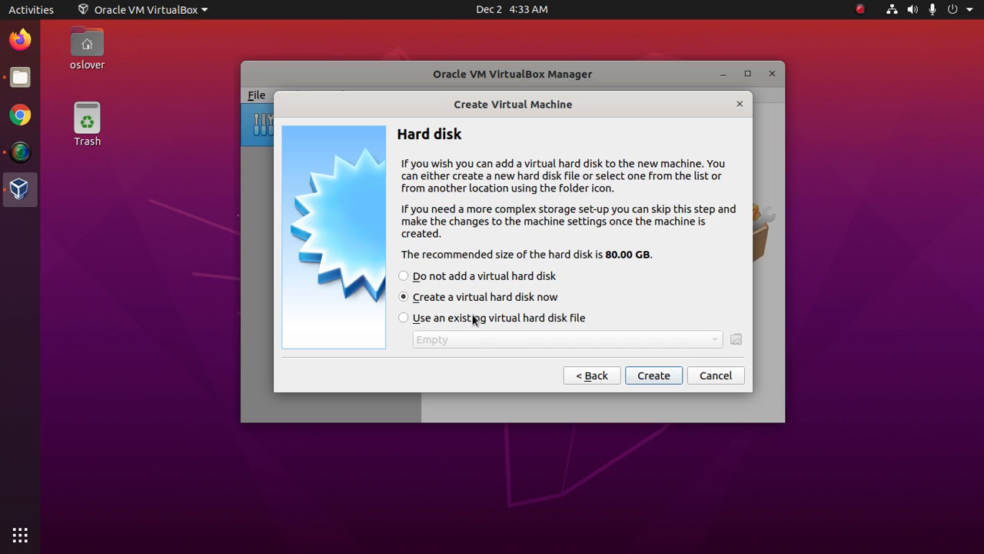
mouse_move(654, 375)
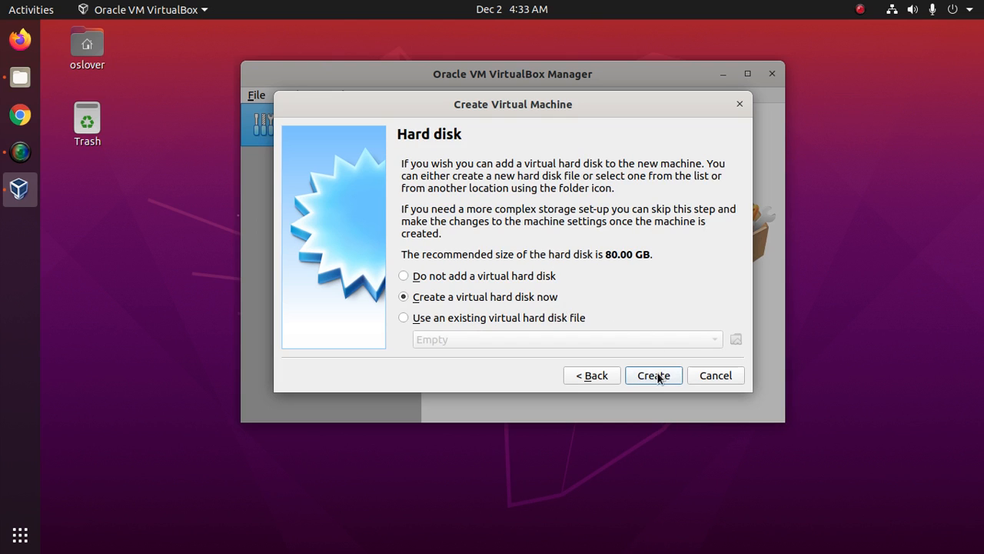
Step: Create an 80 GB dynamically allocated VDI disk for the Windows11 machine
left_click(653, 375)
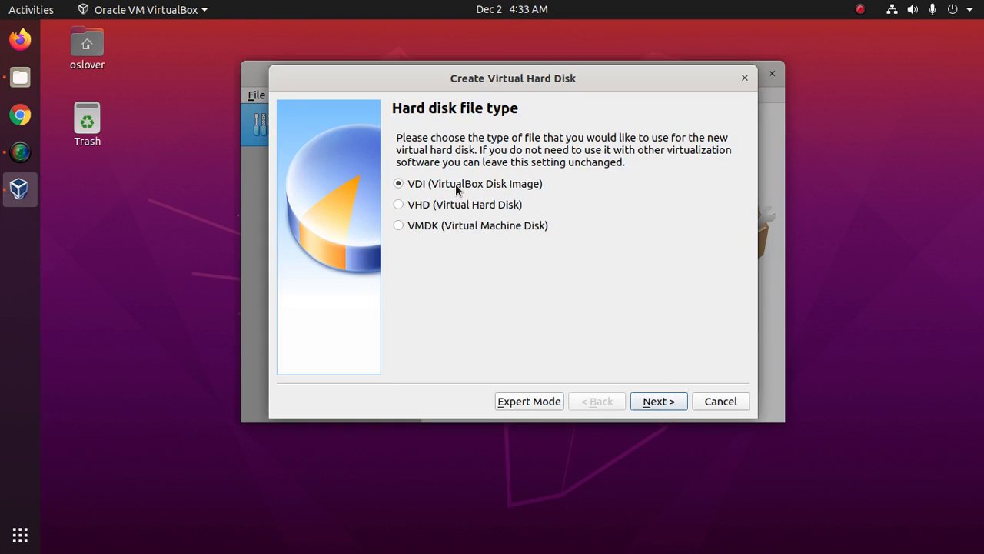
mouse_move(635, 450)
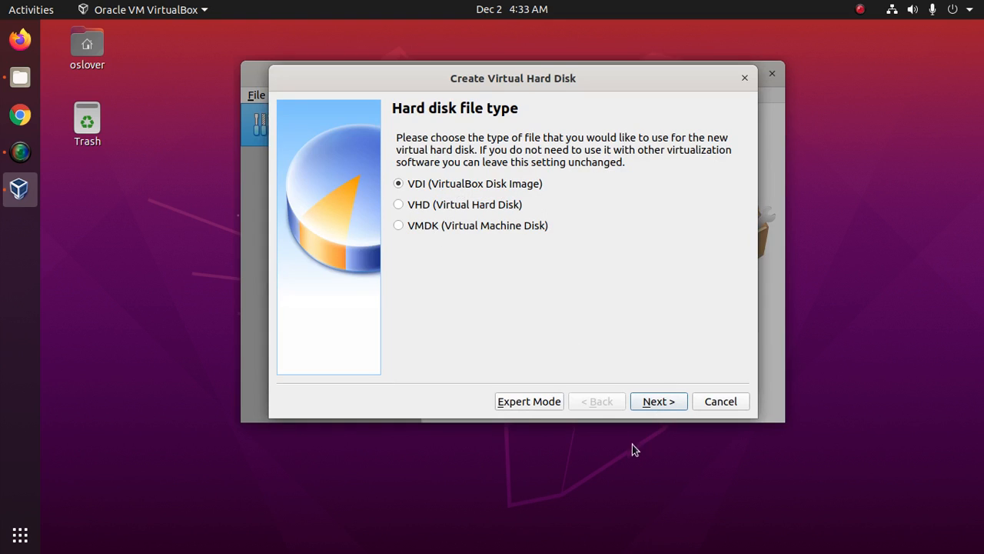
left_click(658, 401)
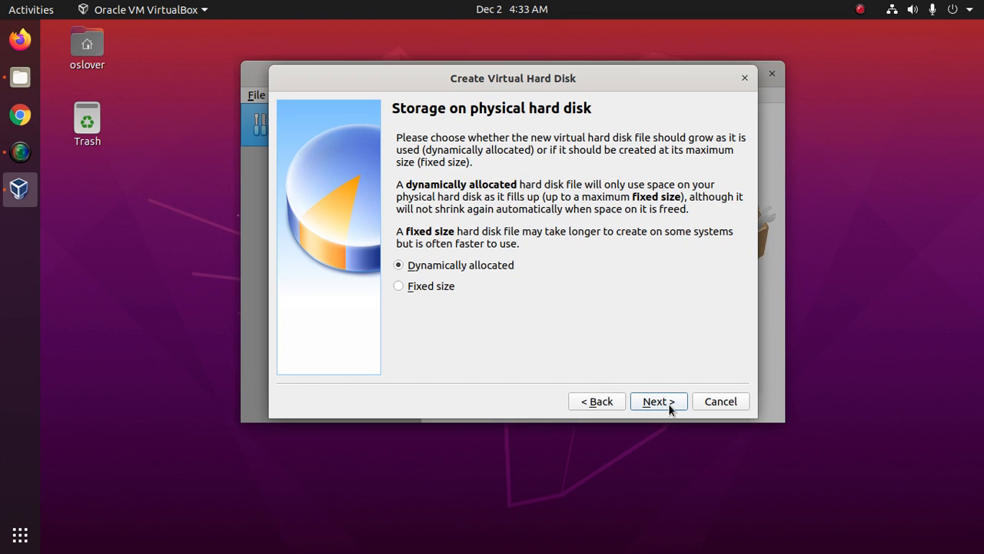
mouse_move(530, 278)
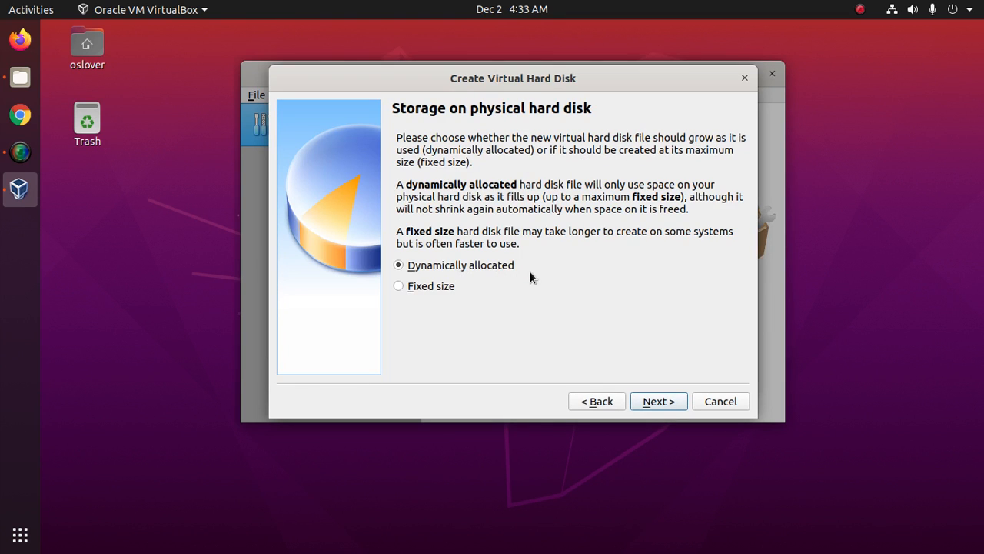
left_click(658, 400)
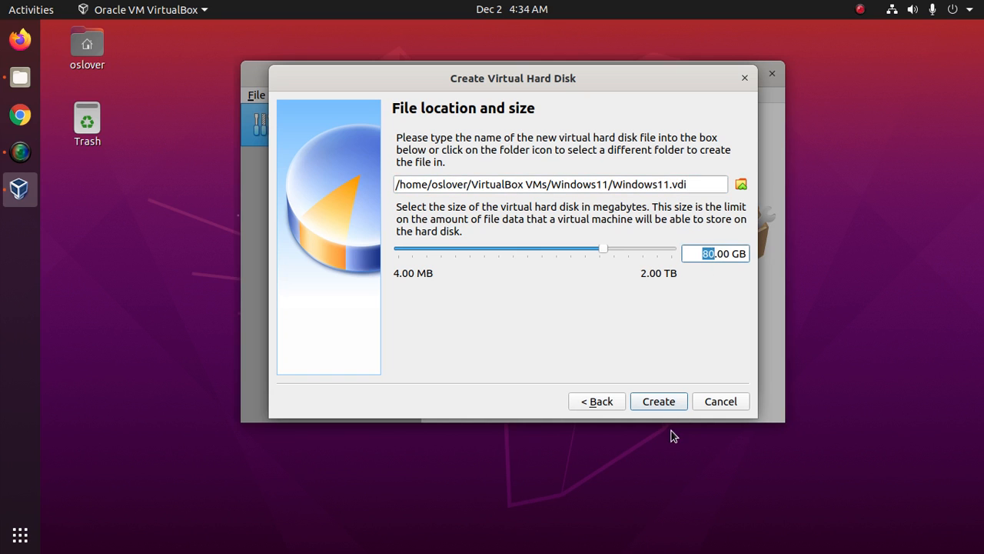
left_click(657, 401)
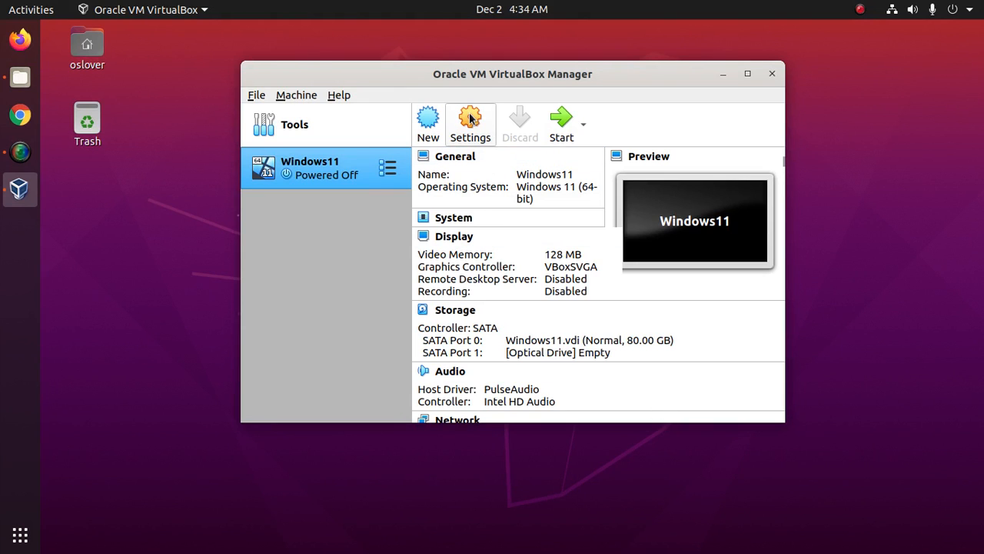
Step: In Windows11 System settings, review 4096 MB memory and boot order, and keep the PIIX3 chipset
left_click(469, 123)
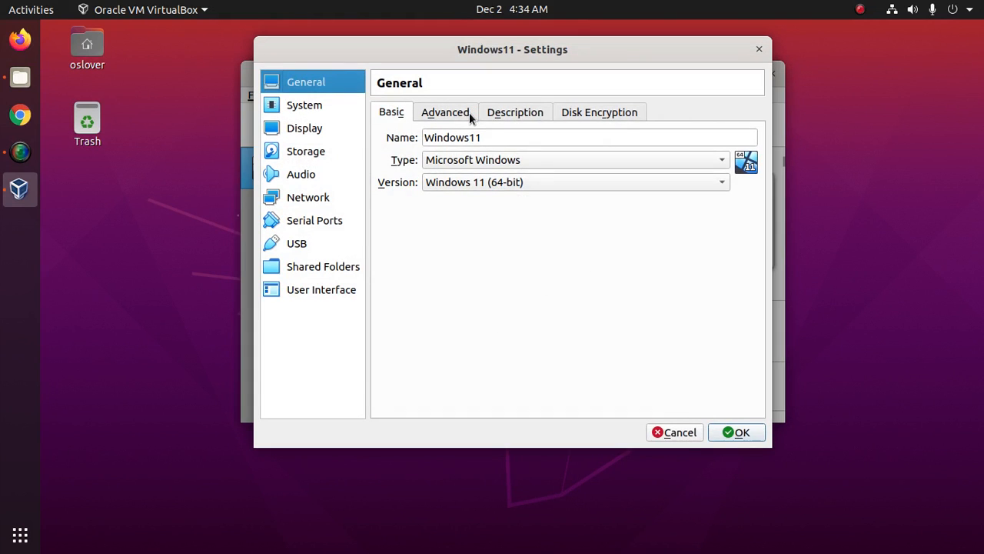
left_click(303, 105)
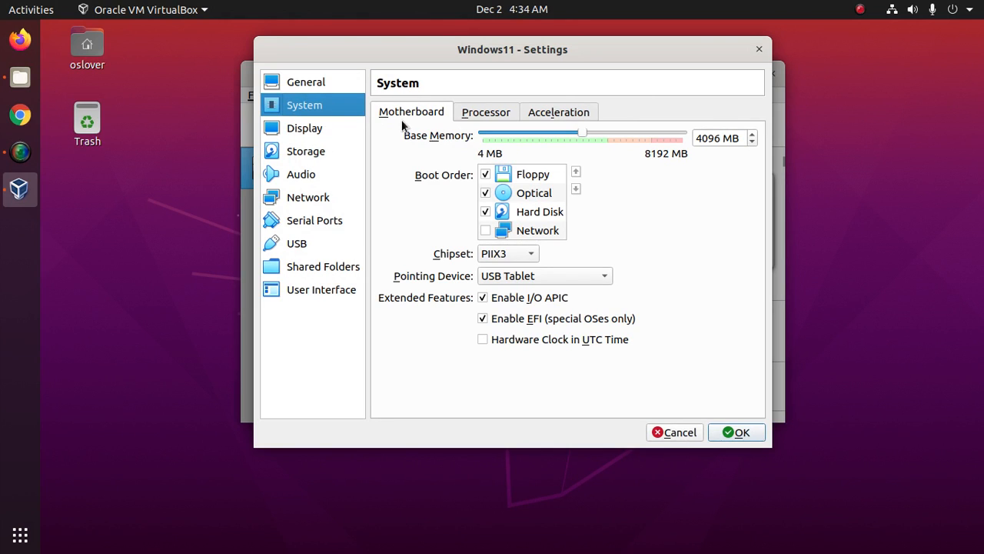
left_click(715, 137)
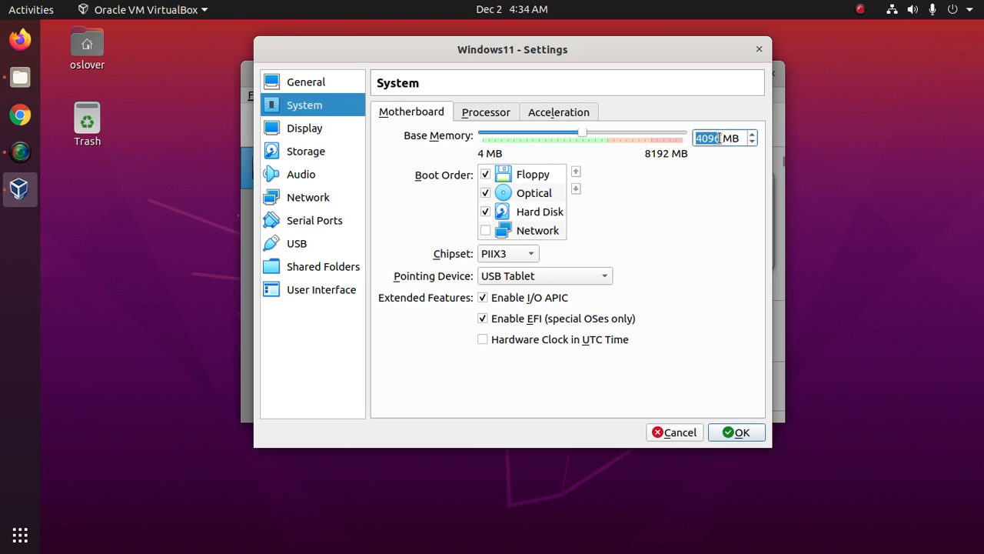
mouse_move(439, 178)
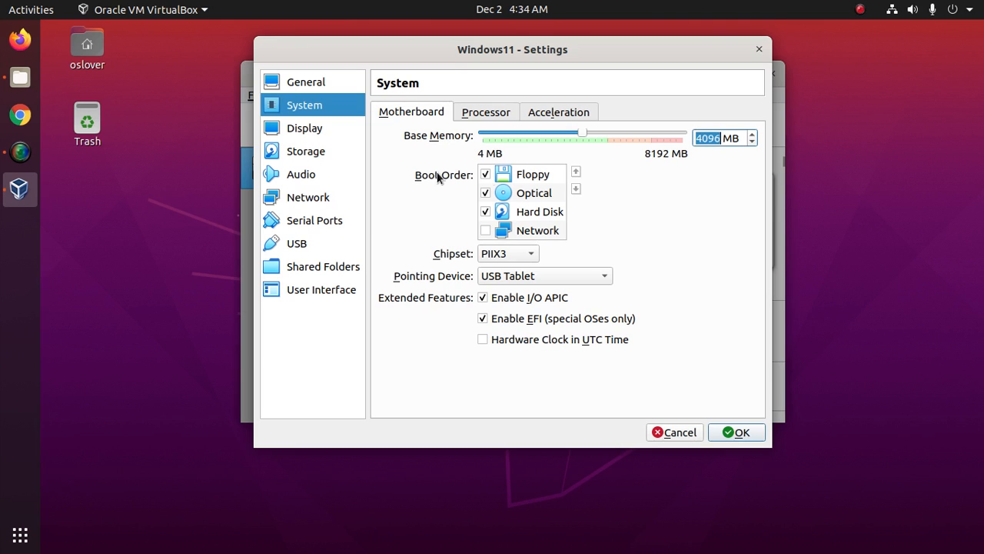
left_click(533, 173)
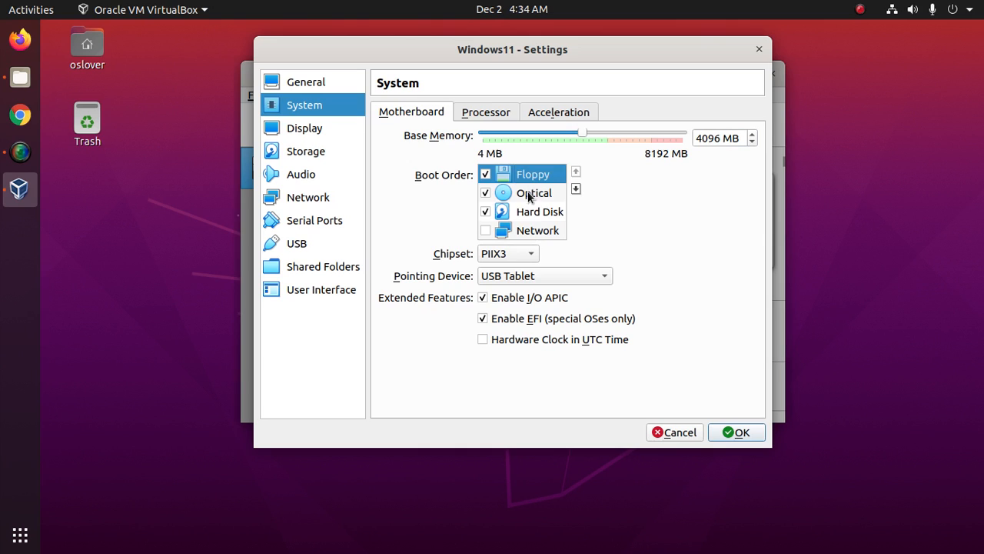
left_click(539, 211)
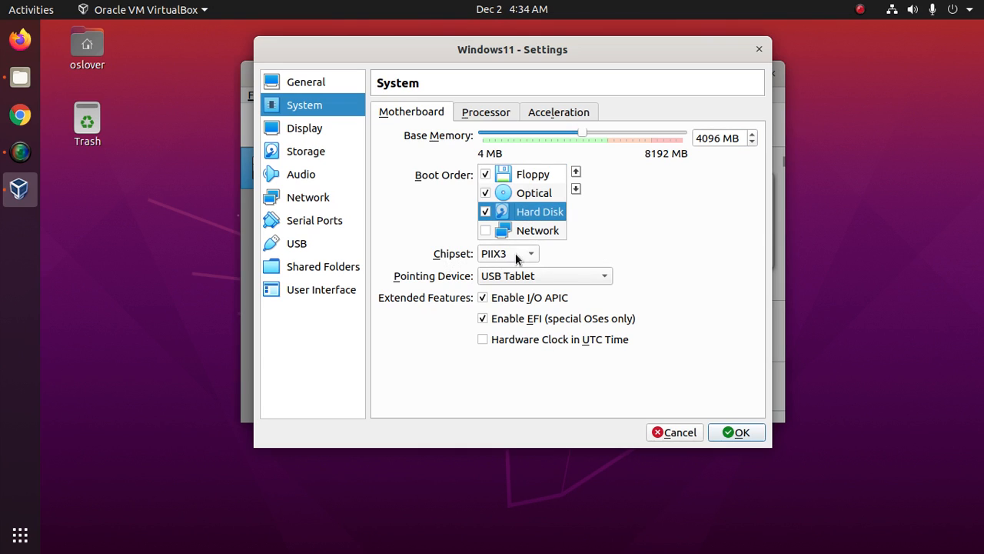
left_click(508, 253)
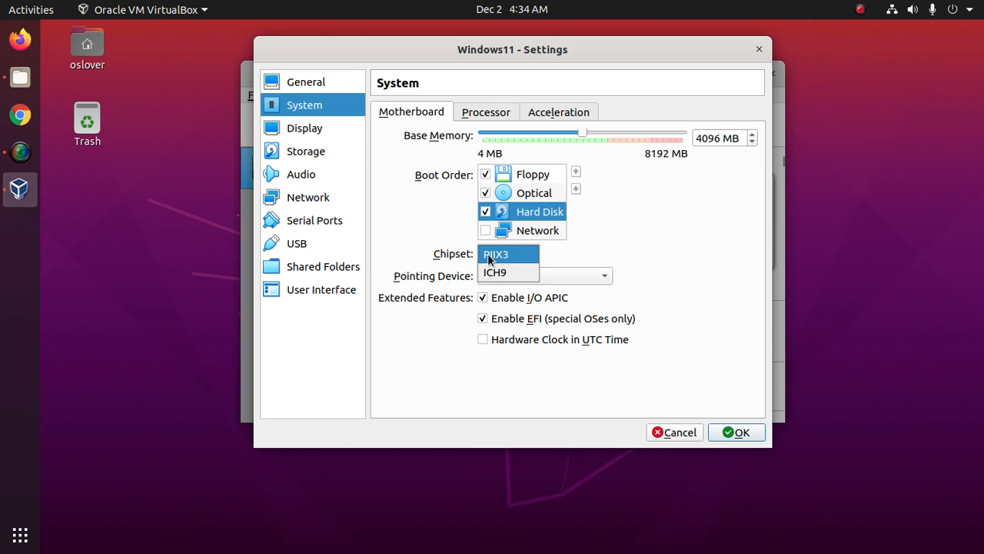
left_click(496, 254)
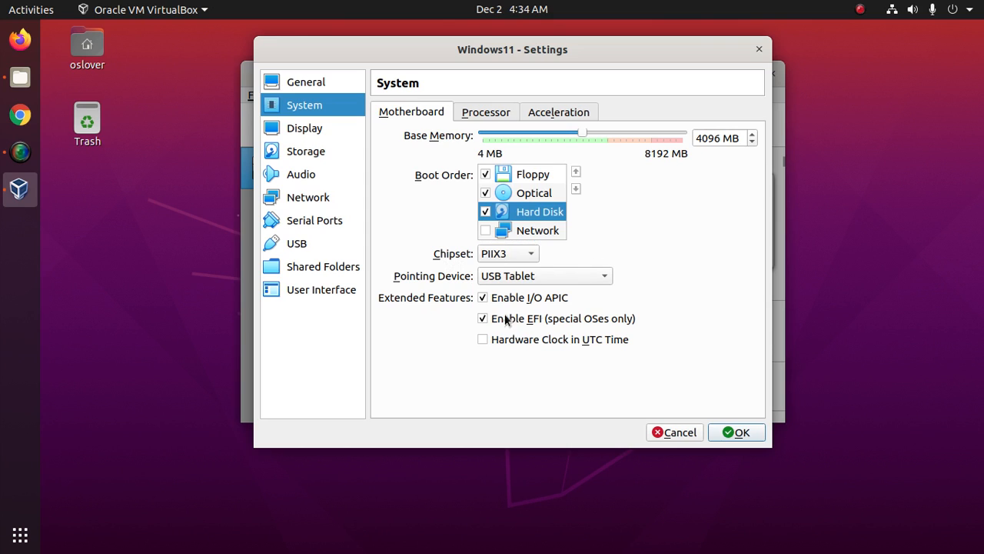
mouse_move(416, 308)
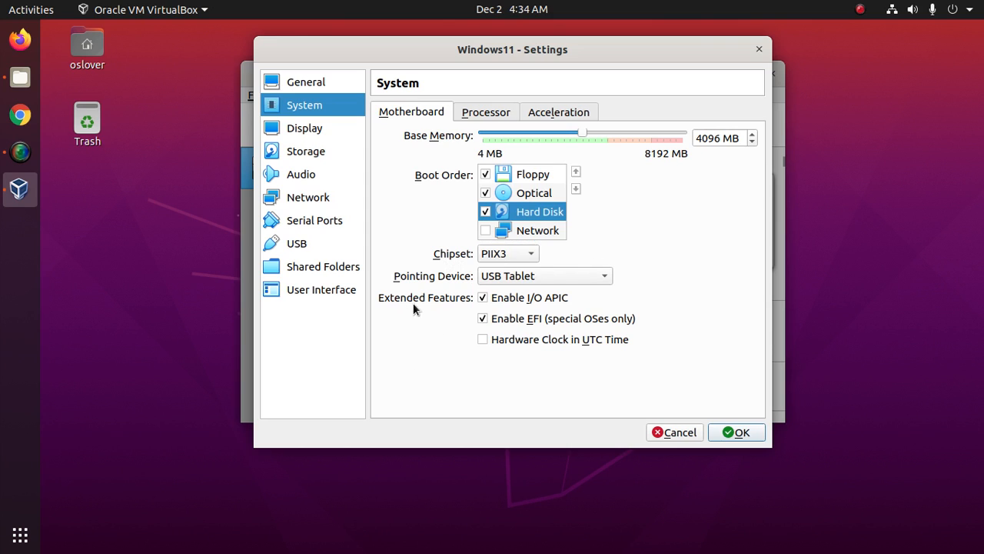
mouse_move(556, 305)
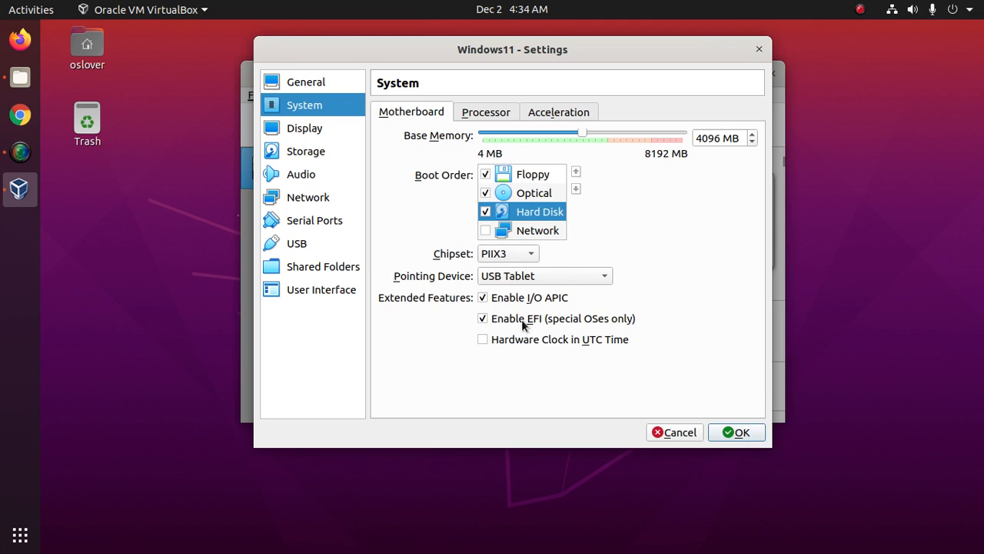
mouse_move(534, 321)
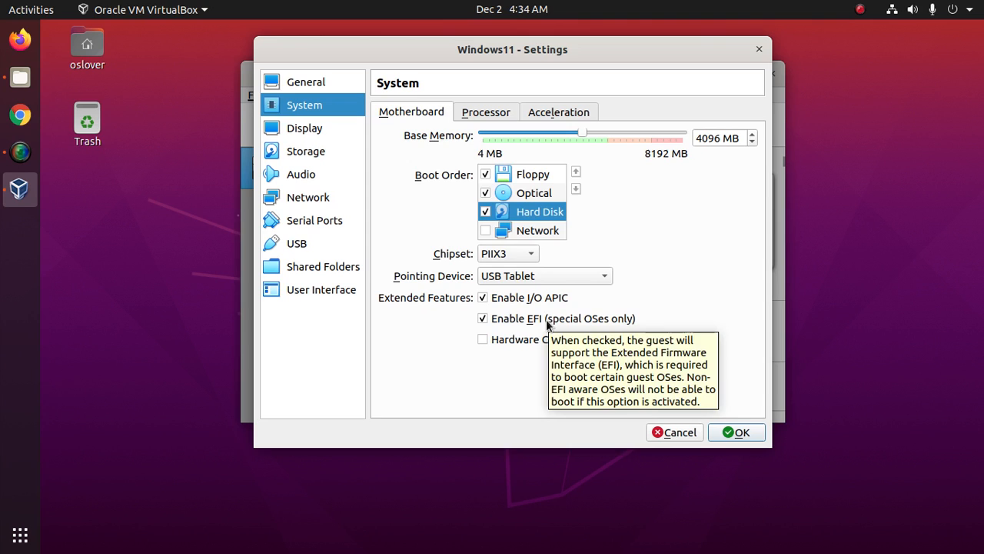
Step: Show the Processor page confirming 2 CPUs and a 100% execution cap
left_click(485, 111)
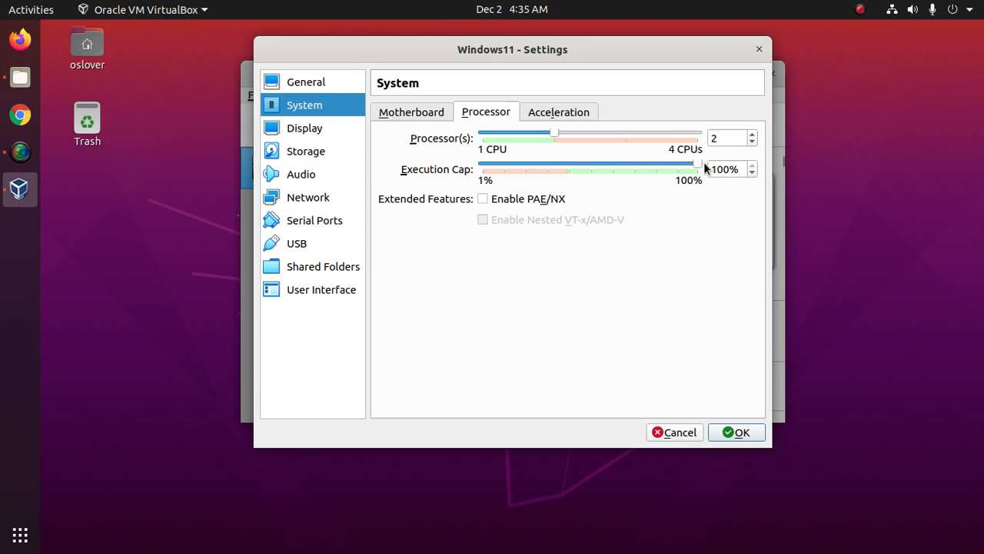
mouse_move(485, 307)
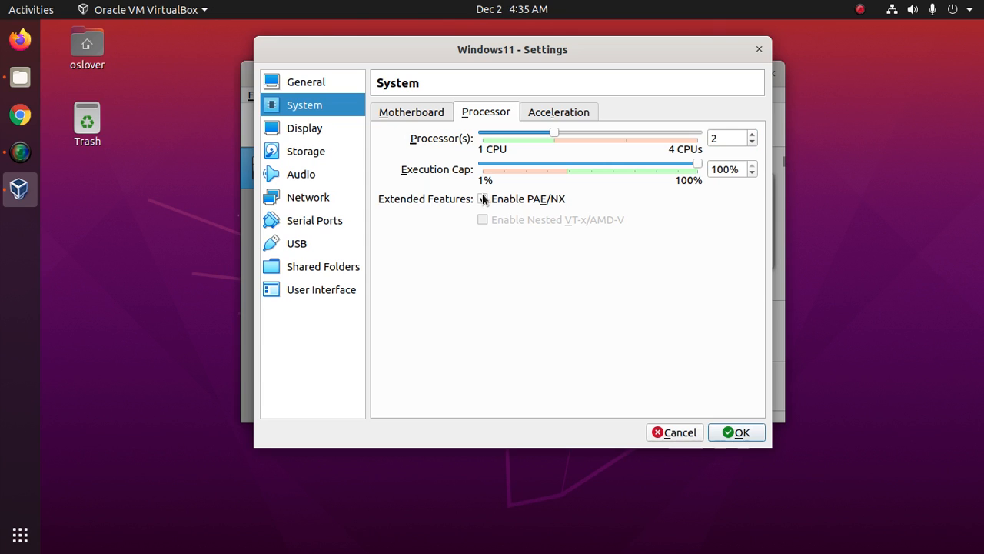
Step: Keep VBoxSVGA graphics, enable 3D acceleration, and set video memory to 256 MB
left_click(305, 128)
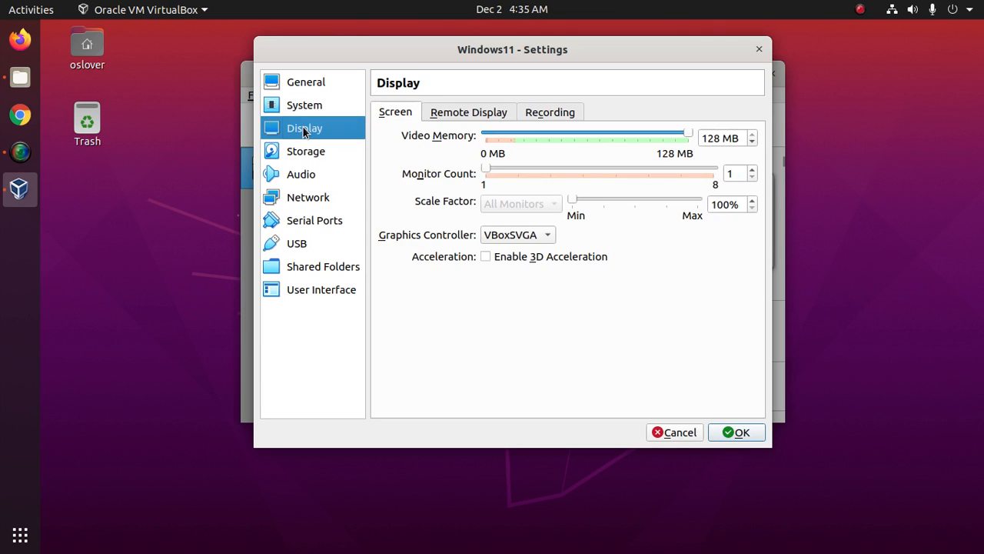
mouse_move(395, 144)
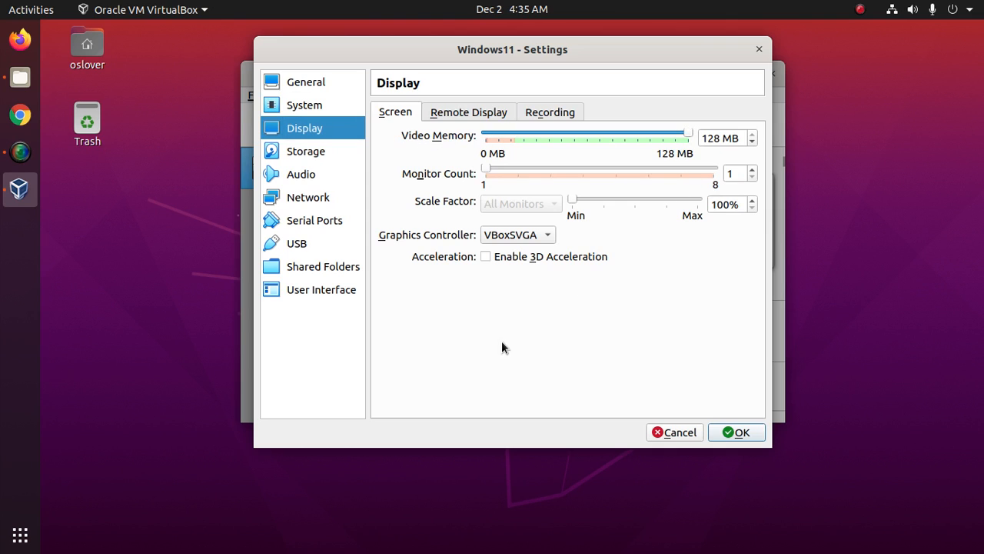
mouse_move(423, 246)
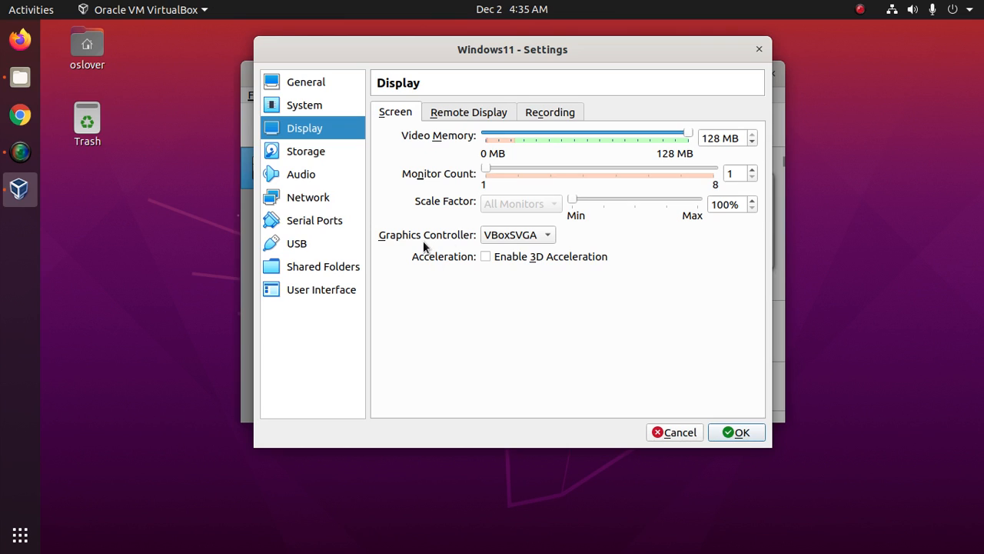
mouse_move(511, 235)
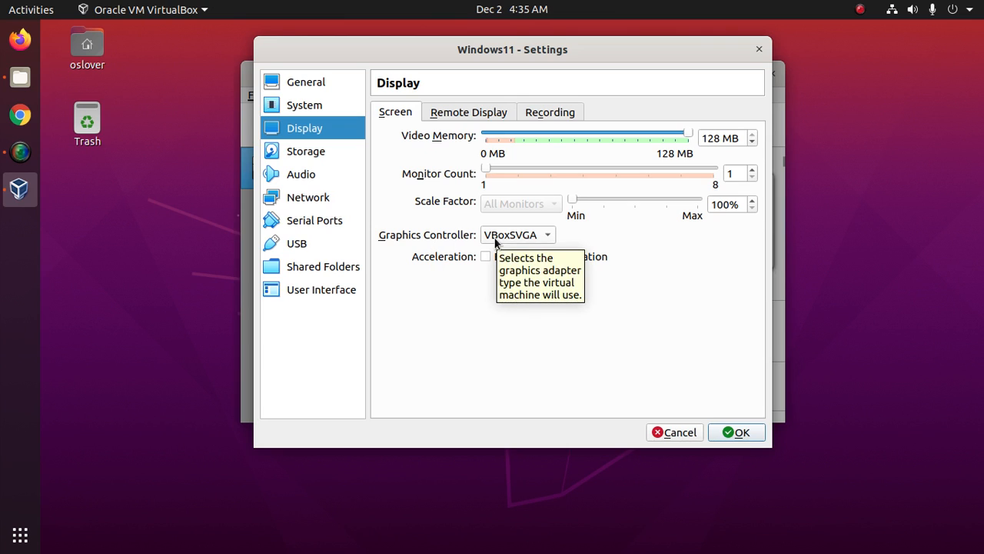
left_click(516, 235)
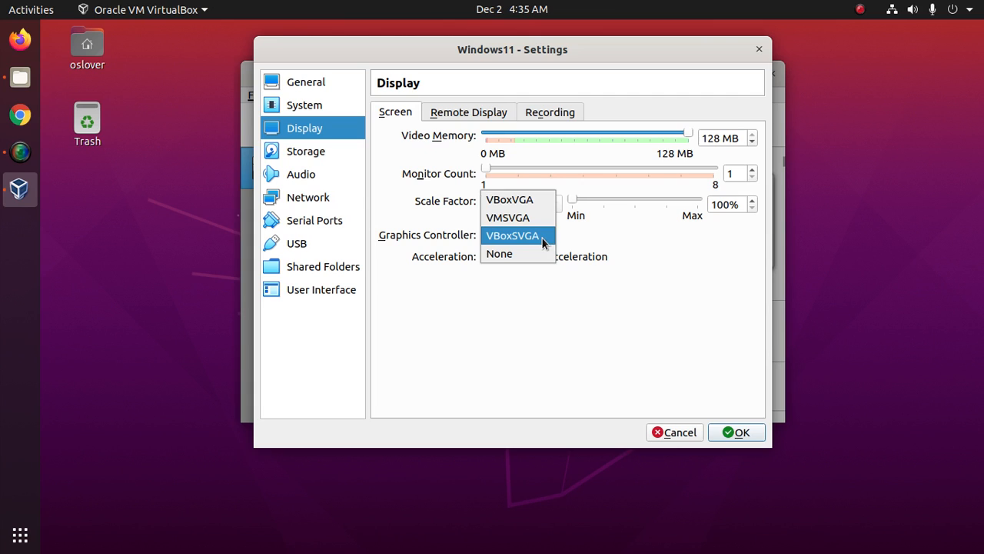
left_click(513, 235)
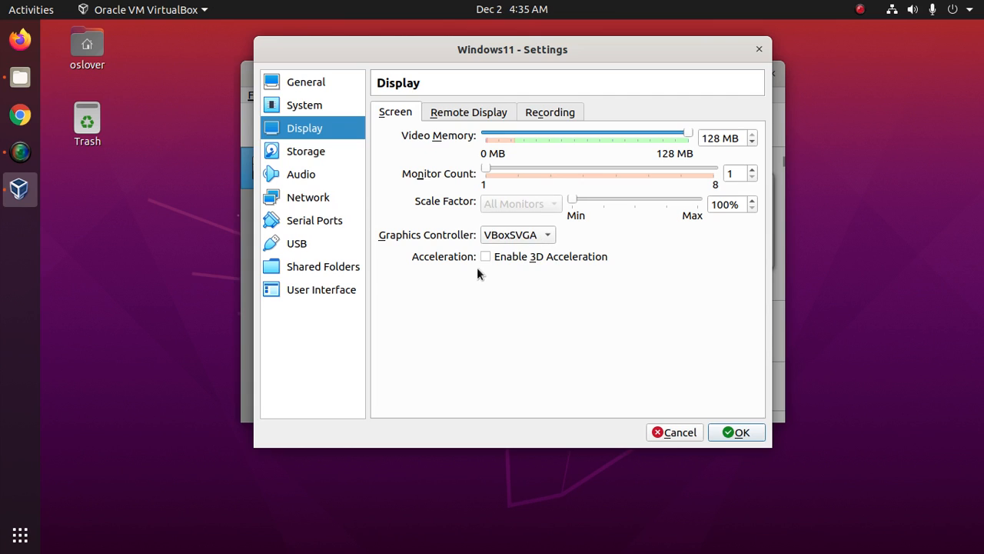
left_click(485, 256)
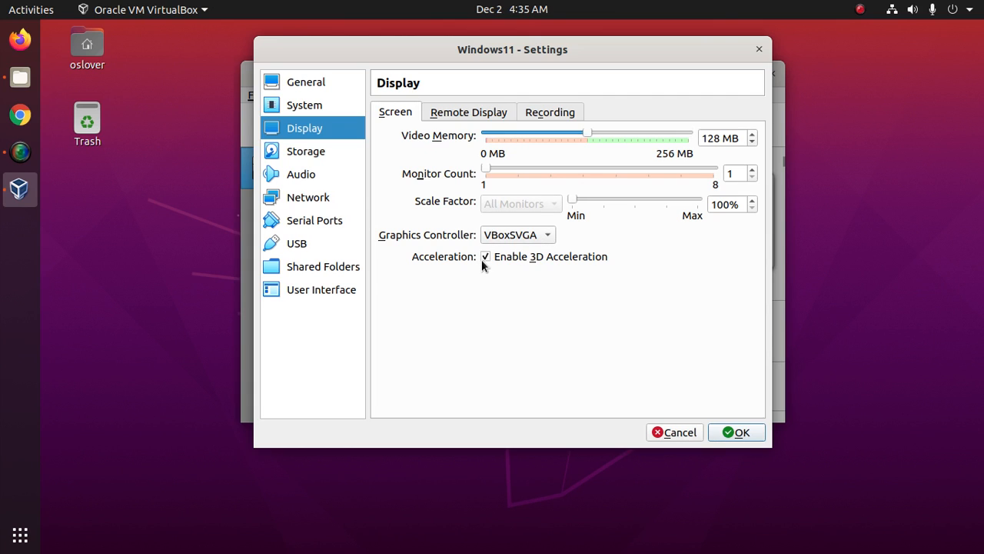
mouse_move(588, 137)
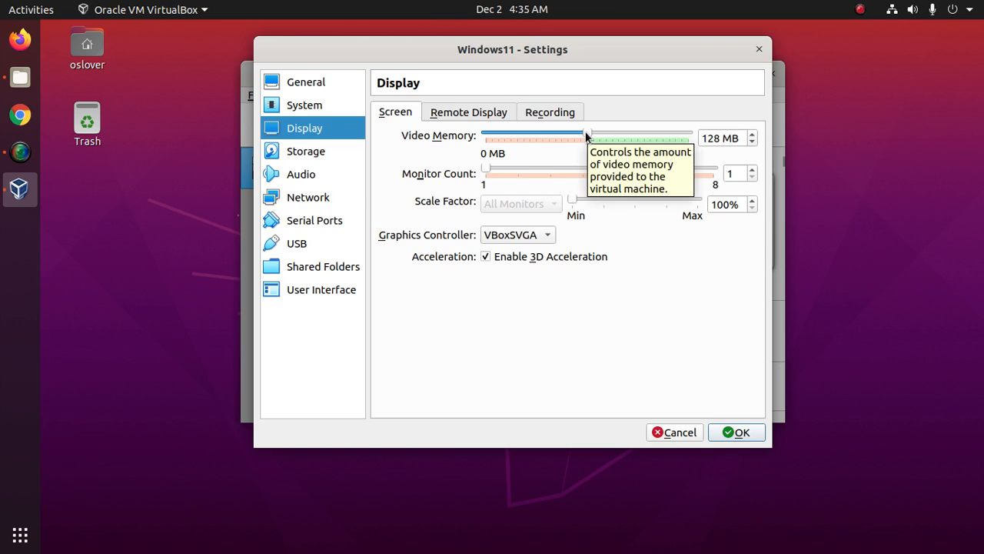
left_click_drag(588, 138, 675, 137)
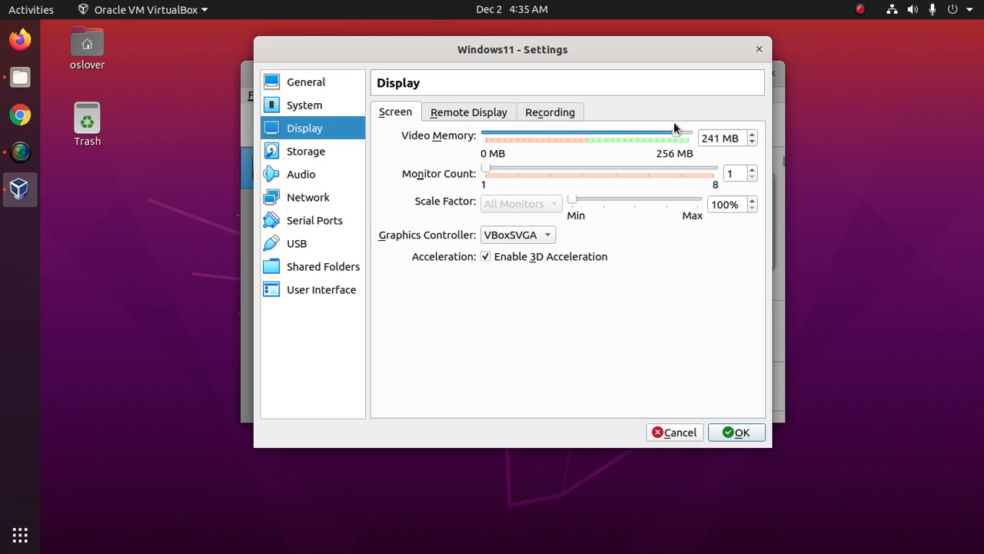
left_click_drag(674, 138, 692, 138)
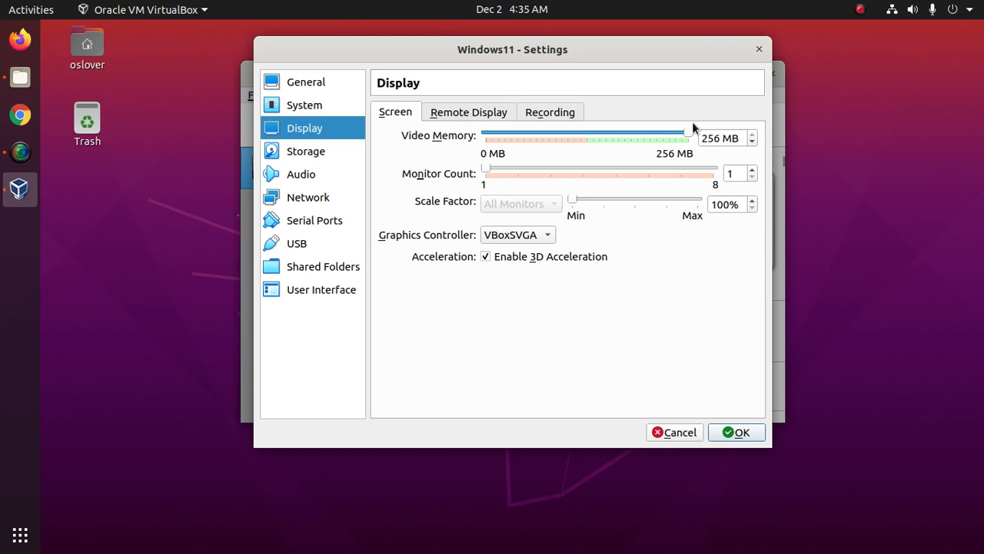
mouse_move(552, 362)
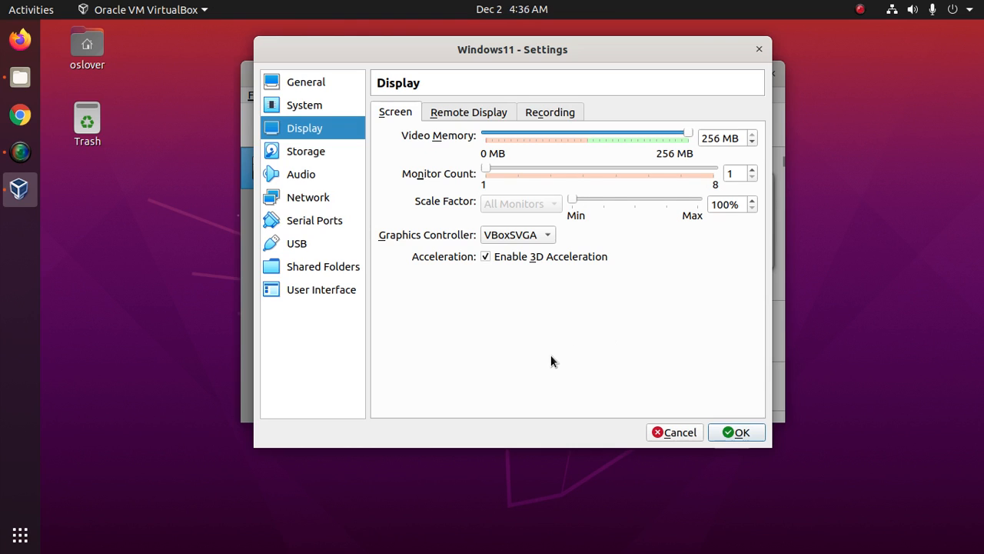
mouse_move(336, 171)
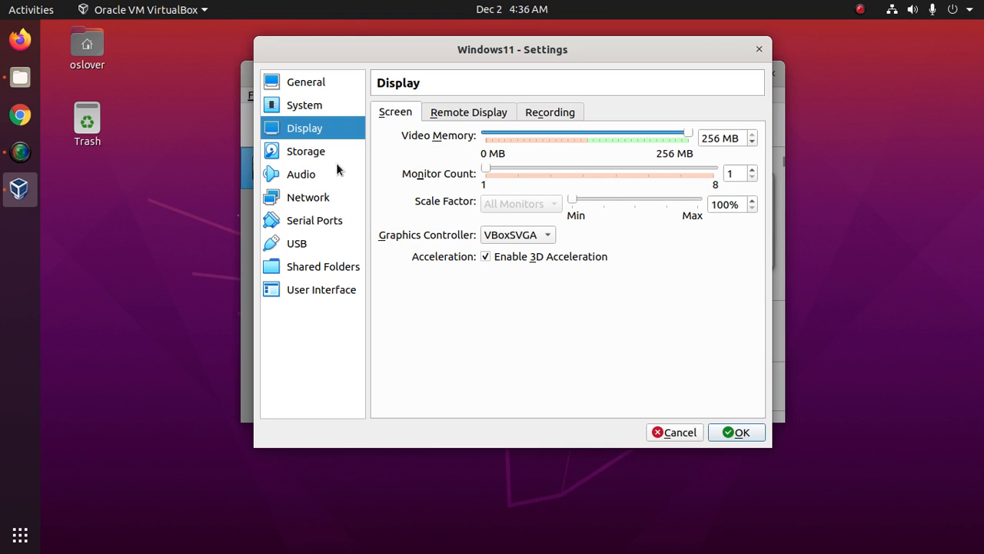
Step: Load Win11_English_x64v1.iso into the empty optical drive and save the settings
left_click(305, 151)
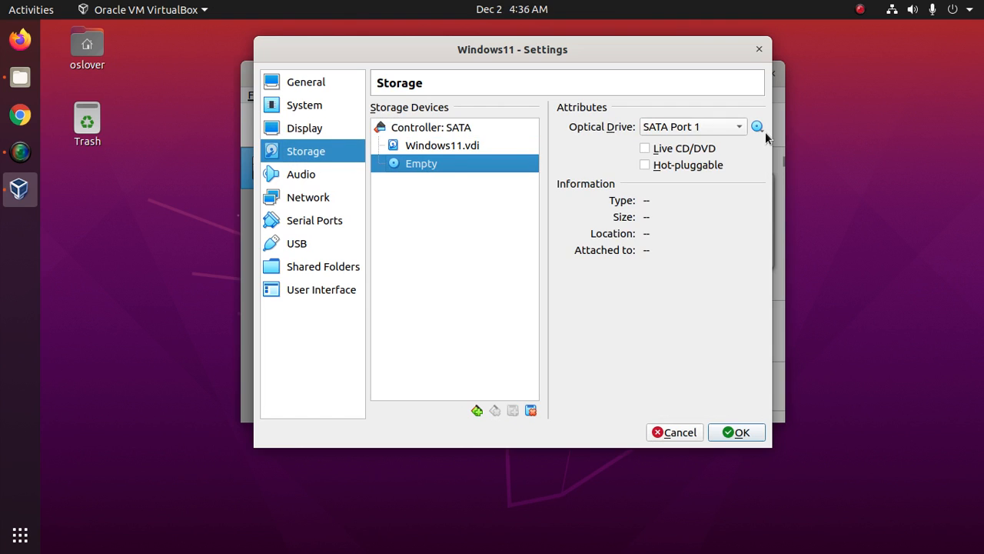
left_click(757, 126)
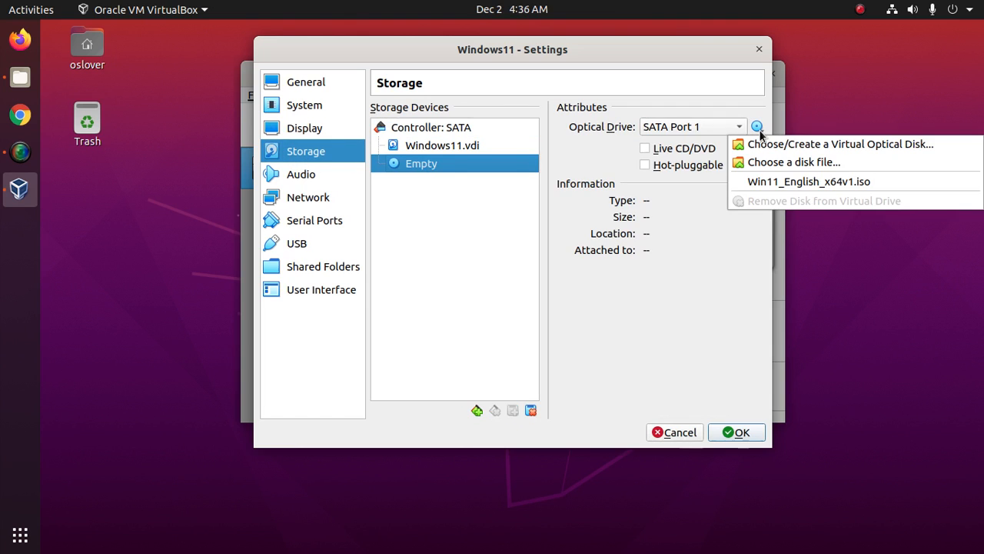
mouse_move(784, 161)
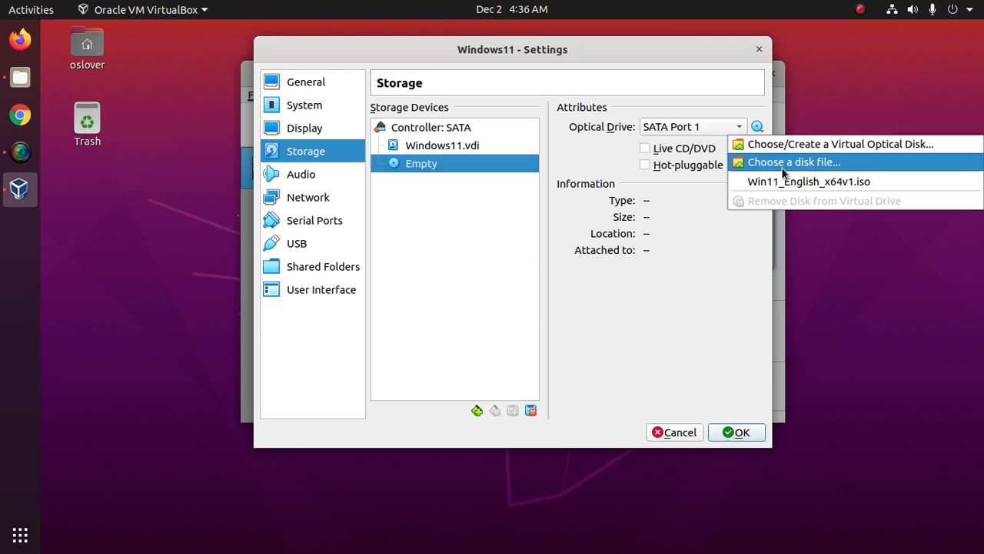
left_click(794, 161)
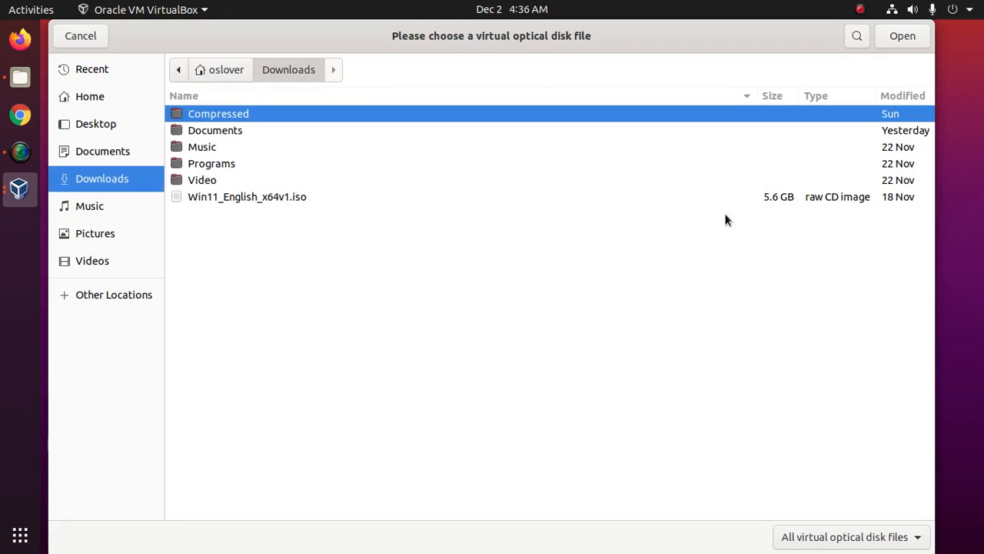
left_click(247, 196)
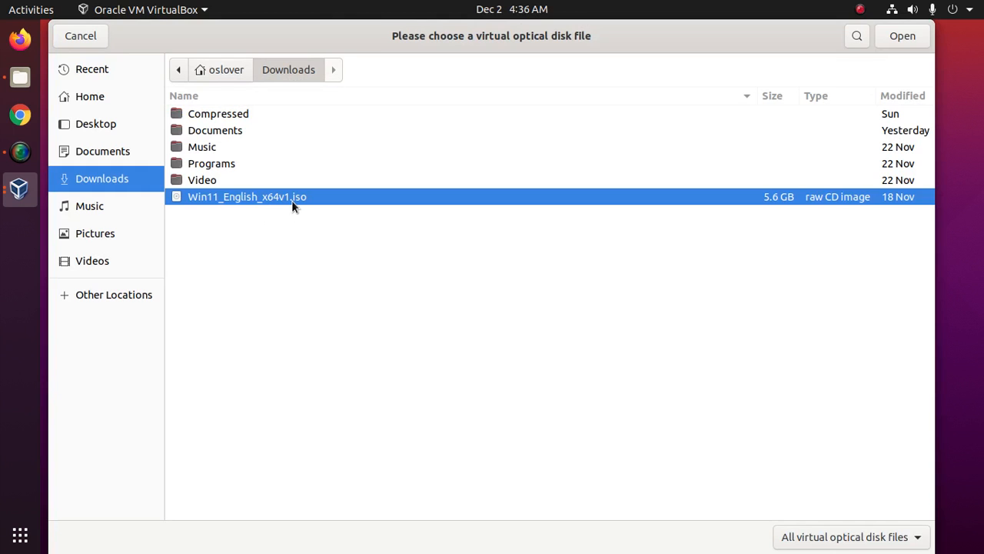
mouse_move(863, 68)
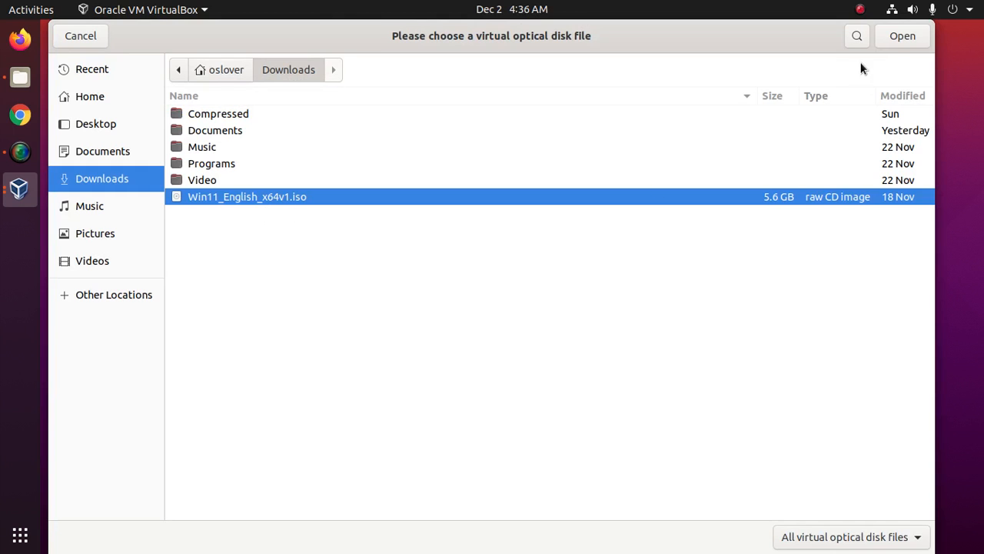
left_click(902, 35)
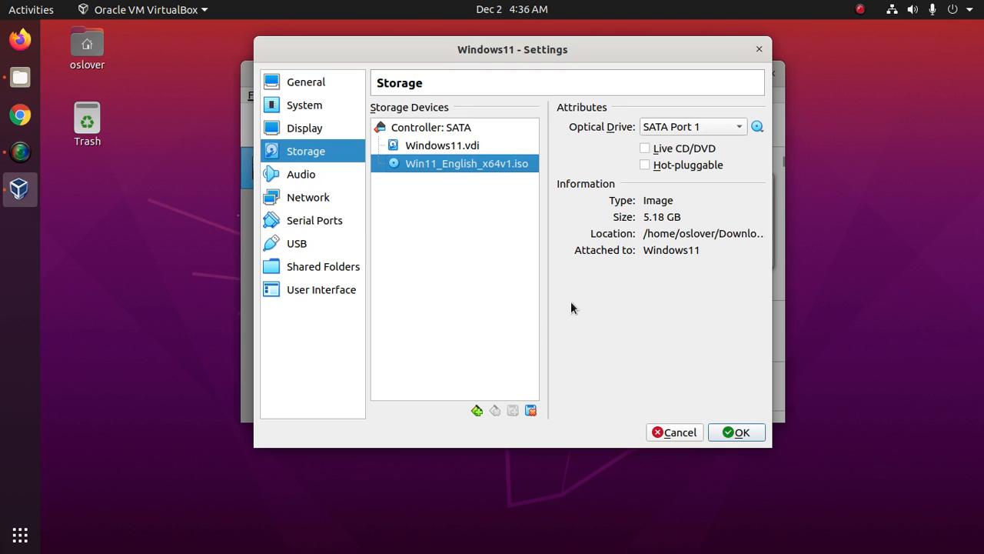
left_click(736, 431)
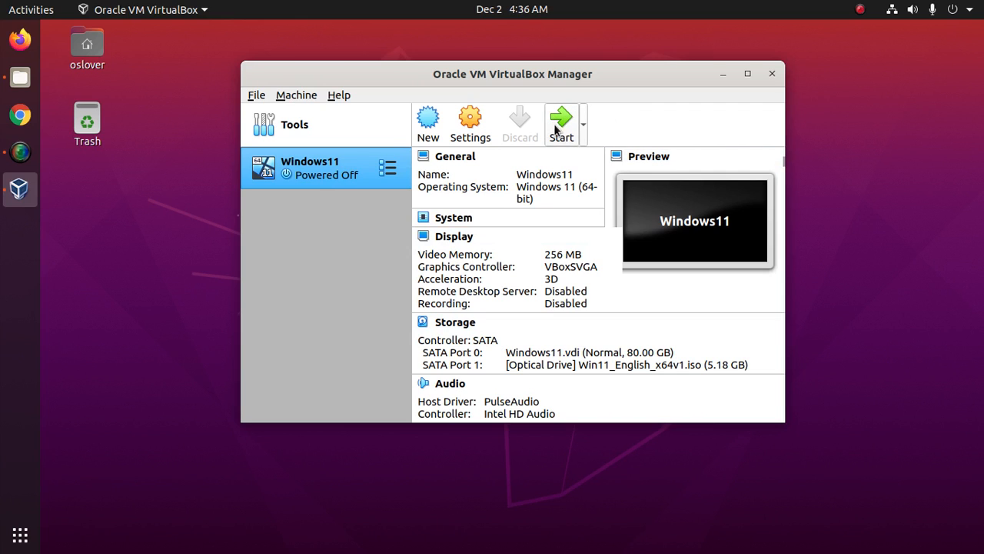
Step: Boot the Windows11 VM and dismiss the keyboard auto-capture notice
left_click(561, 123)
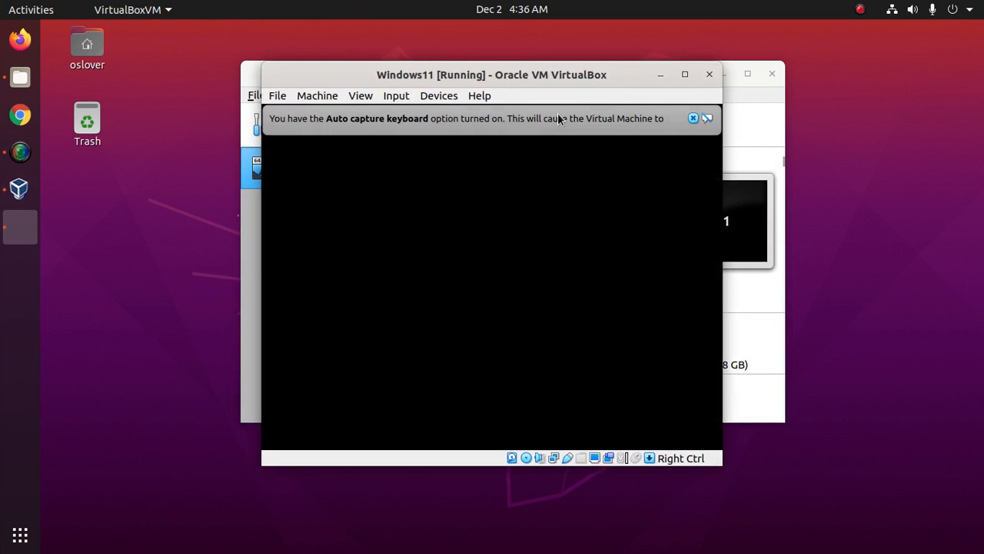
left_click(684, 75)
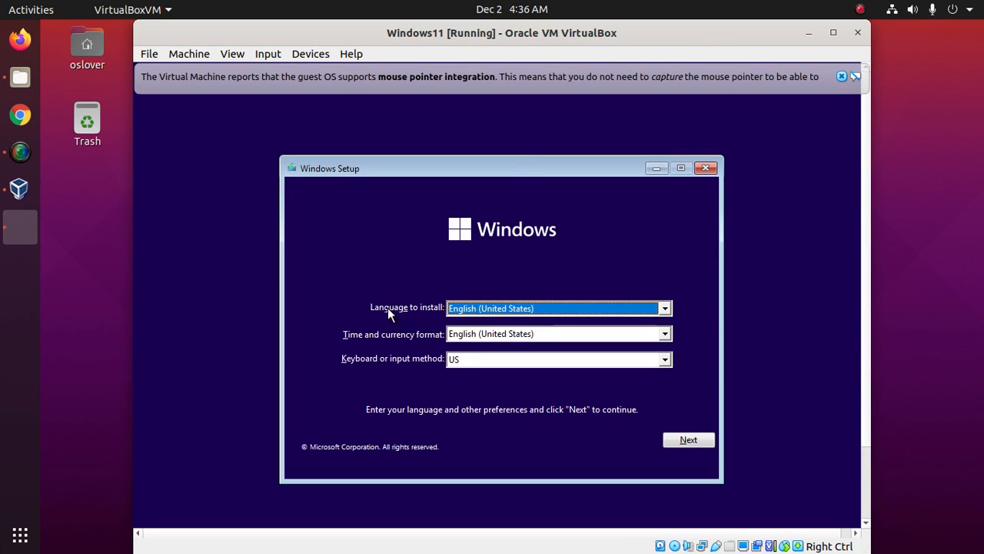
mouse_move(427, 337)
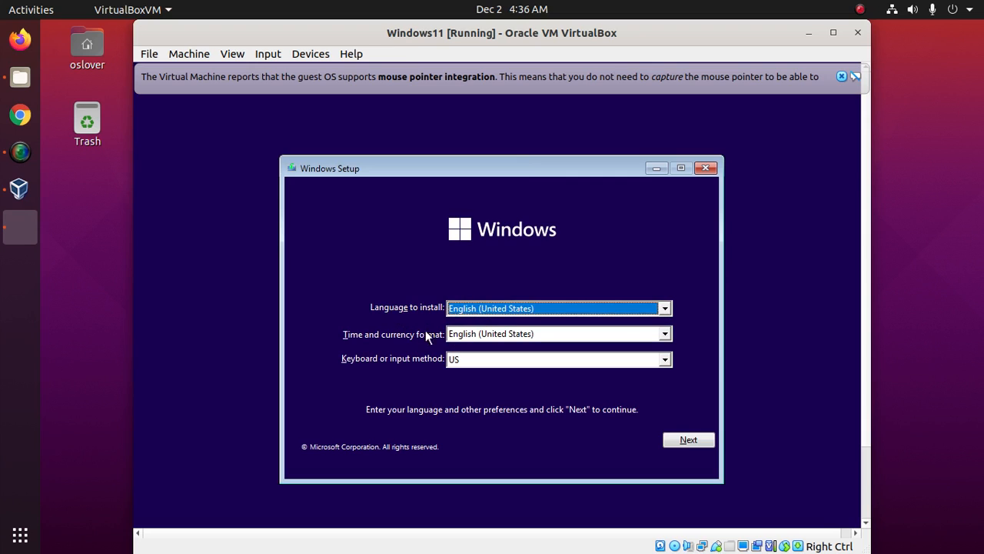
mouse_move(476, 339)
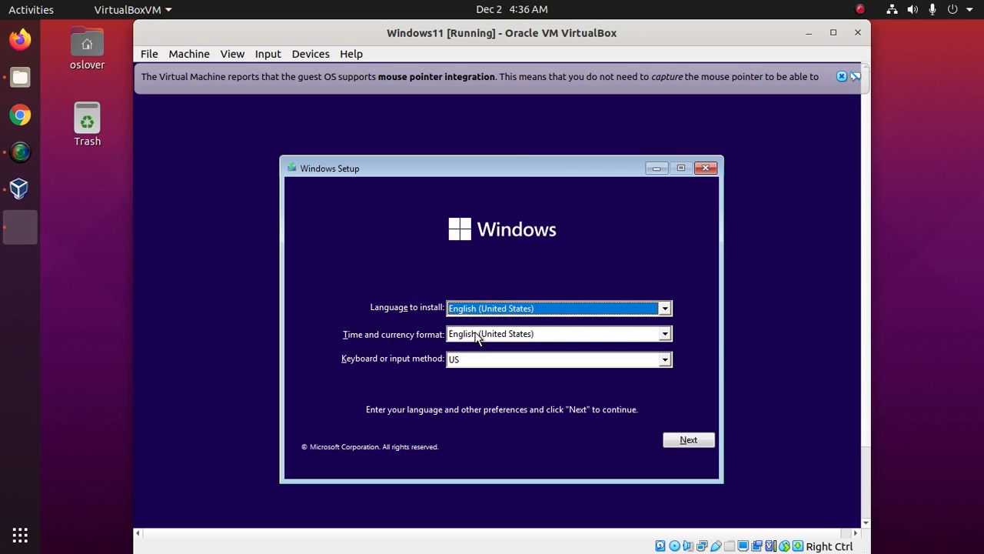
mouse_move(688, 439)
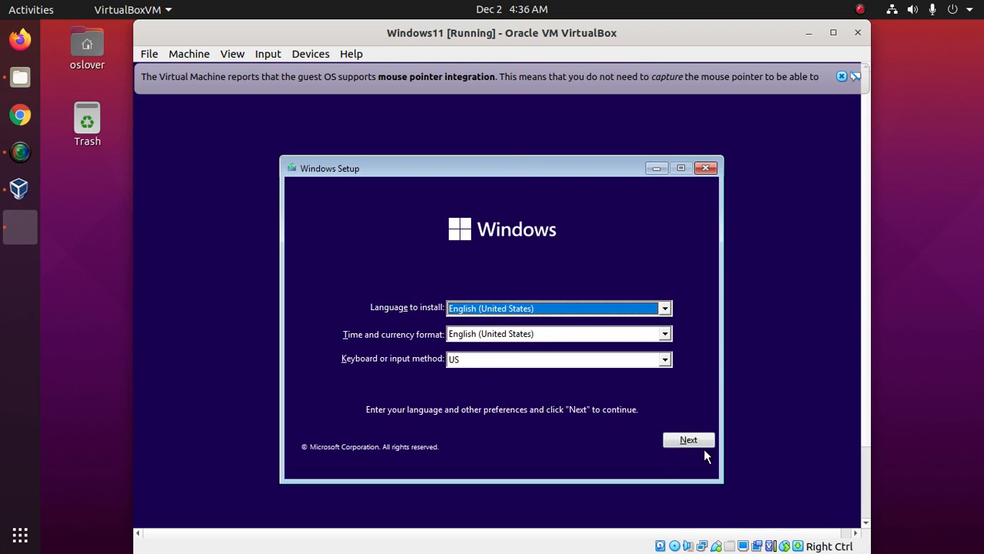
Step: Accept the default language settings and launch regedit from the Setup command prompt
left_click(687, 439)
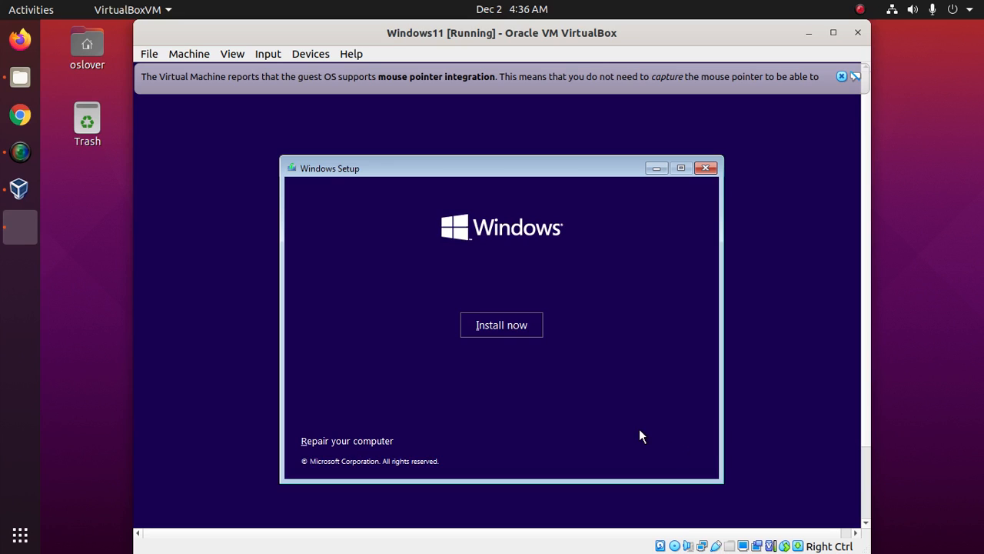
mouse_move(636, 430)
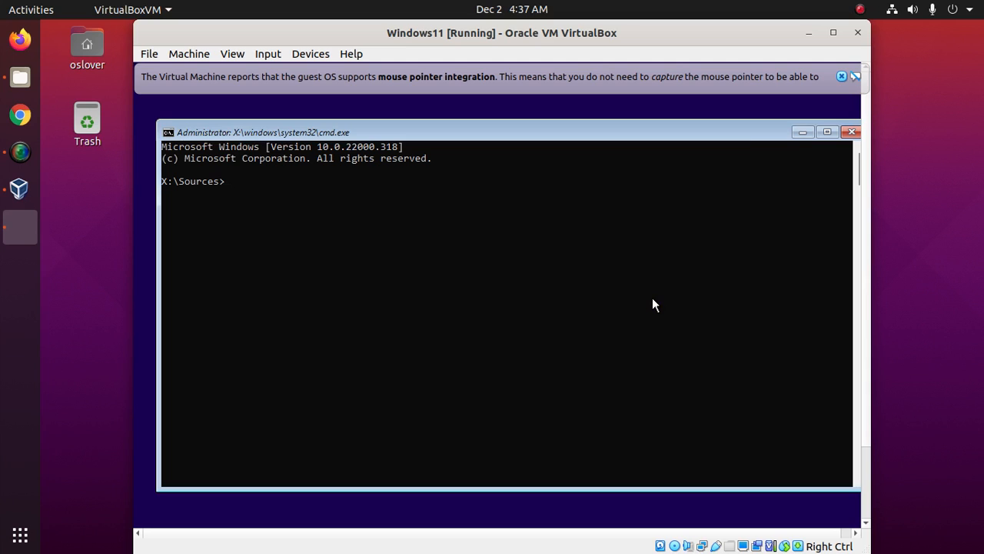
type("re")
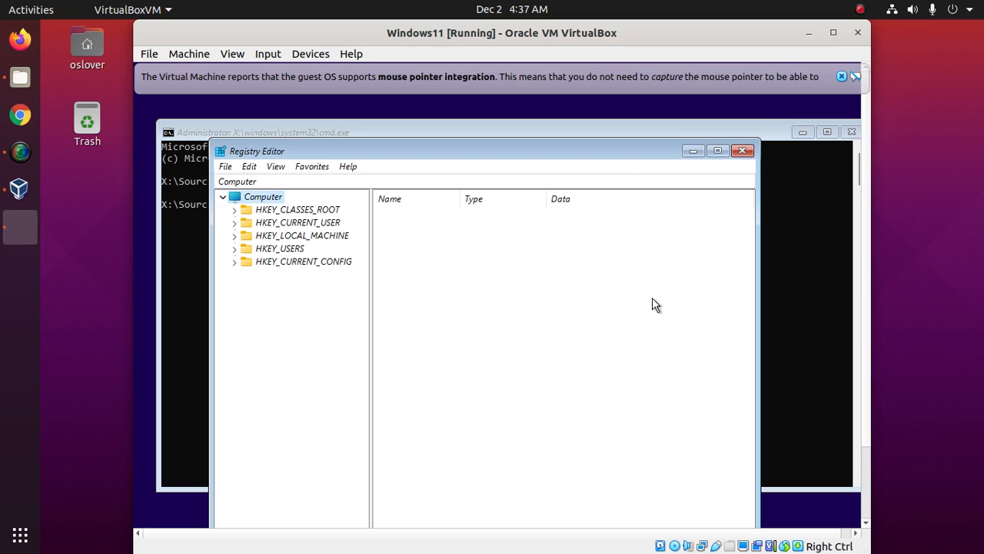
mouse_move(615, 292)
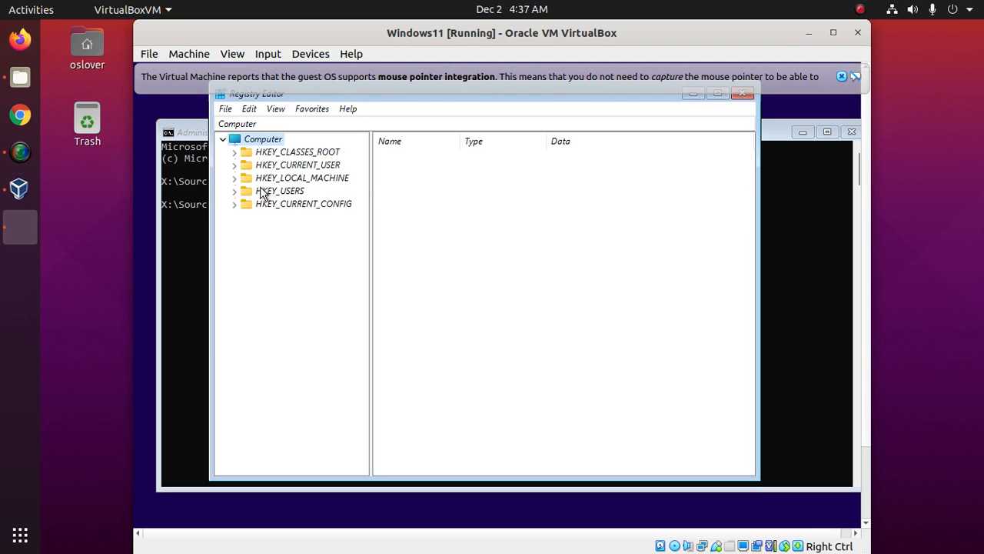
Step: Expand HKEY_LOCAL_MACHINE > SYSTEM > Setup and add a subkey named LabConfig
left_click(234, 178)
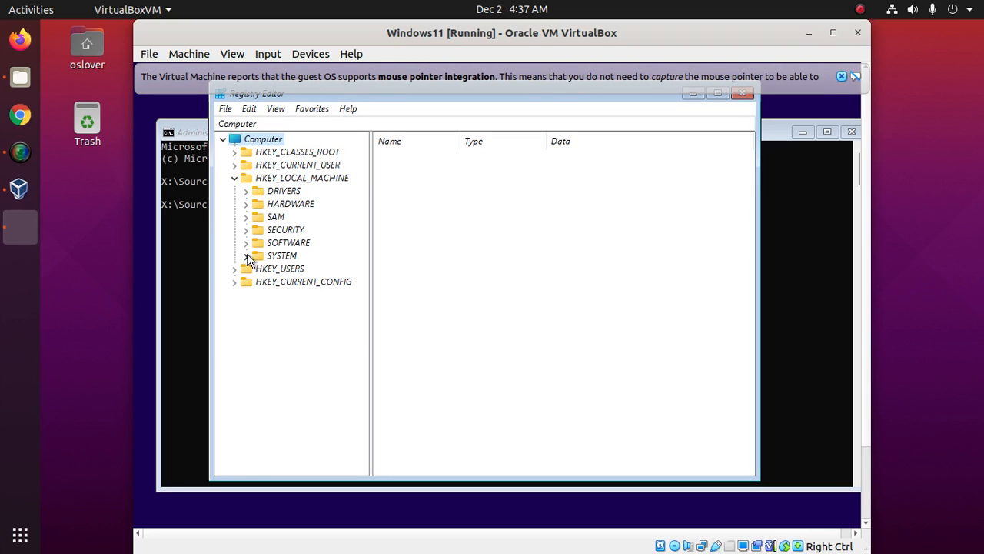
left_click(247, 255)
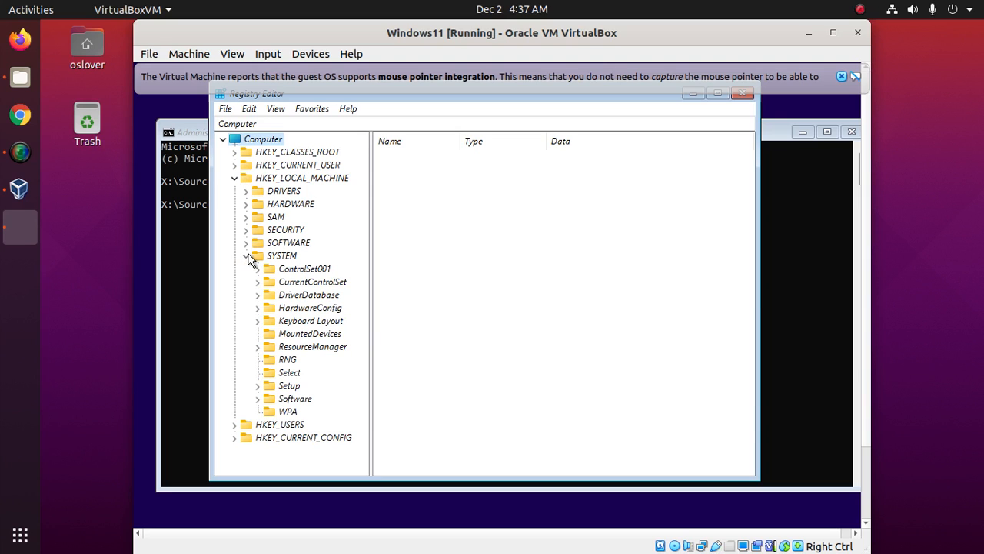
left_click(289, 385)
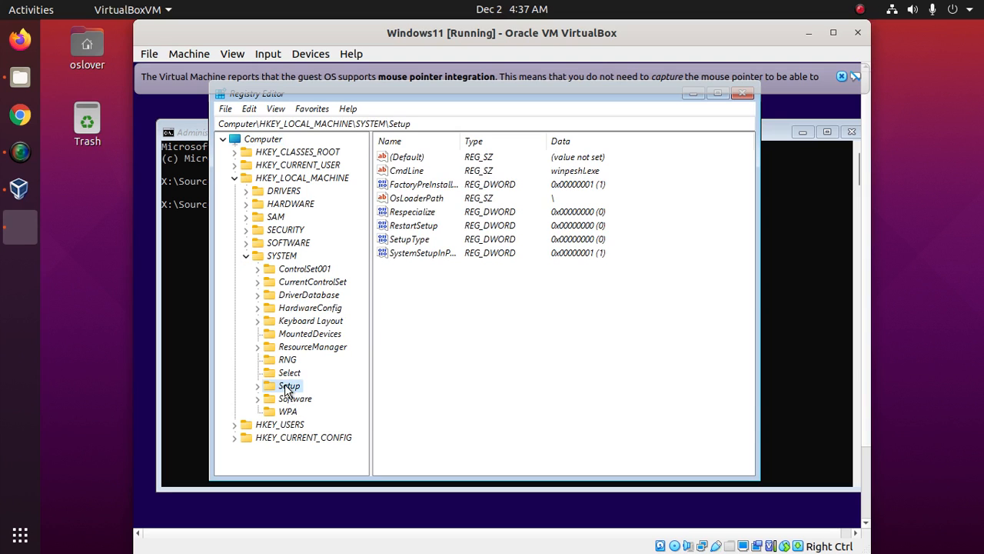
left_click(258, 386)
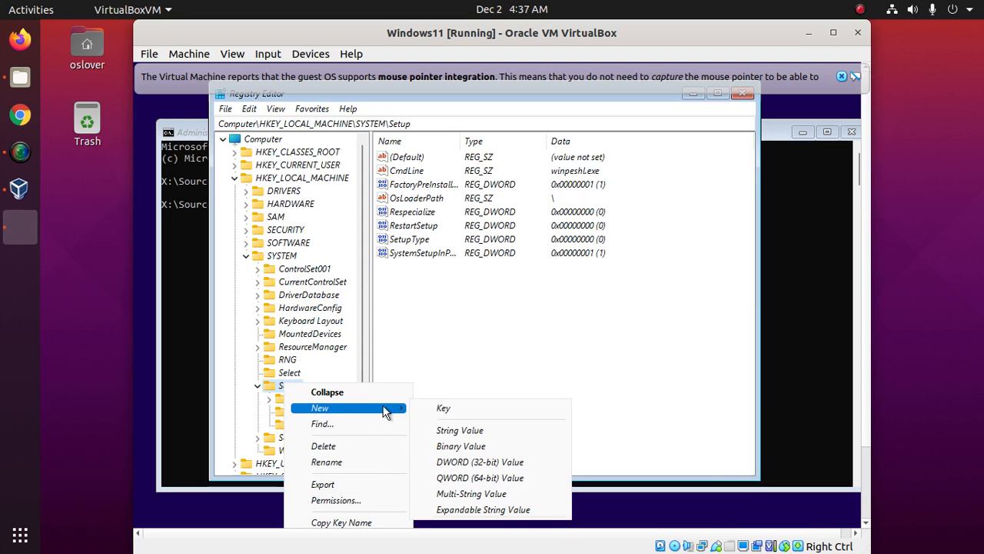
left_click(442, 408)
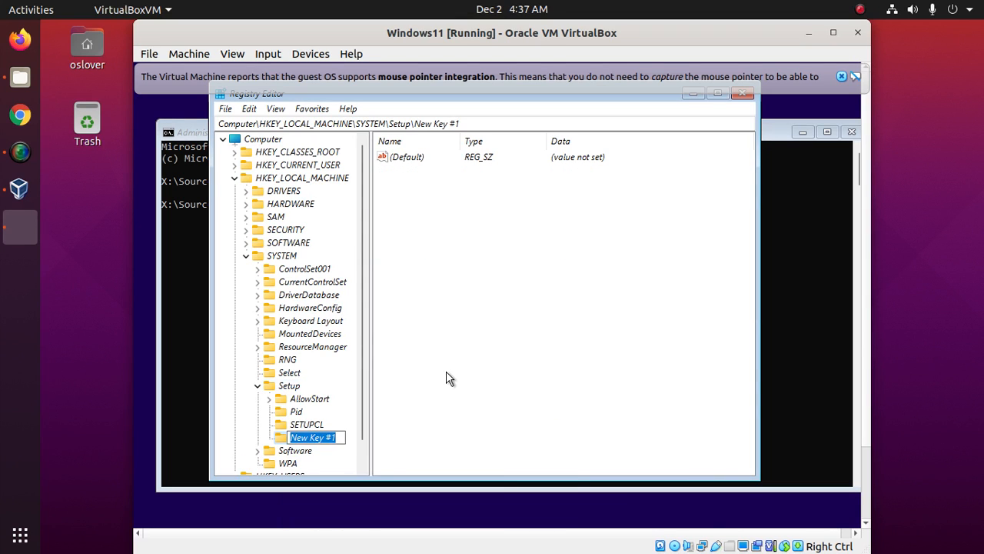
type("LabConfig")
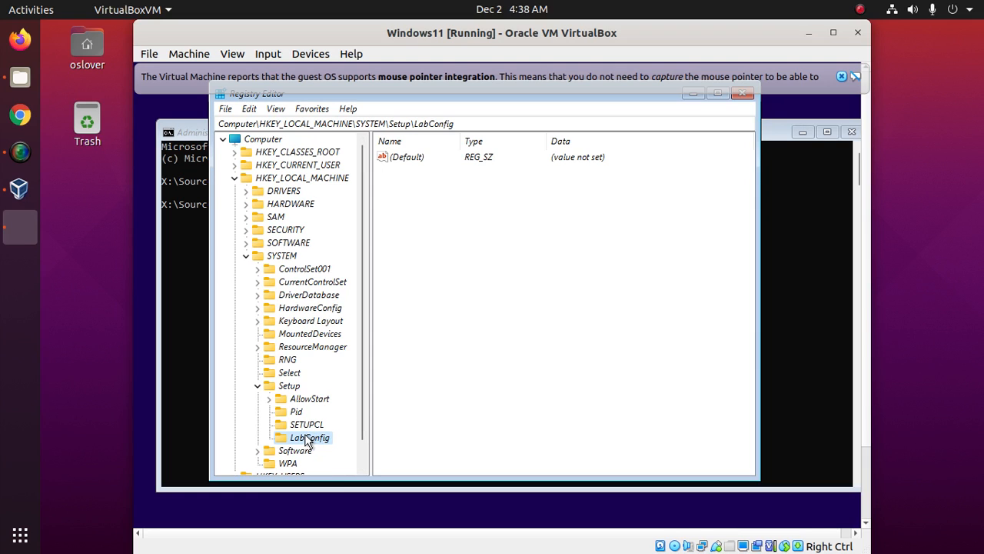
Step: Add a new DWORD (32-bit) value named BypassTPMCheck under the LabConfig key
right_click(310, 437)
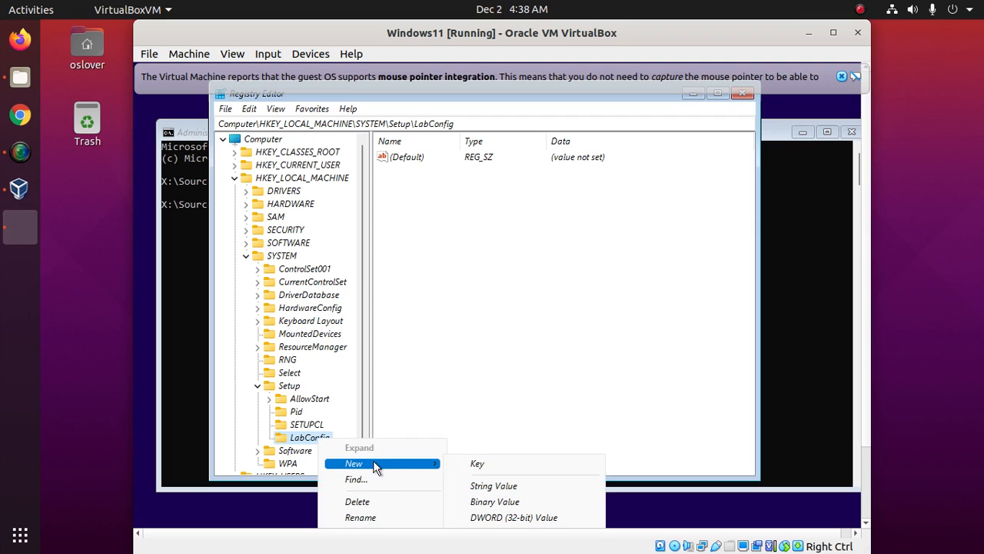
mouse_move(514, 517)
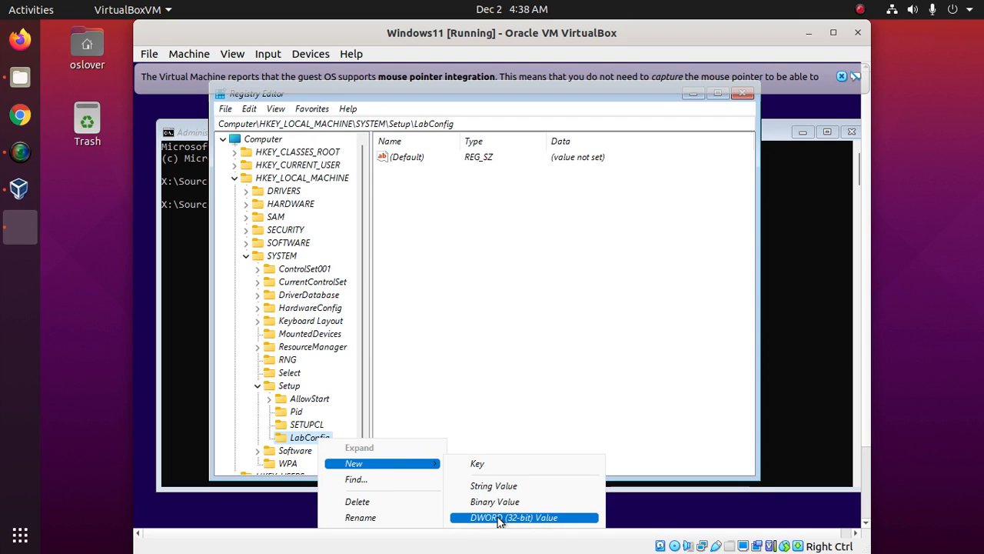
left_click(513, 517)
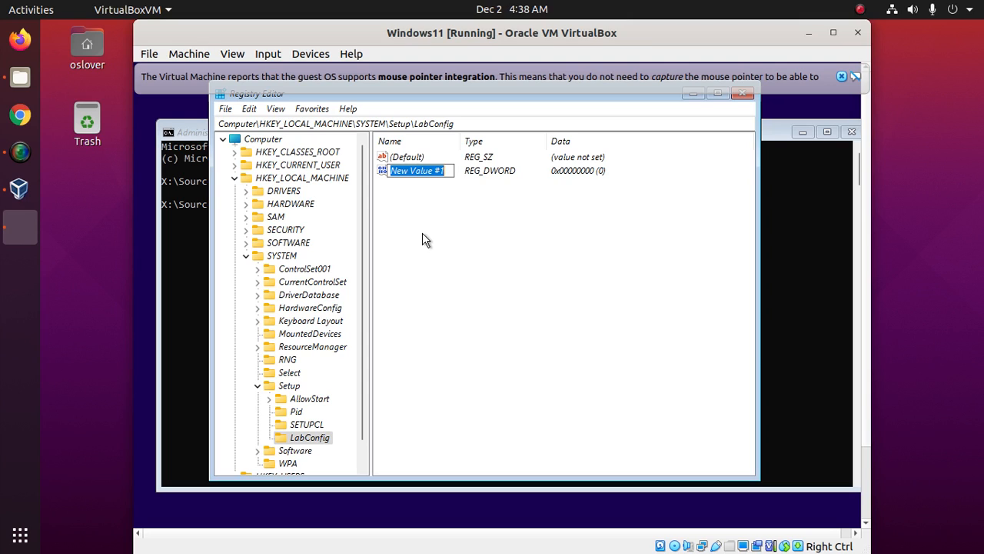
type("B")
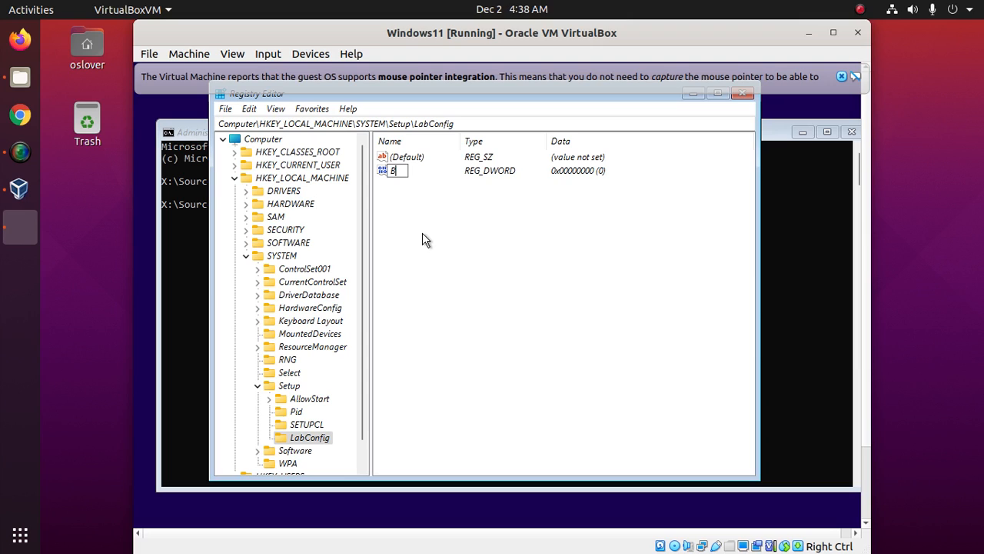
type("ypass")
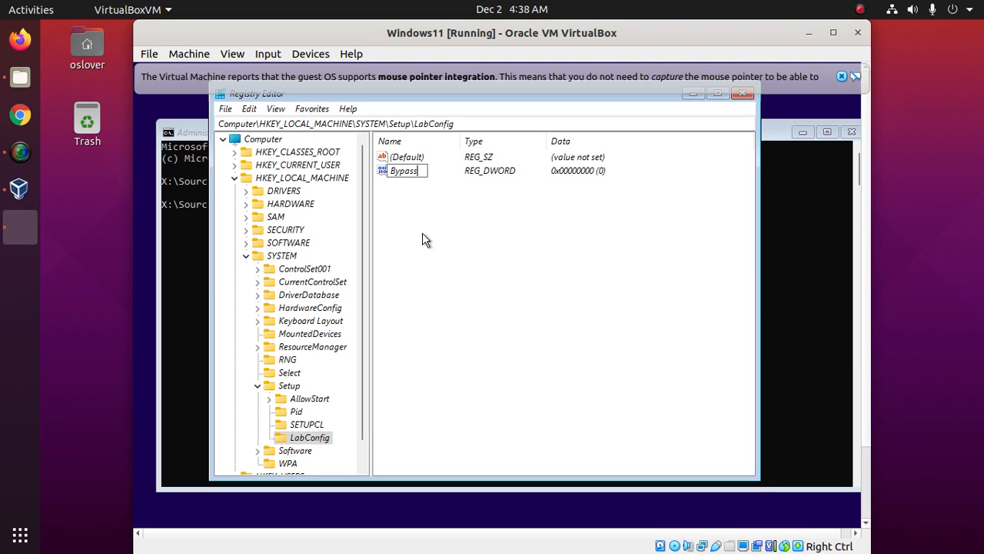
type("T")
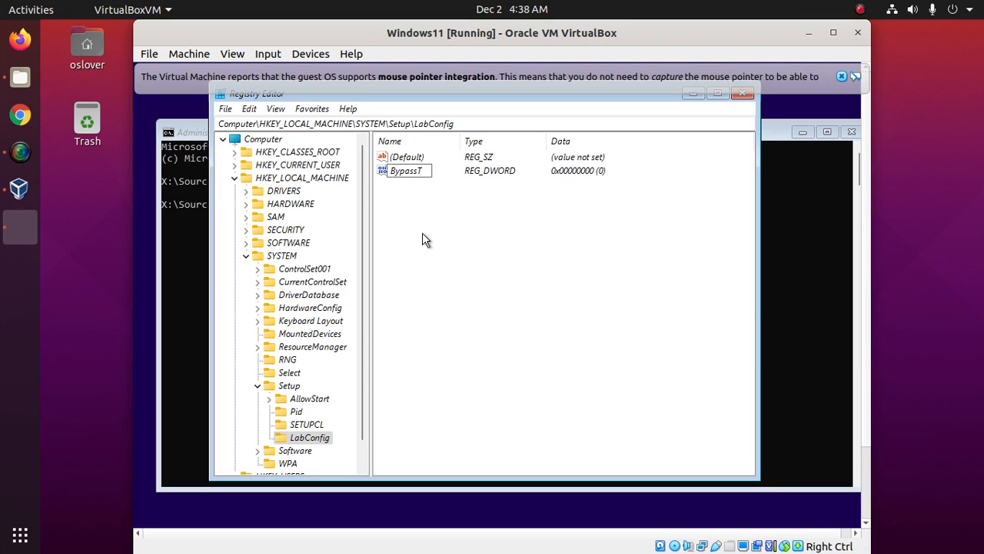
type("PMCheck")
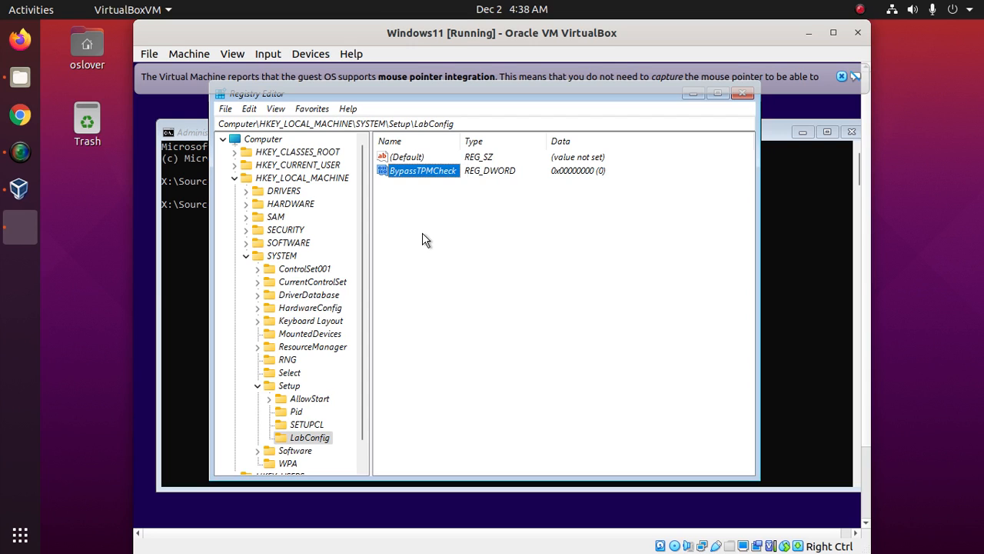
Step: Set the BypassTPMCheck value data to 1
right_click(423, 170)
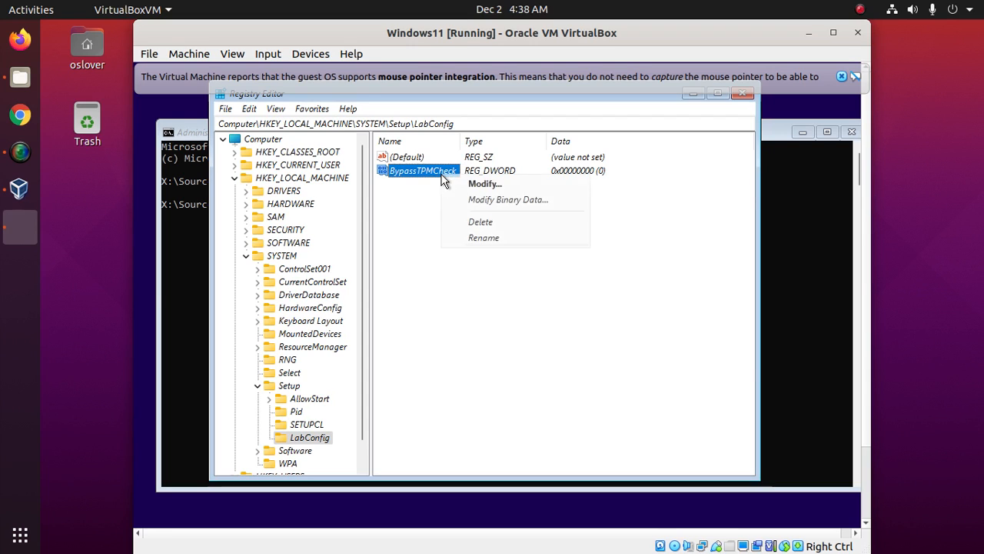
left_click(485, 183)
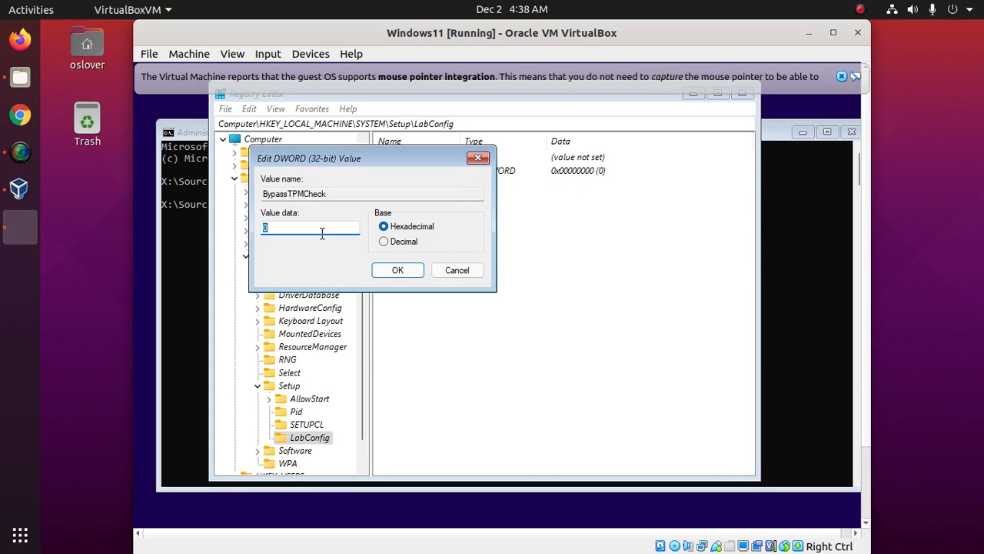
type("1")
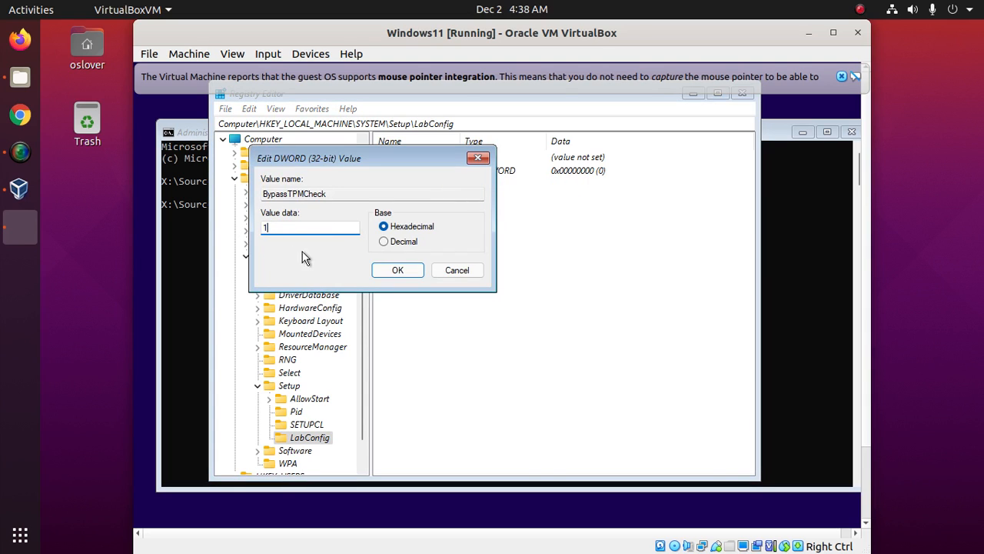
left_click(398, 270)
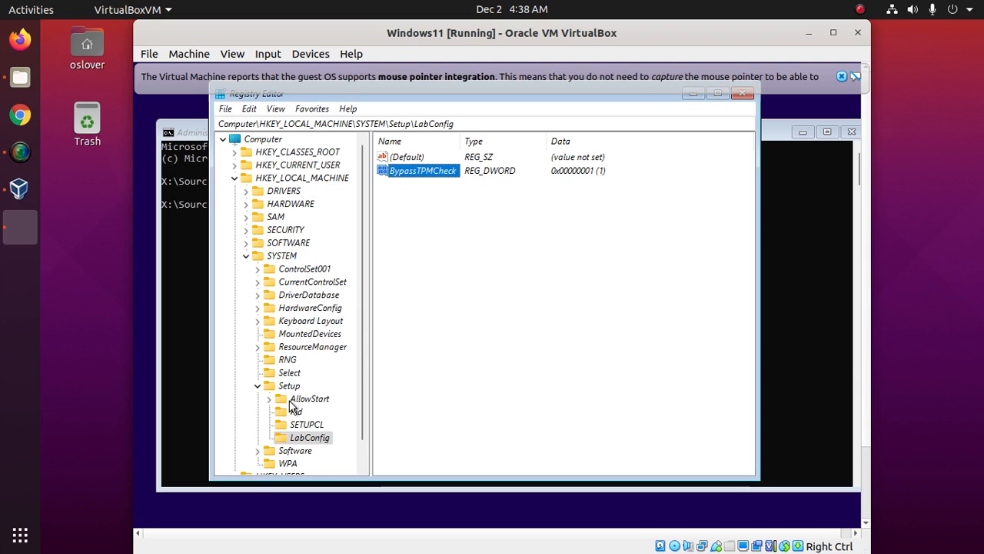
Step: Create a BypassRAMCheck DWORD under LabConfig and set its value data to 1
right_click(309, 436)
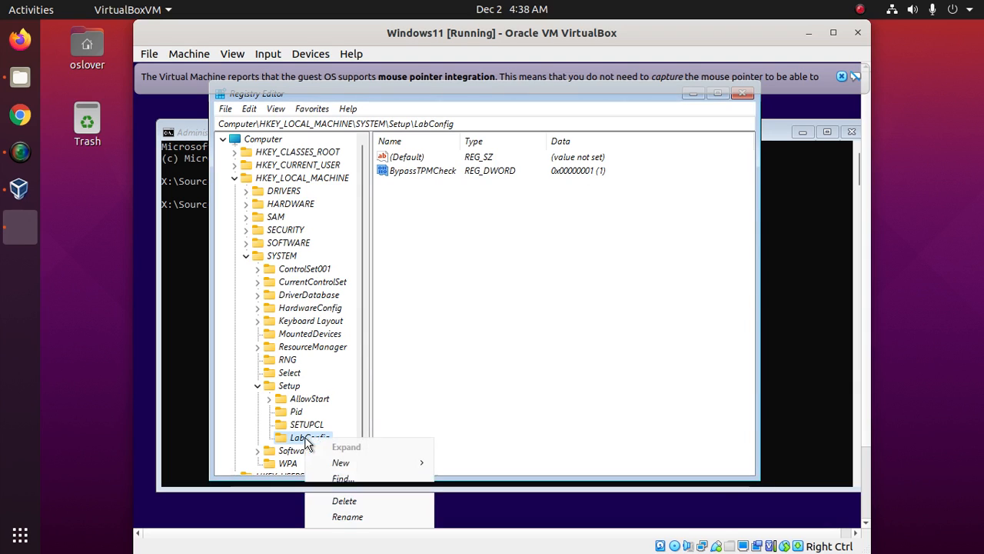
mouse_move(341, 462)
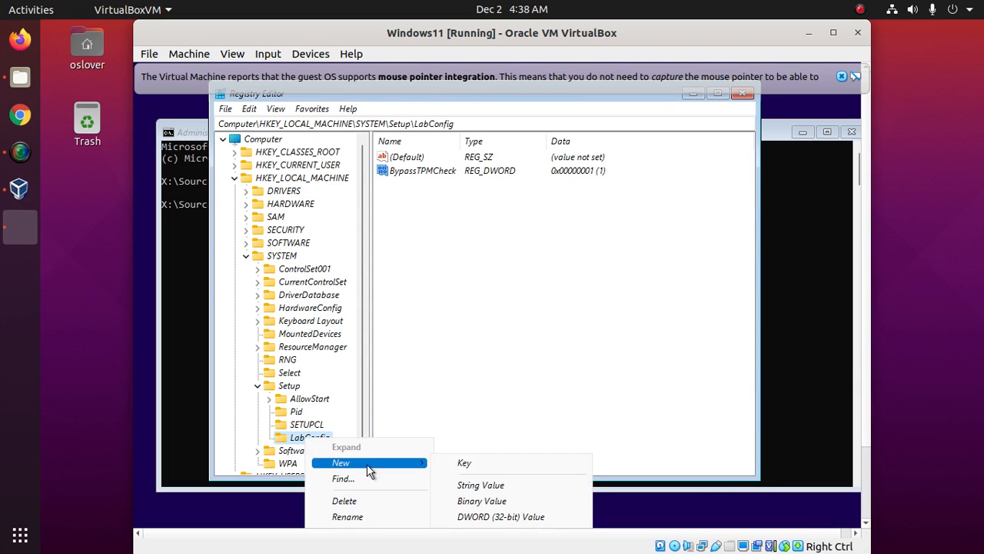
left_click(501, 516)
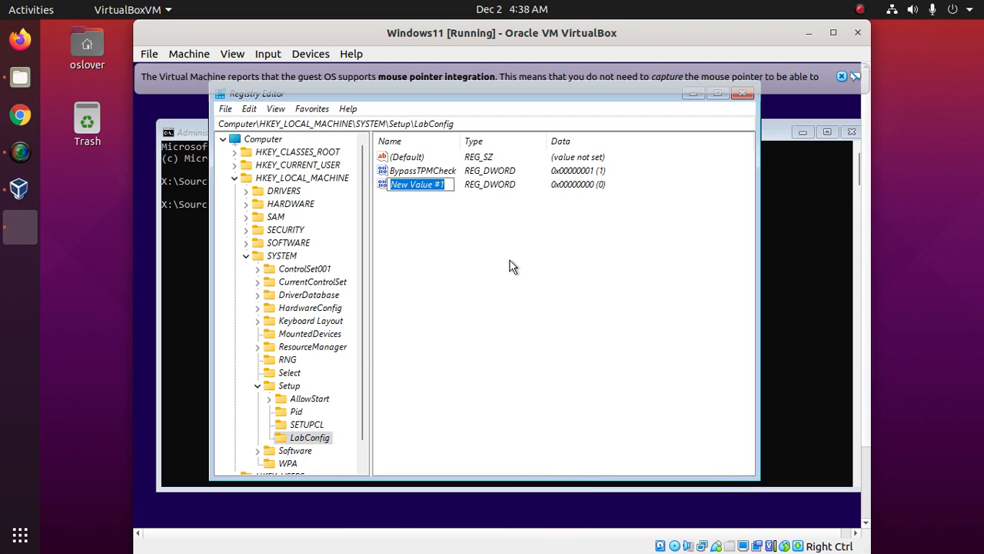
mouse_move(500, 270)
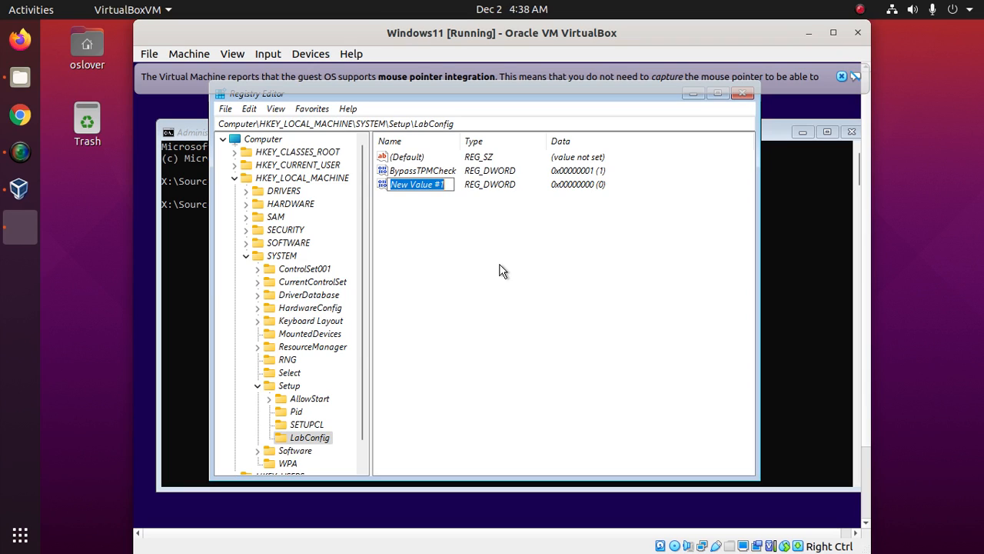
type("BypassRAMCheck")
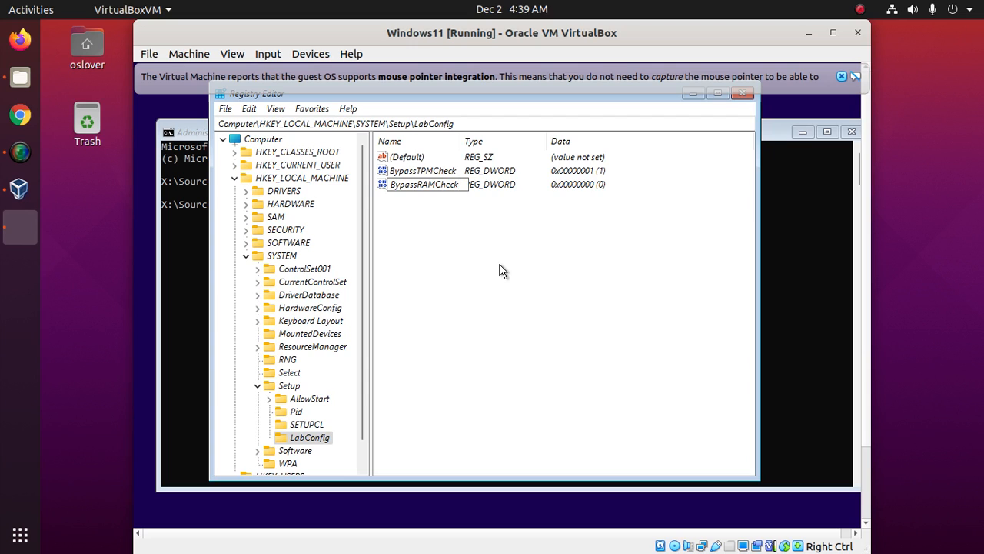
left_click(421, 183)
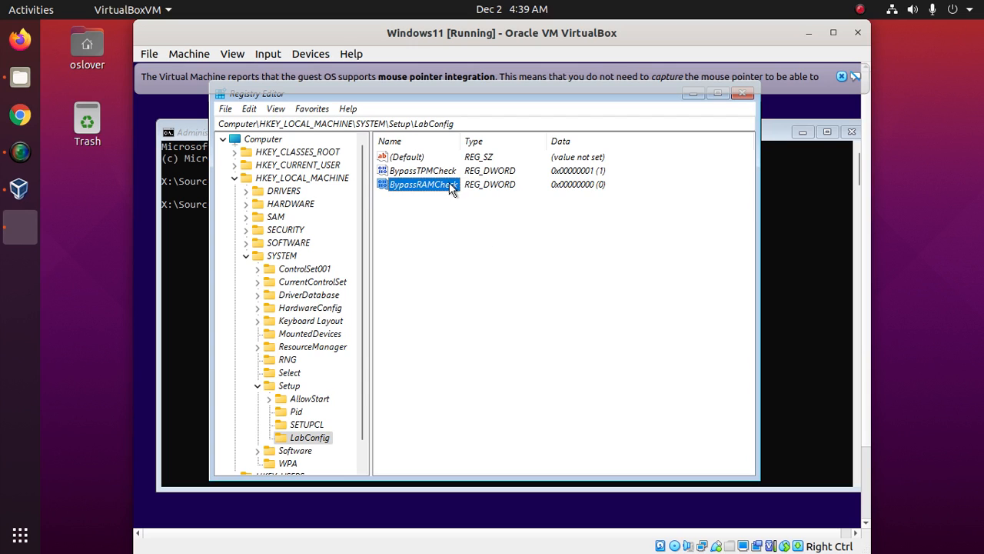
double_click(419, 183)
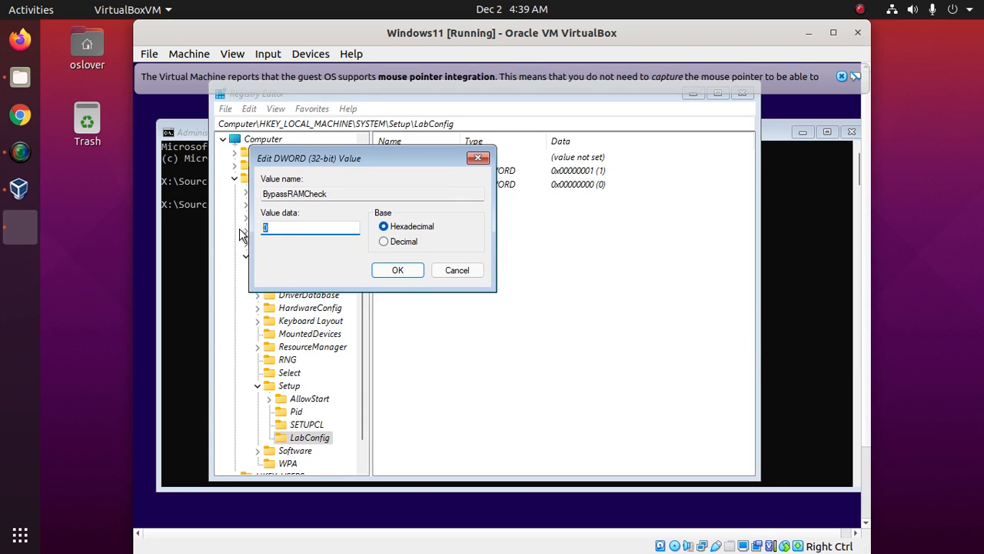
left_click(397, 270)
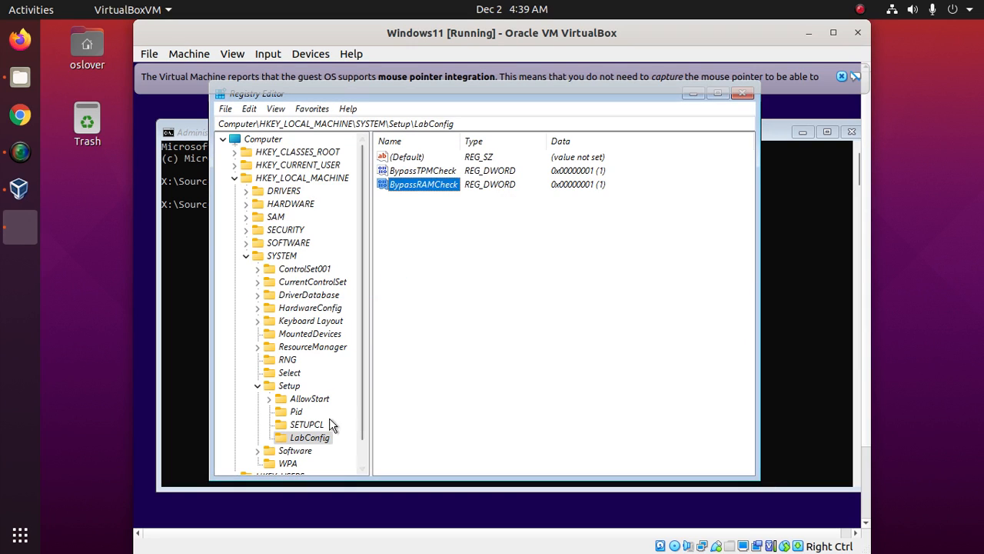
right_click(309, 438)
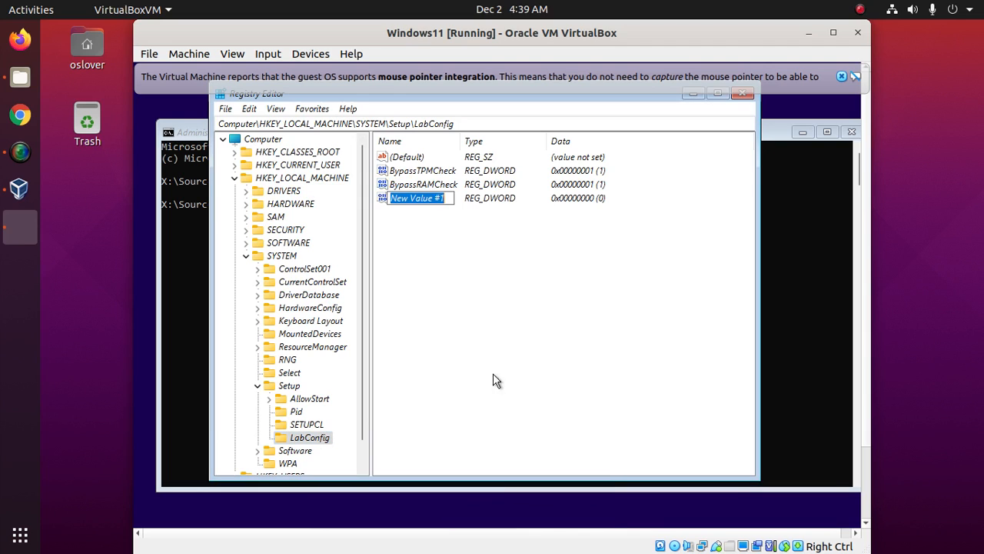
Step: Name the new DWORD BypassSecureBootCheck and set its value data to 1
type("Byp")
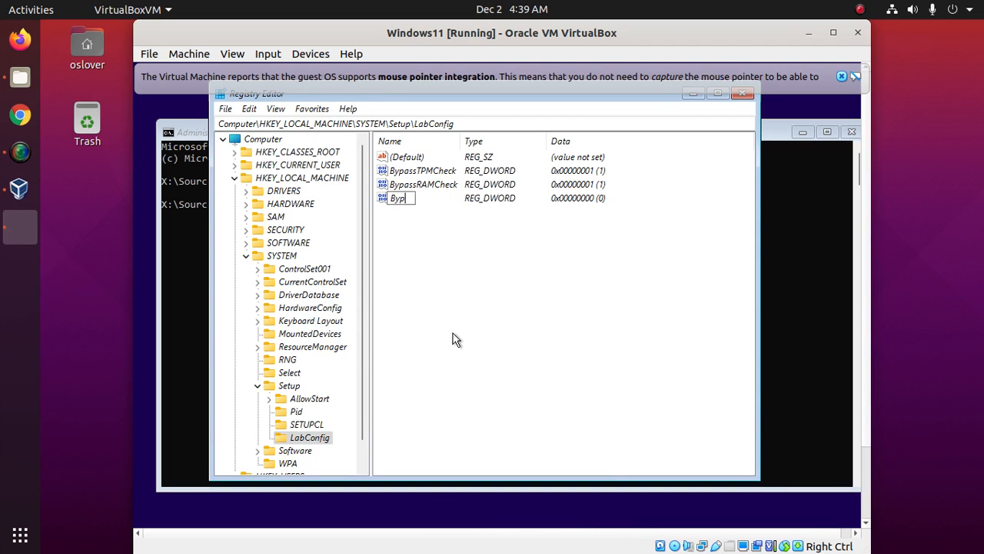
type("assSecureBootCheck")
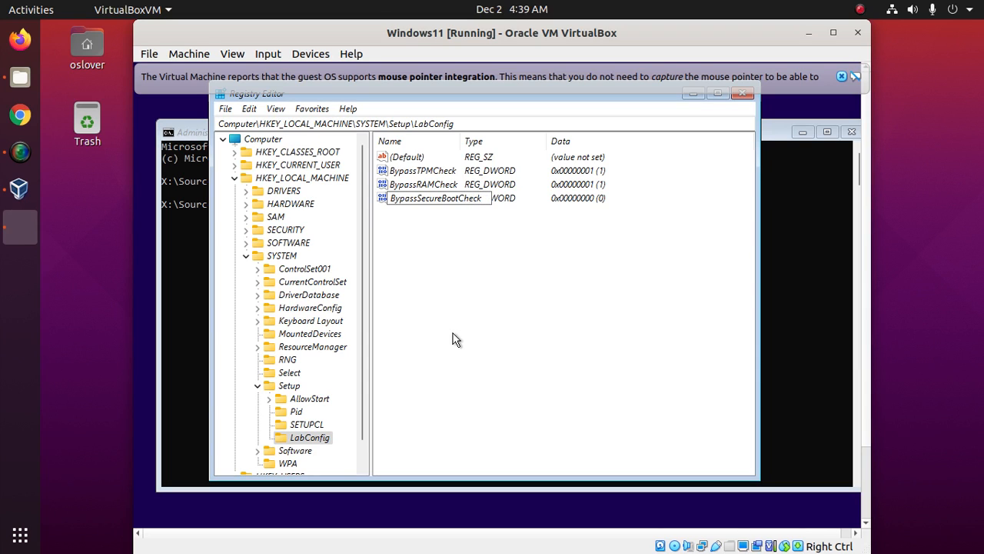
left_click(435, 197)
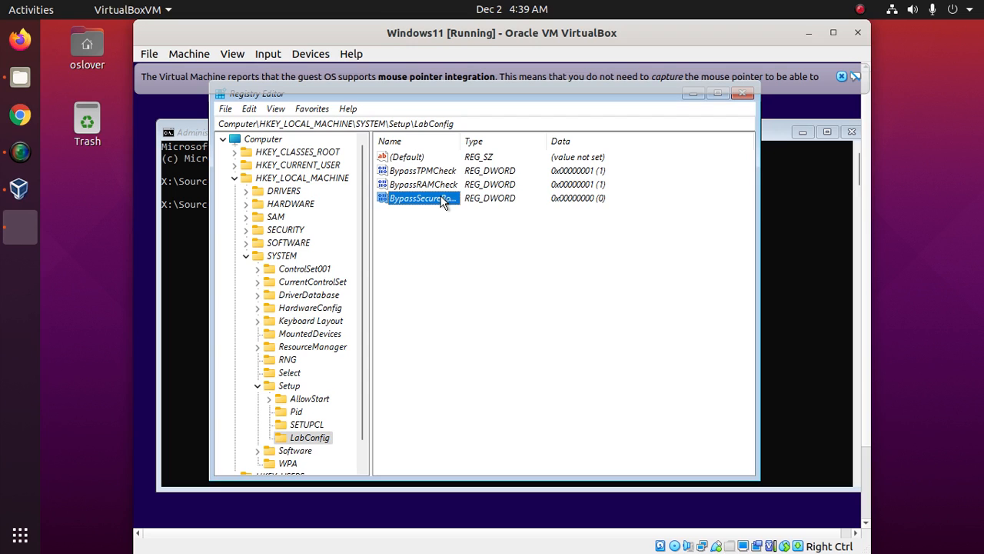
double_click(422, 198)
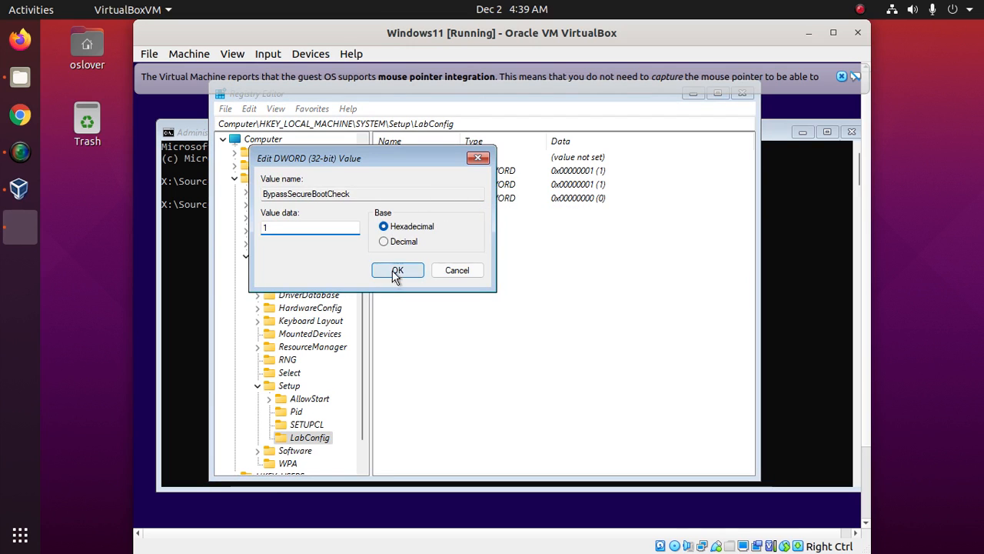
left_click(398, 270)
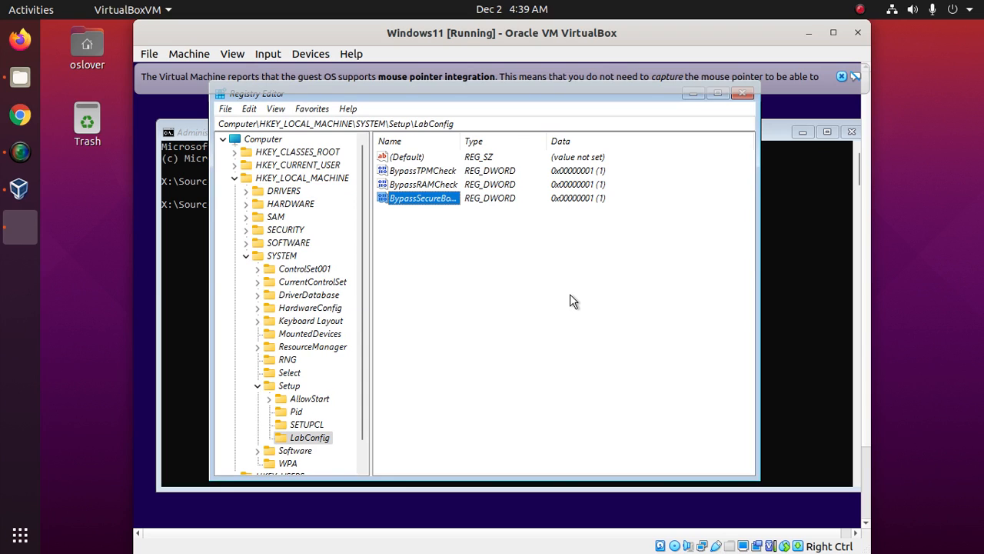
mouse_move(740, 94)
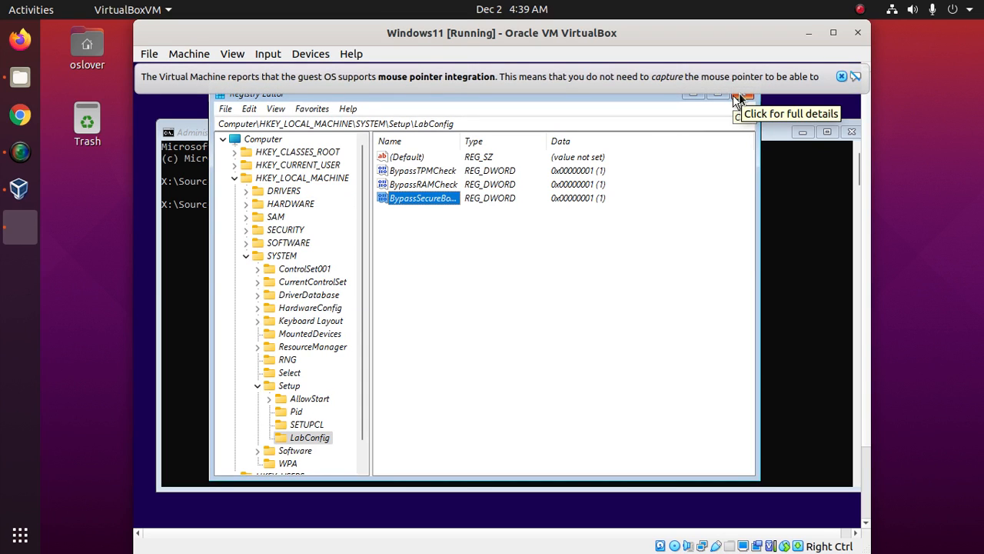
Step: Dismiss the pointer integration notice, close Registry Editor, and exit the command prompt
left_click(791, 113)
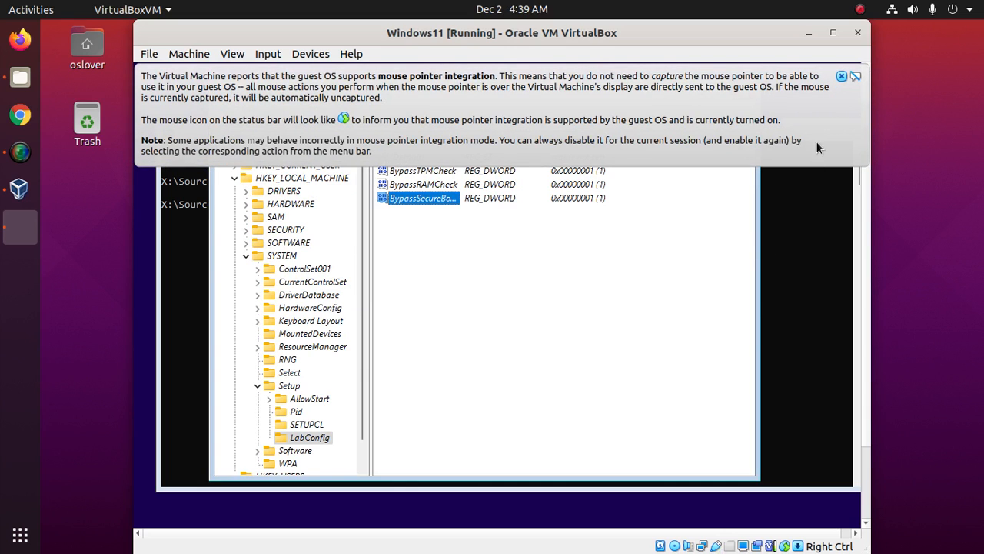
left_click(841, 75)
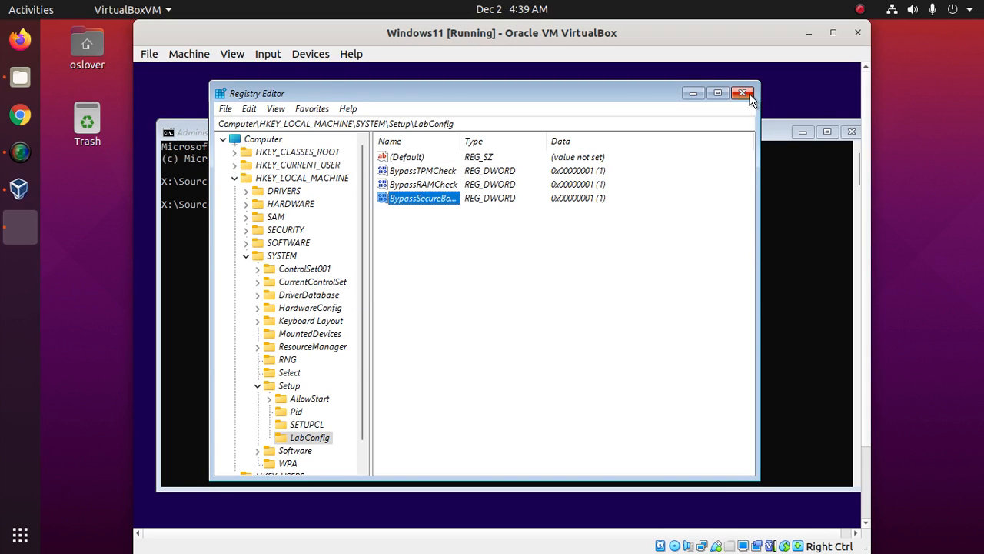
left_click(742, 93)
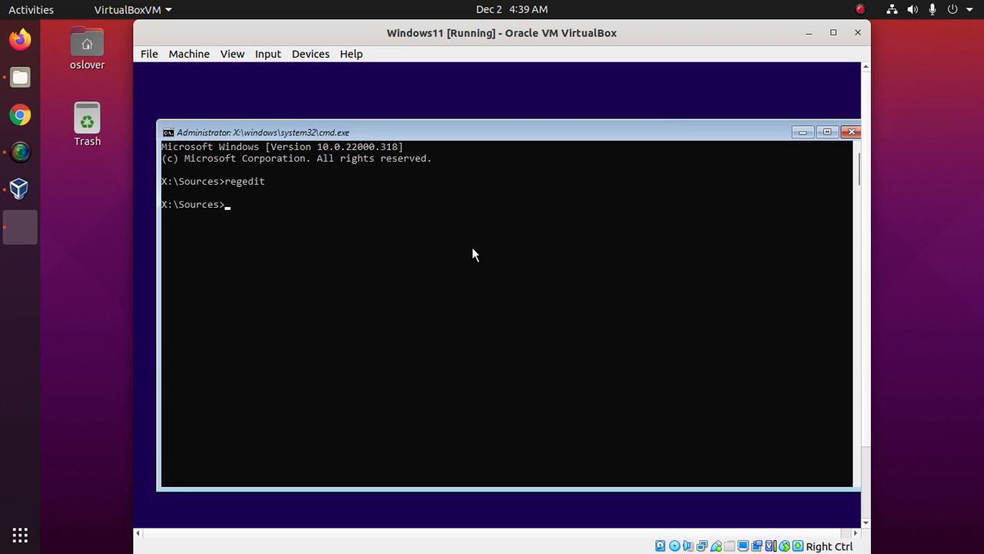
type("ex")
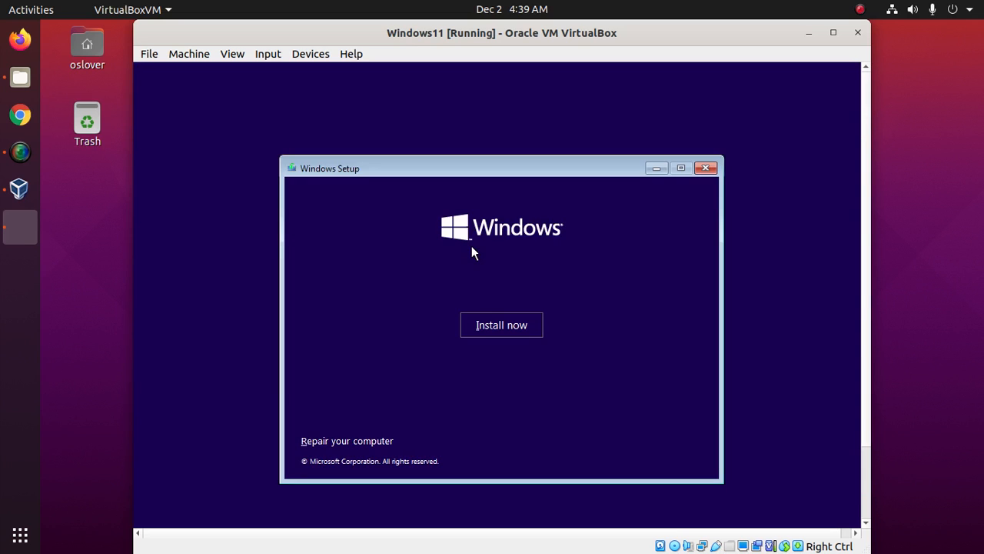
mouse_move(501, 324)
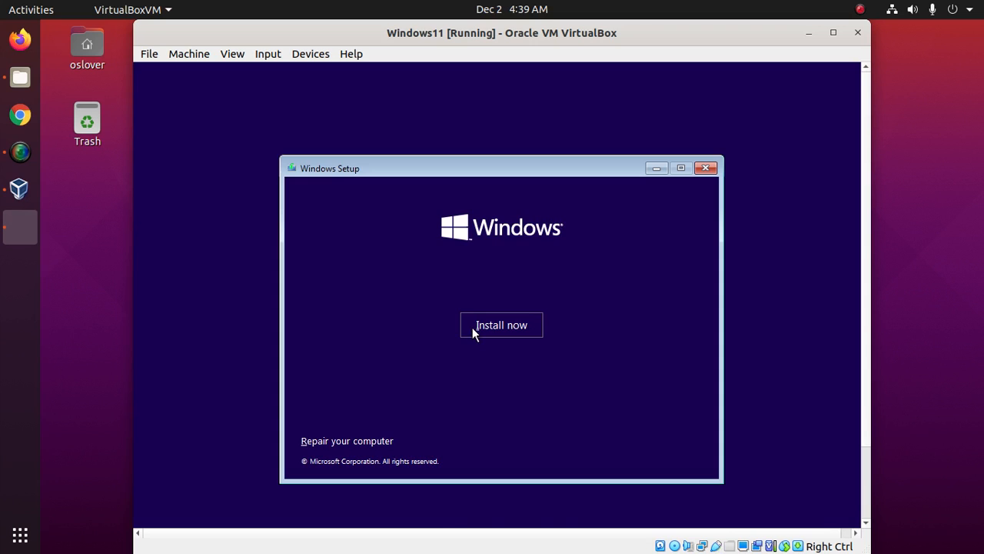
Step: Start the installation without a product key, choosing the Windows 11 Pro edition
left_click(500, 324)
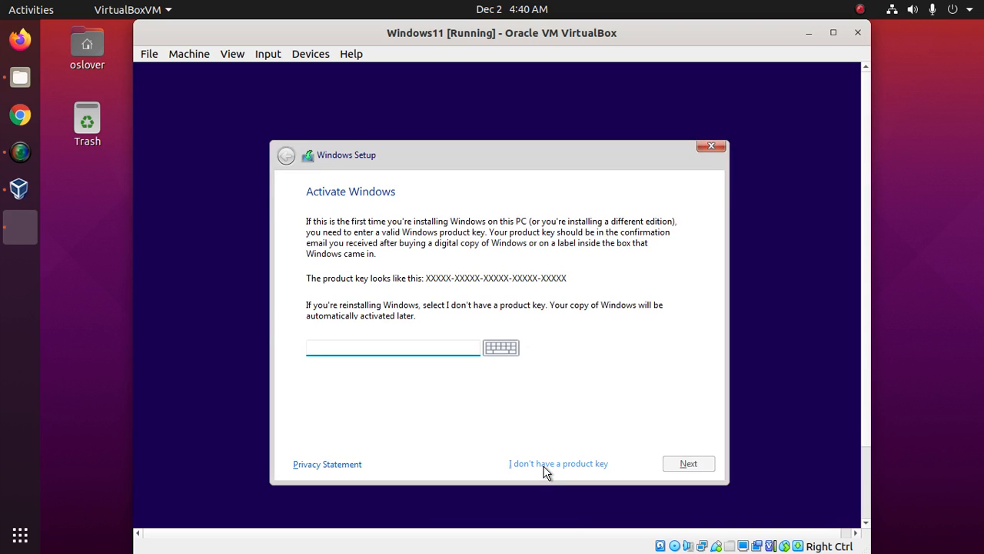
left_click(559, 463)
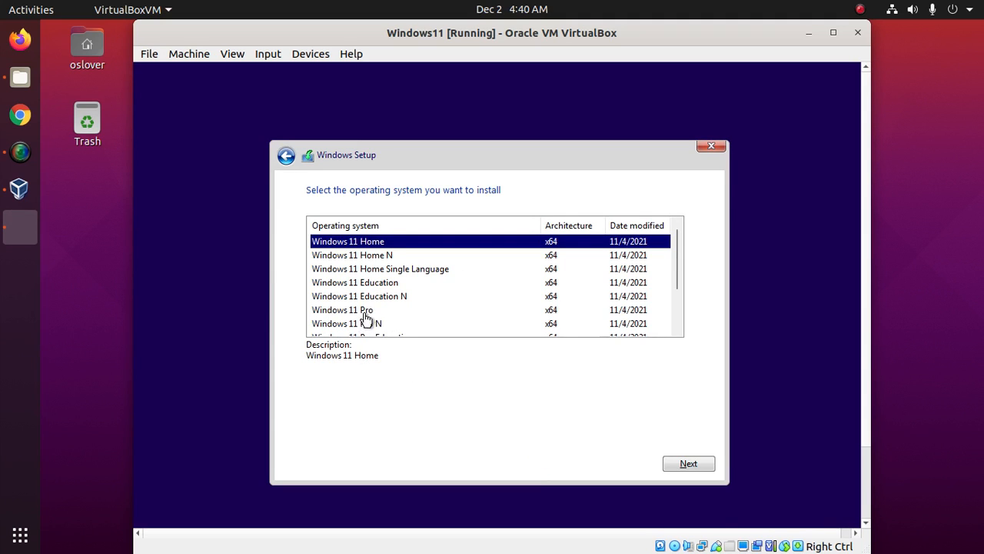
left_click(343, 309)
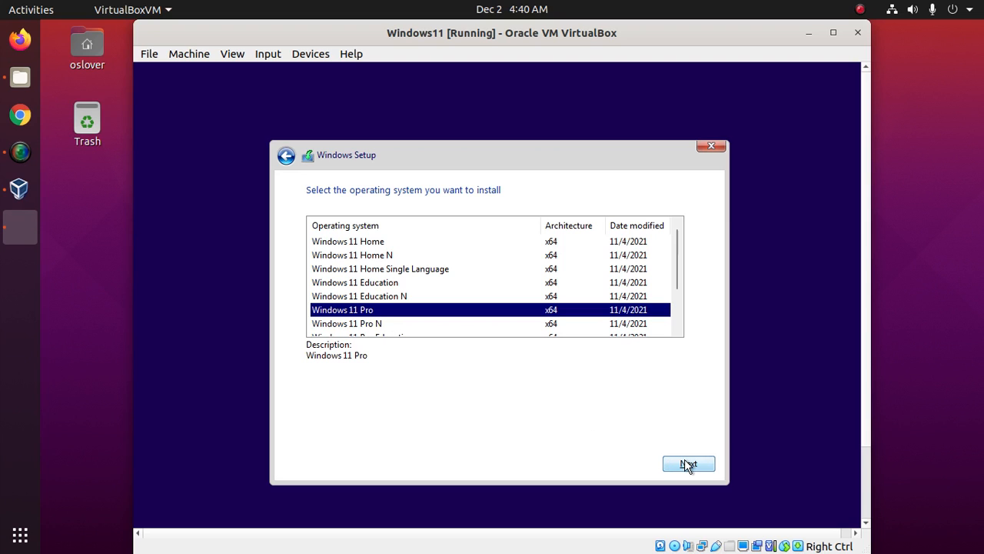
left_click(688, 463)
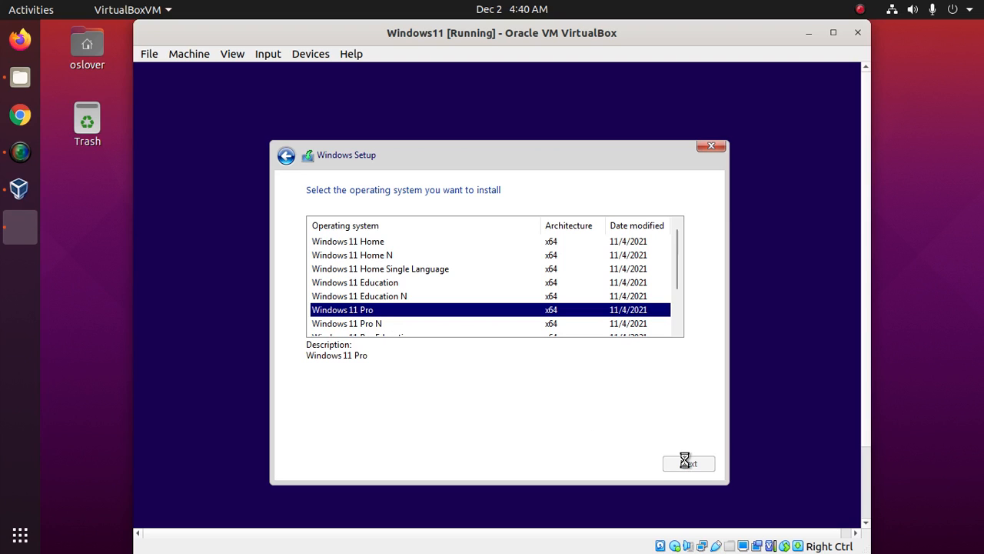
left_click(688, 462)
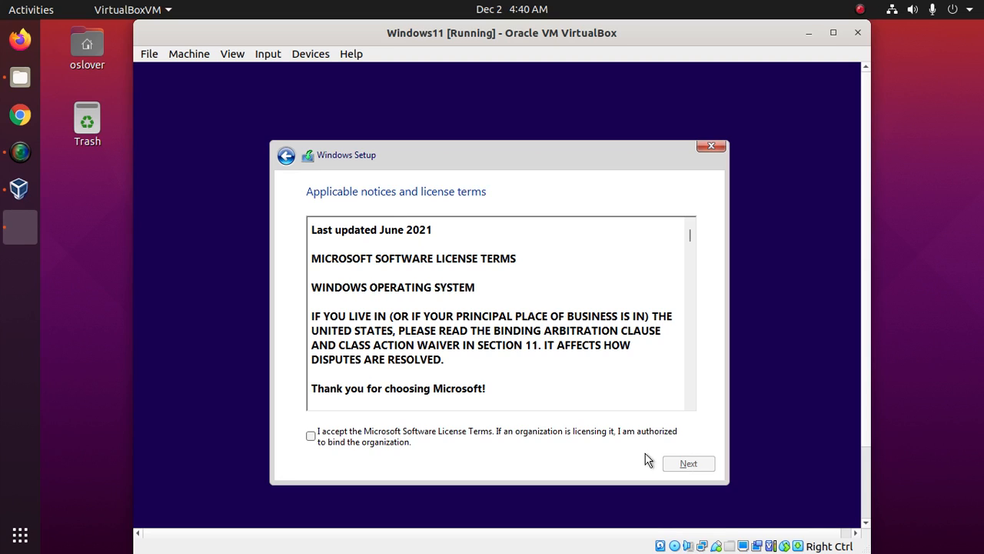
Step: Accept the Microsoft Software License Terms and continue
left_click(310, 435)
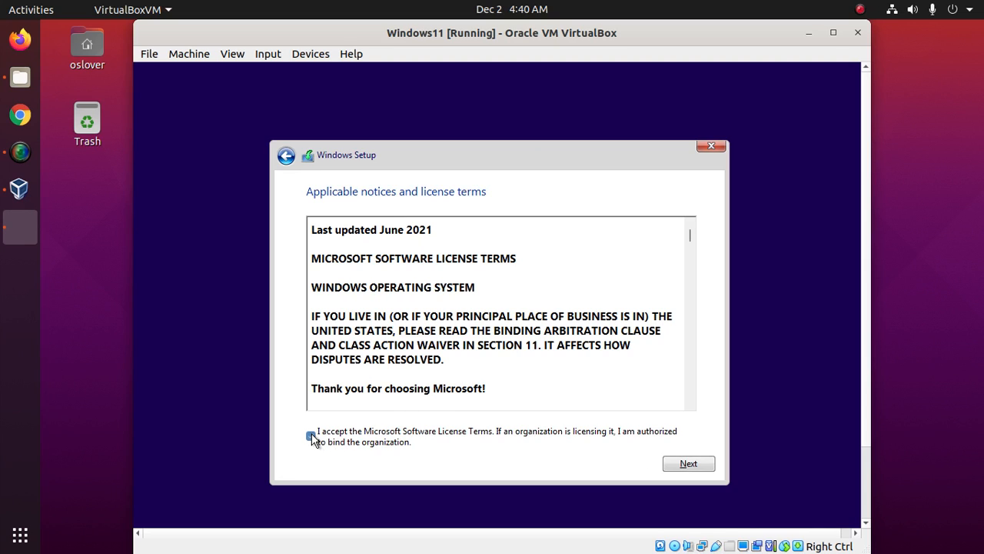
left_click(310, 435)
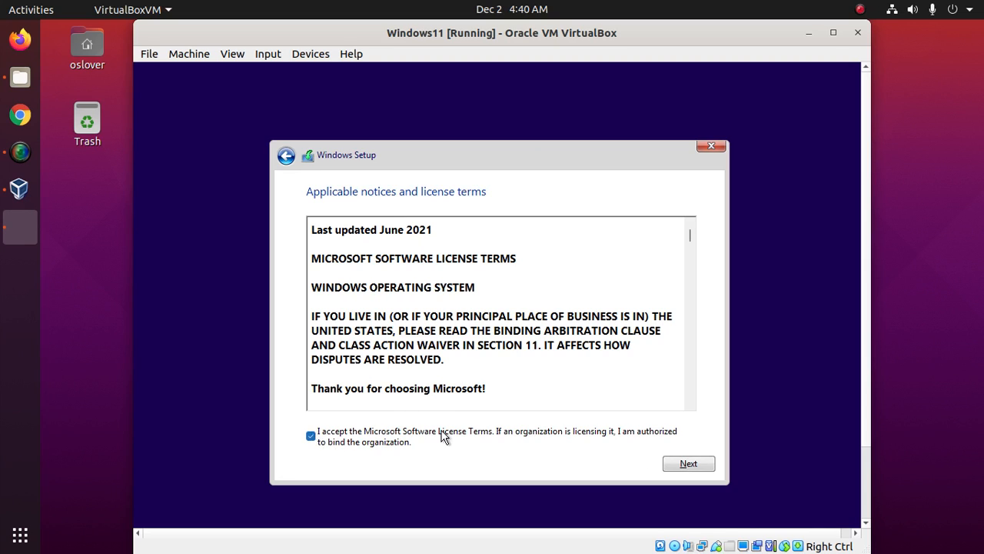
mouse_move(469, 448)
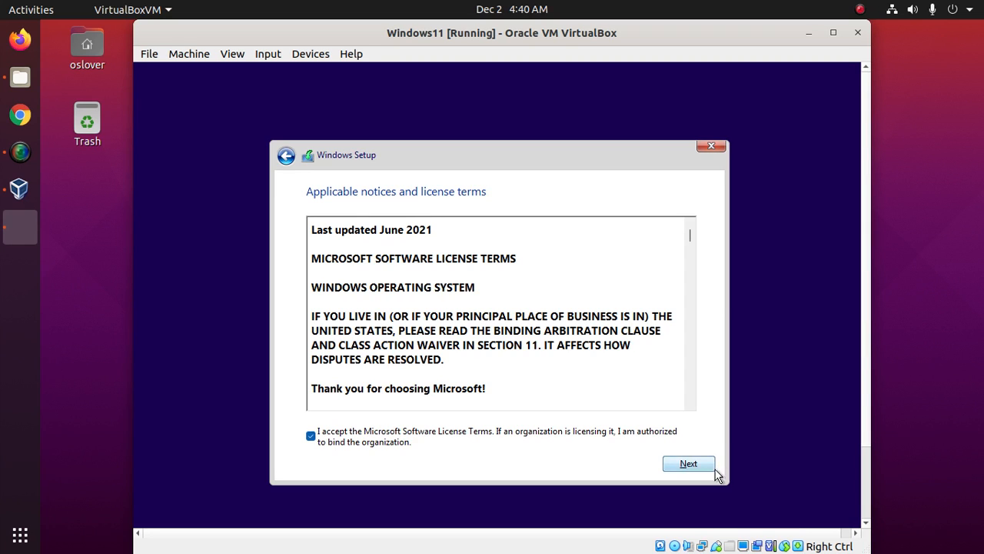
left_click(688, 463)
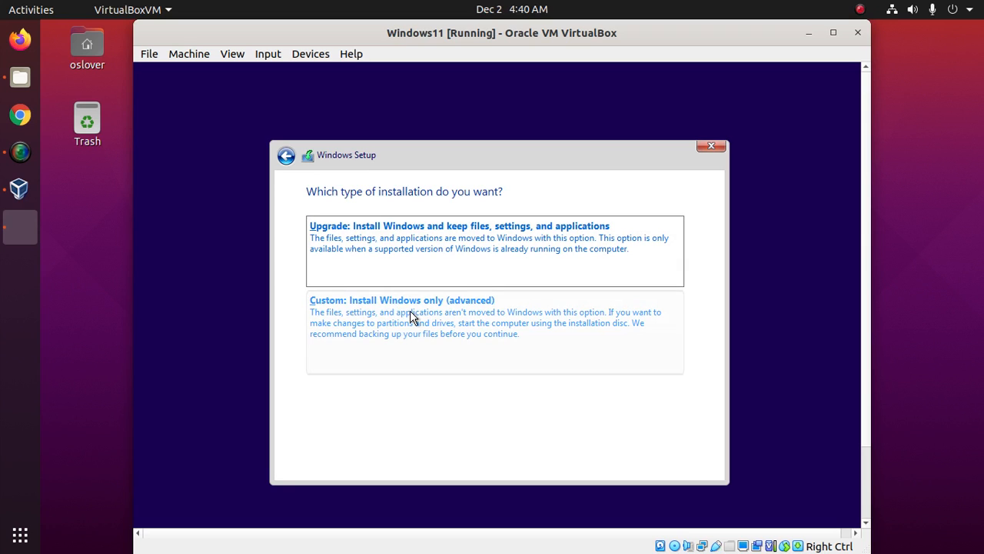
Step: Choose Custom install, create a new partition, format Partition 3, and install there
left_click(401, 300)
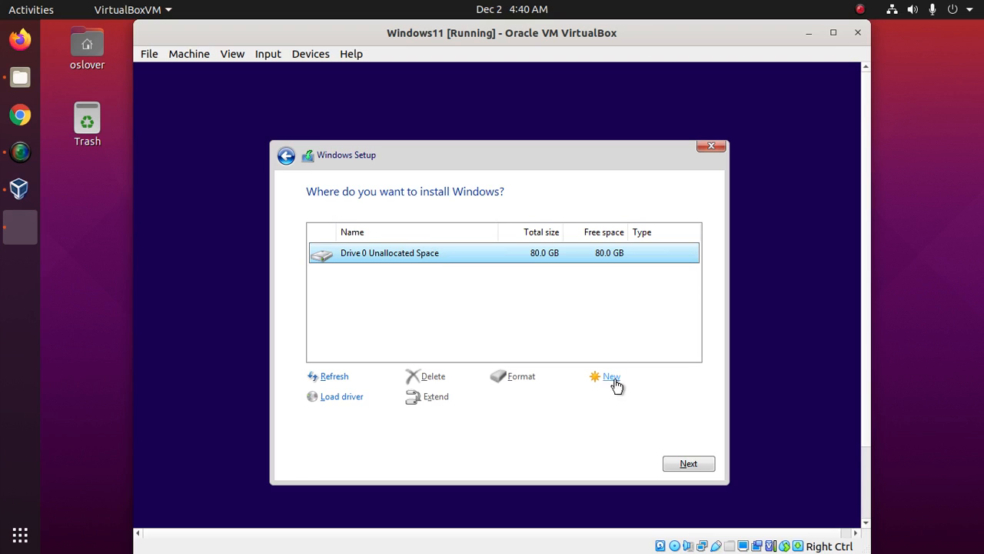
left_click(611, 376)
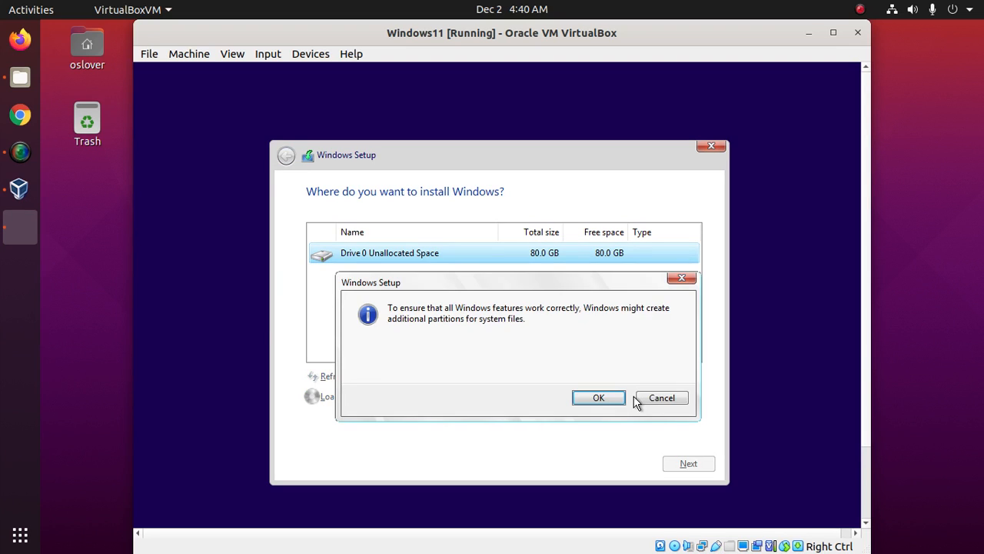
mouse_move(598, 397)
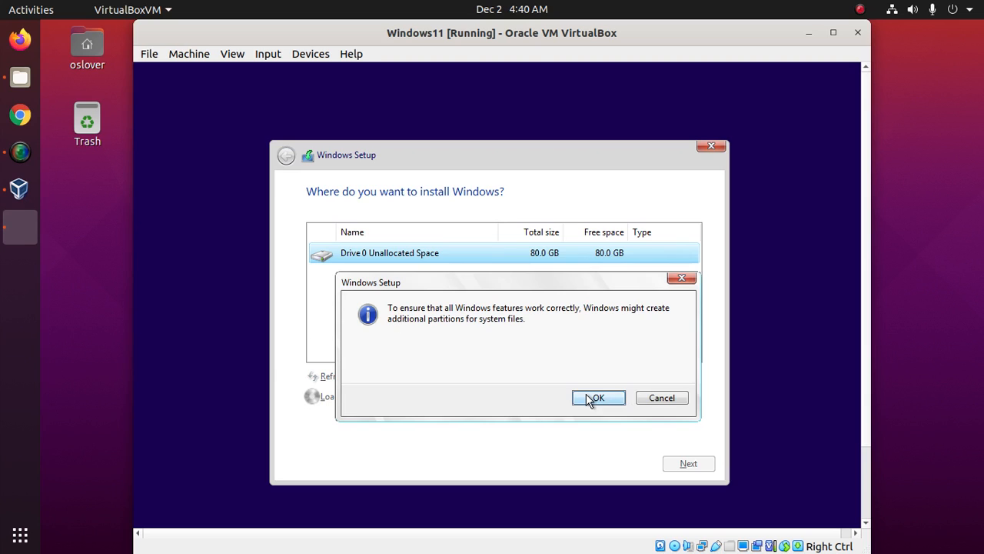
left_click(598, 397)
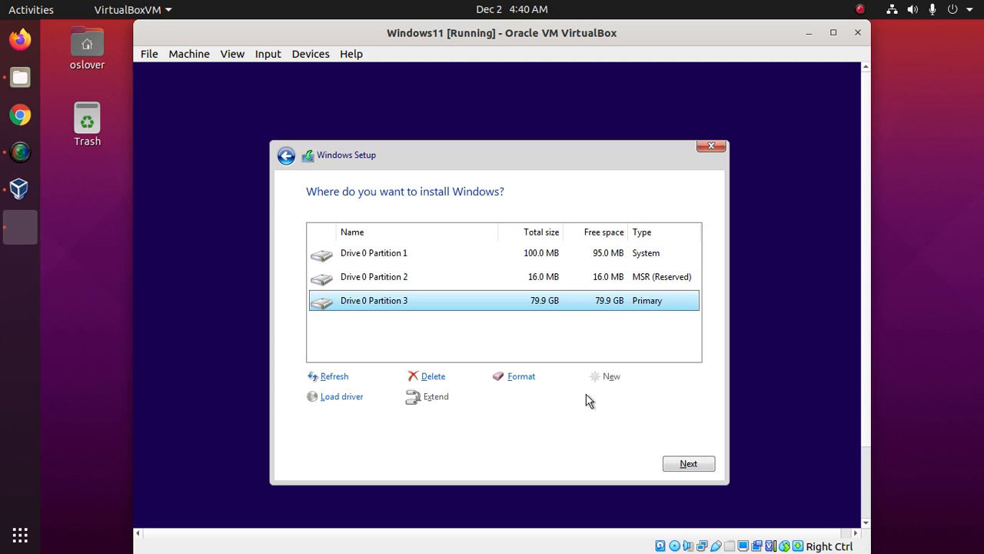
mouse_move(490, 300)
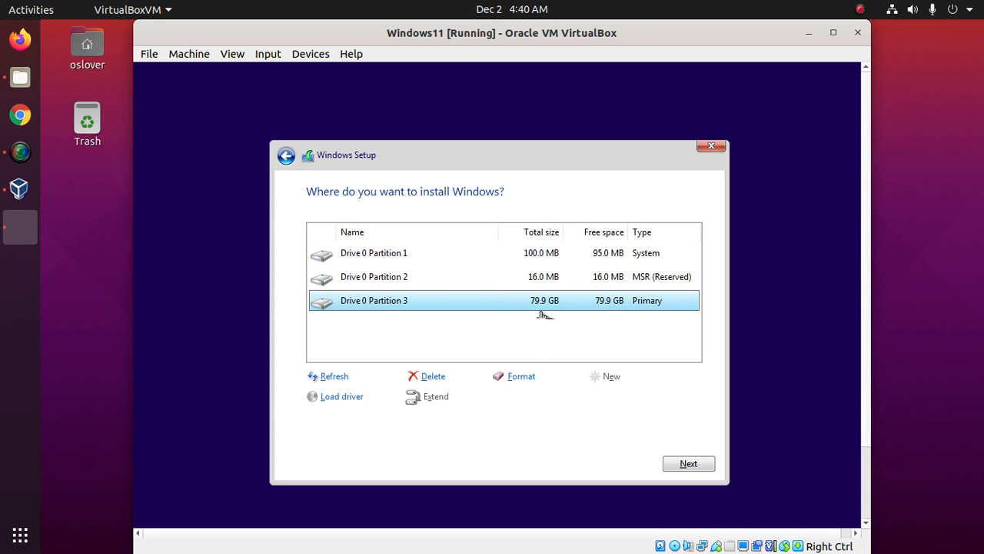
left_click(521, 376)
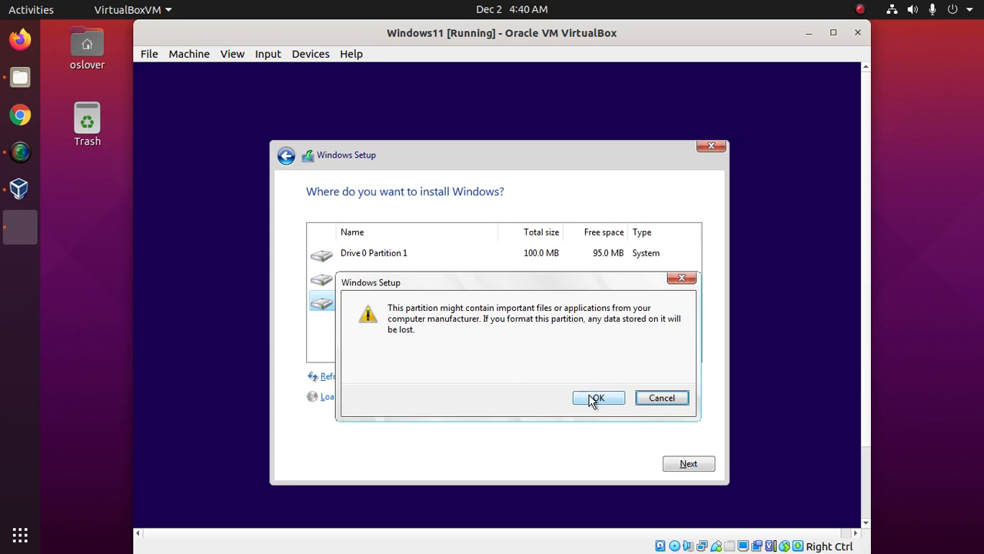
left_click(597, 397)
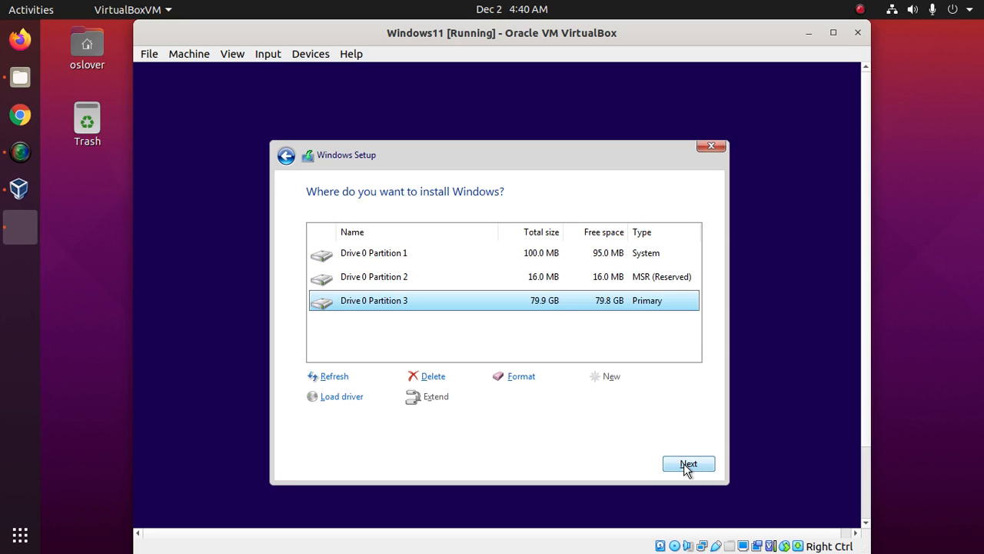
left_click(687, 463)
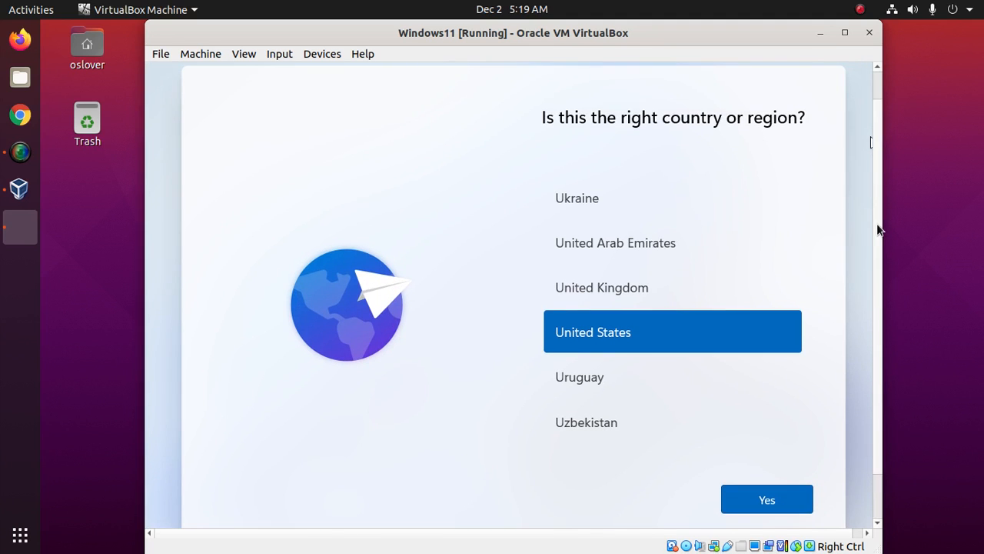
mouse_move(838, 234)
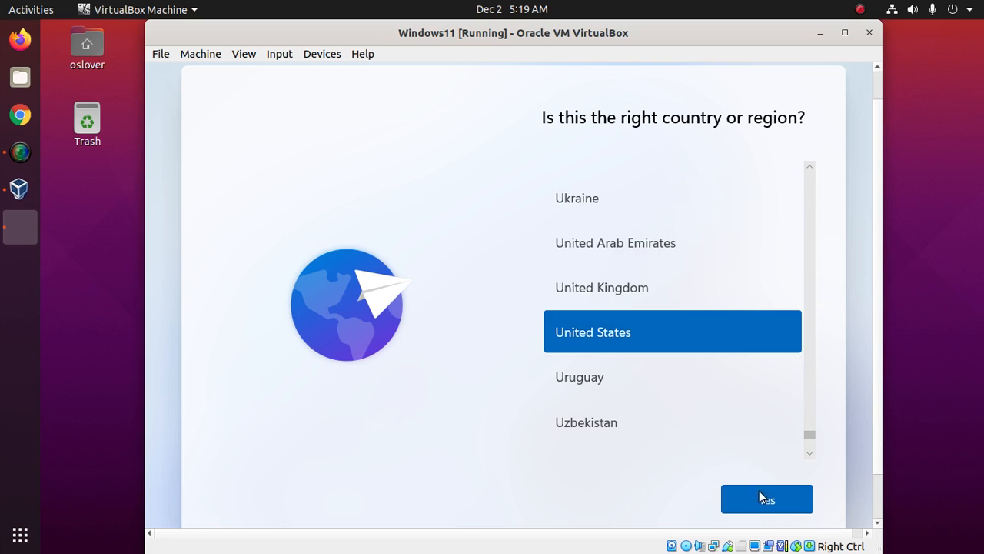
Step: Confirm United States as the country or region
left_click(766, 498)
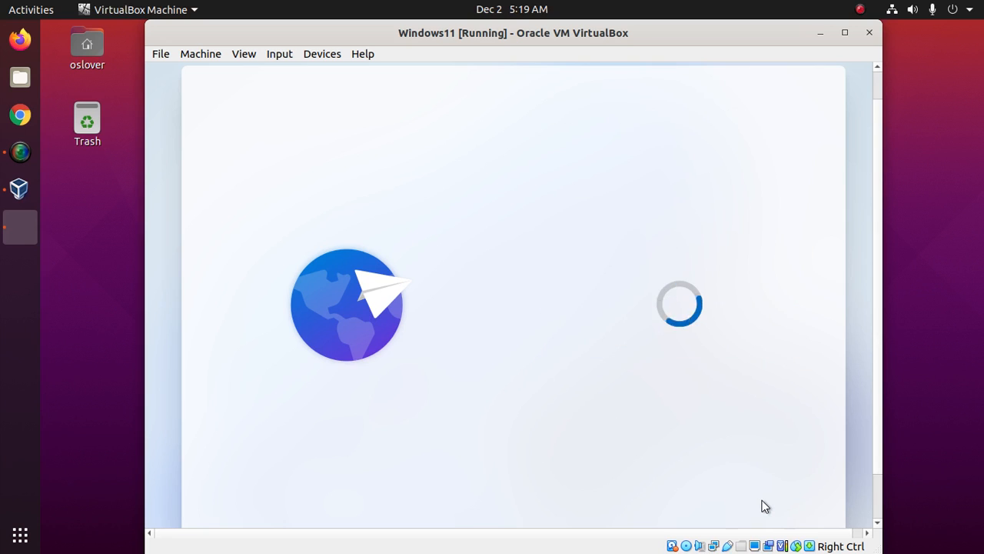
mouse_move(550, 375)
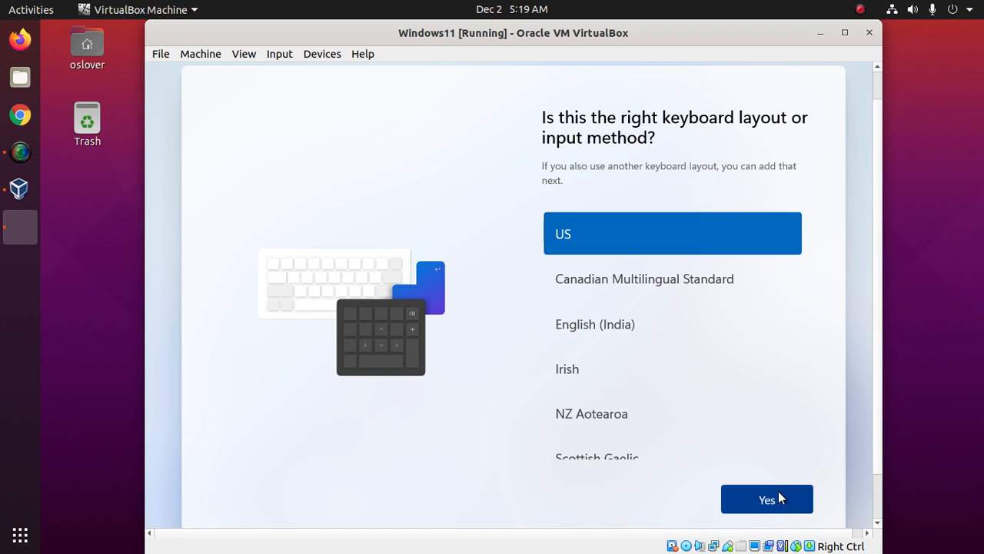
Step: Accept the US keyboard layout and skip adding a second layout
left_click(766, 499)
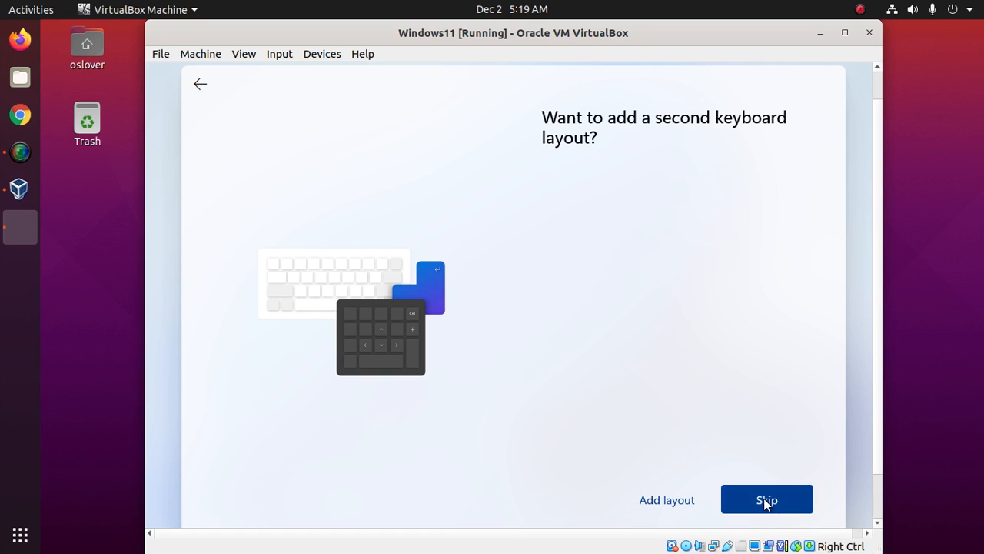
left_click(767, 499)
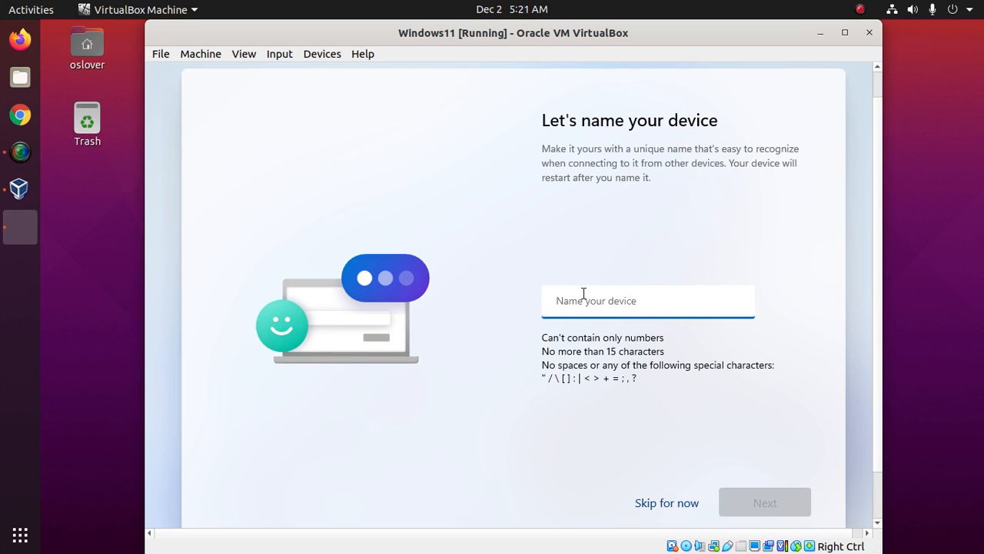
Step: Enter MYPC as the device name and continue
type("MY")
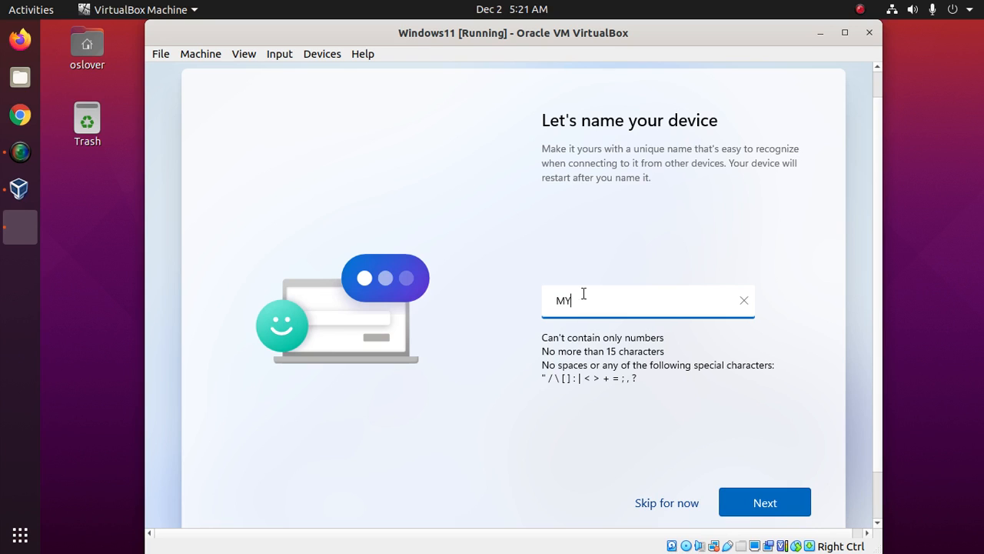
type("PC")
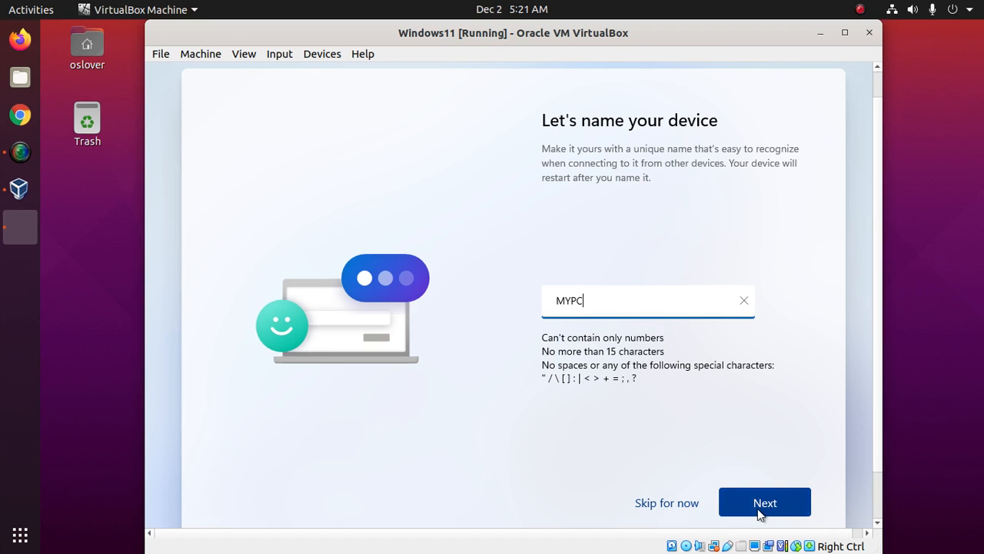
left_click(764, 502)
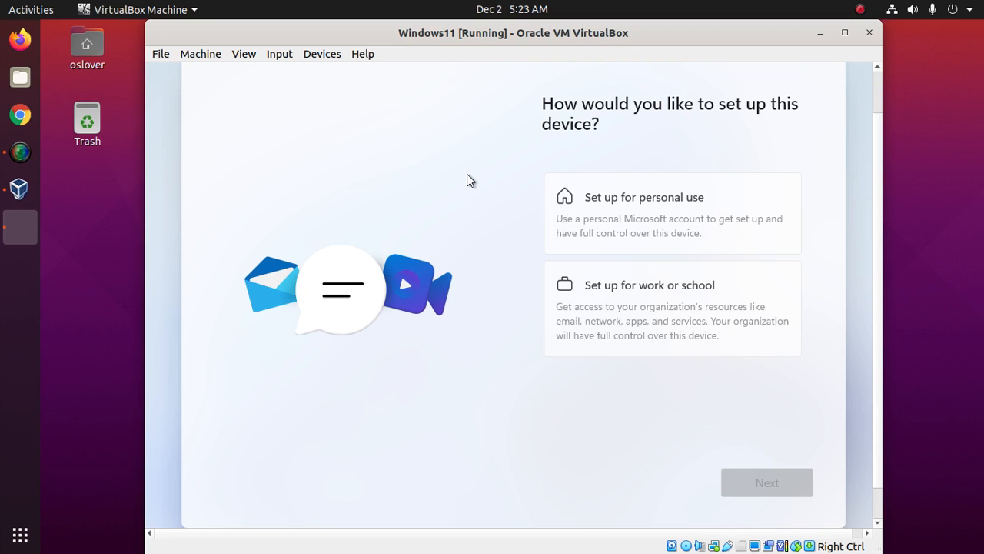
Step: Select 'Set up for personal use' and proceed to the next screen
left_click(646, 197)
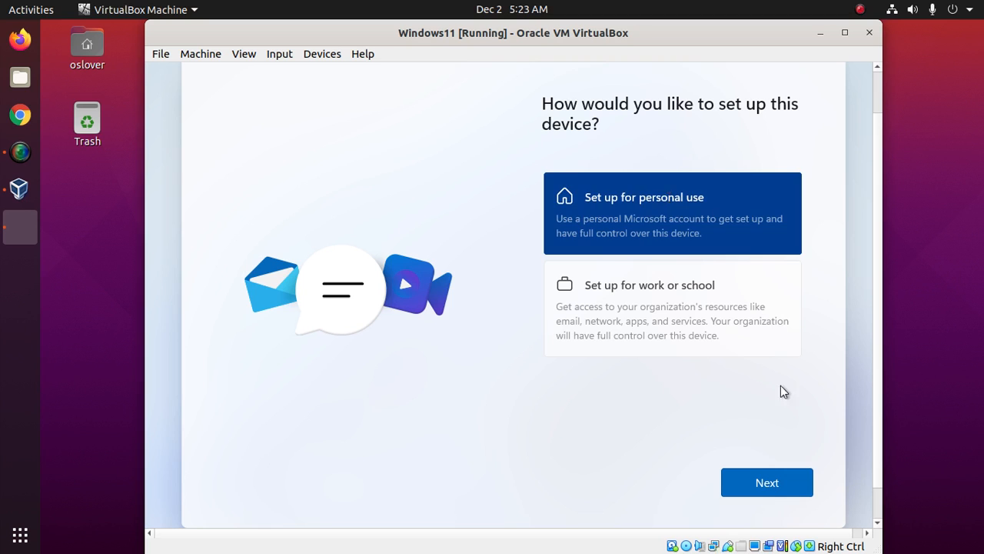
left_click(766, 482)
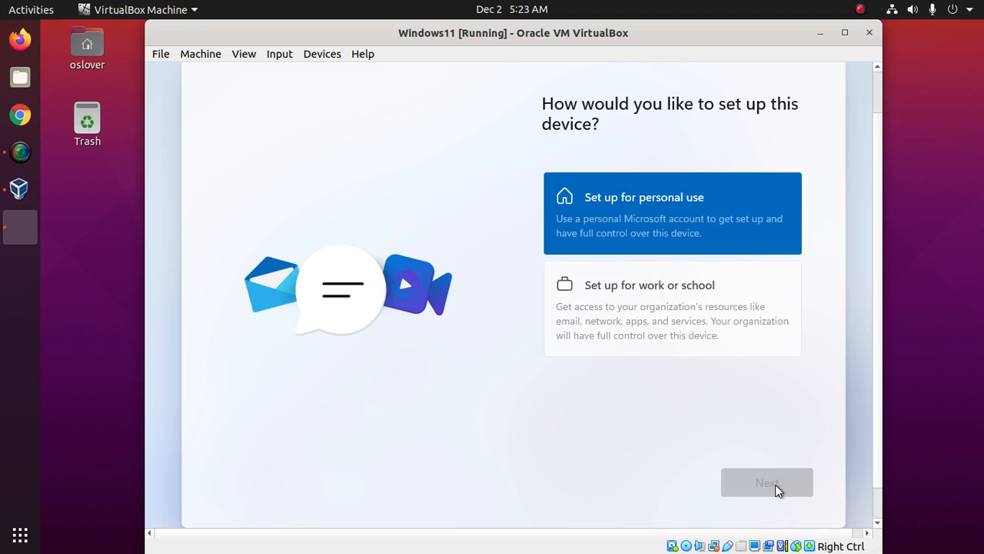
left_click(766, 482)
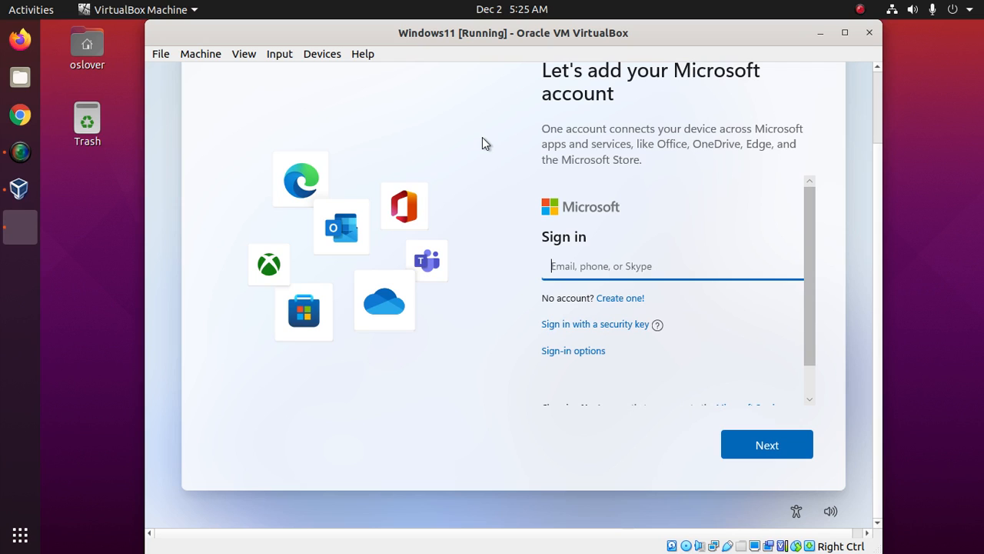
mouse_move(773, 194)
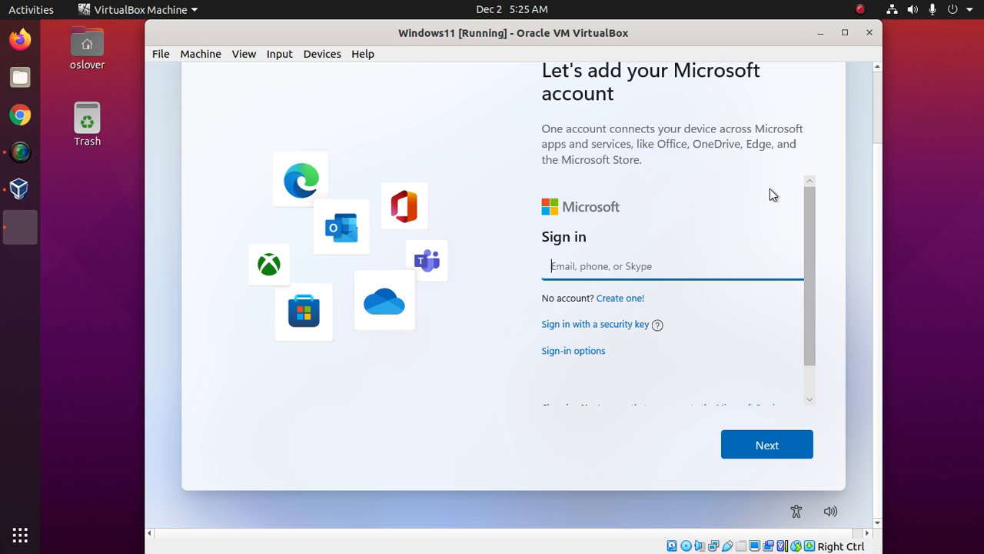
Step: Choose an offline account from the sign-in options and skip the Microsoft account sign-in
scroll("down", 3)
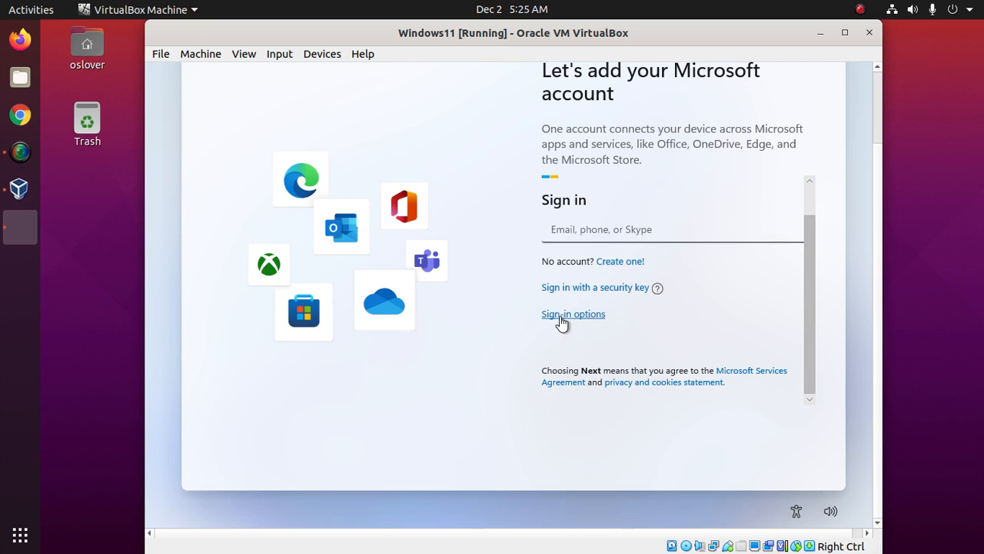
left_click(572, 313)
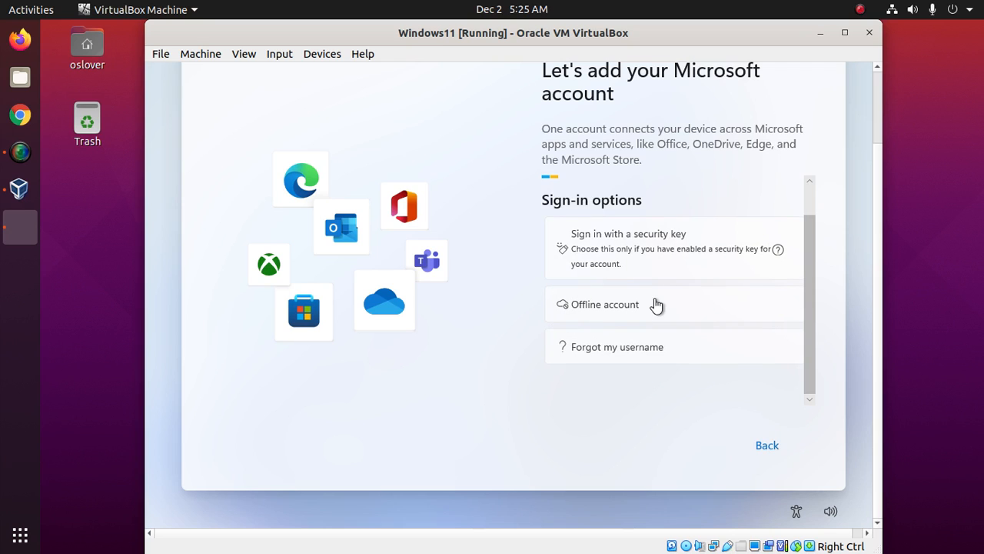
left_click(604, 304)
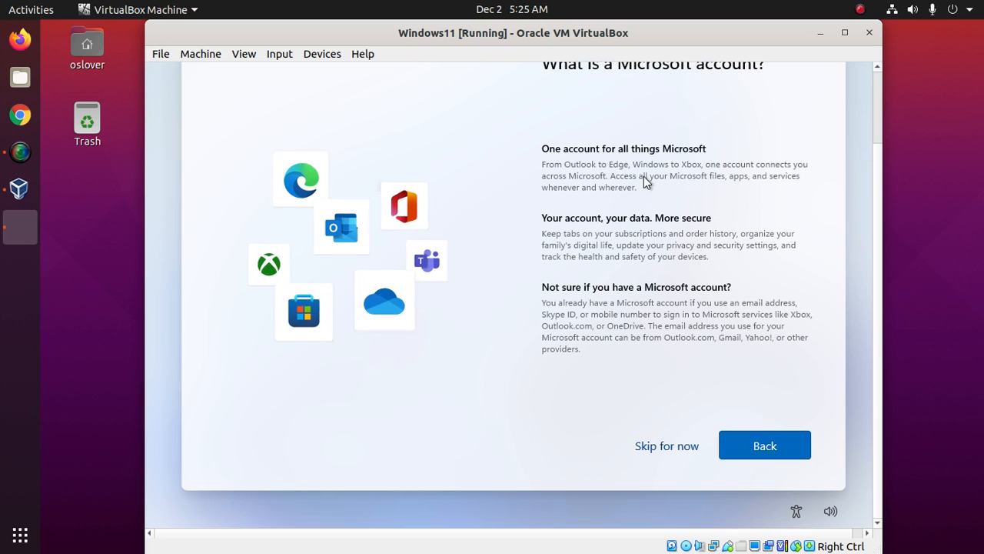
mouse_move(874, 164)
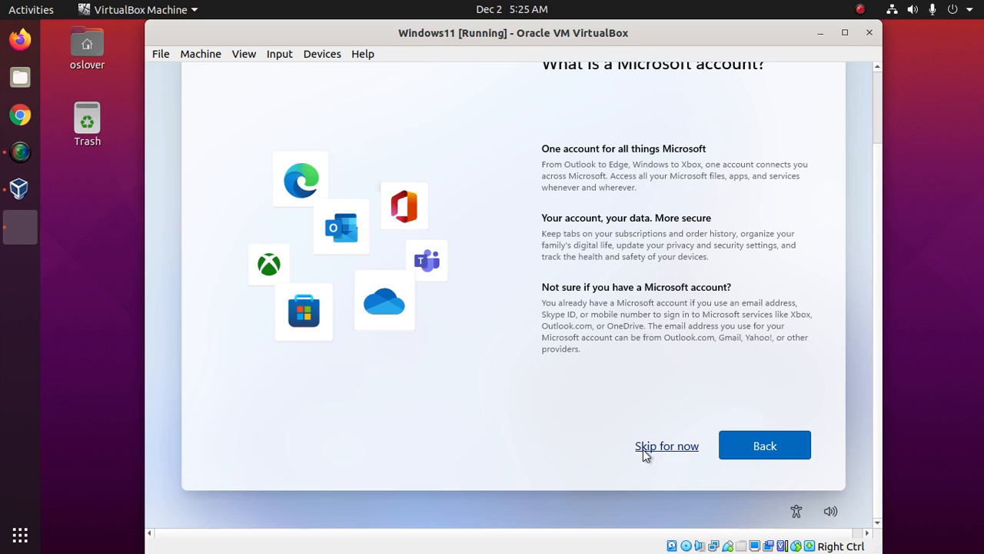
mouse_move(661, 452)
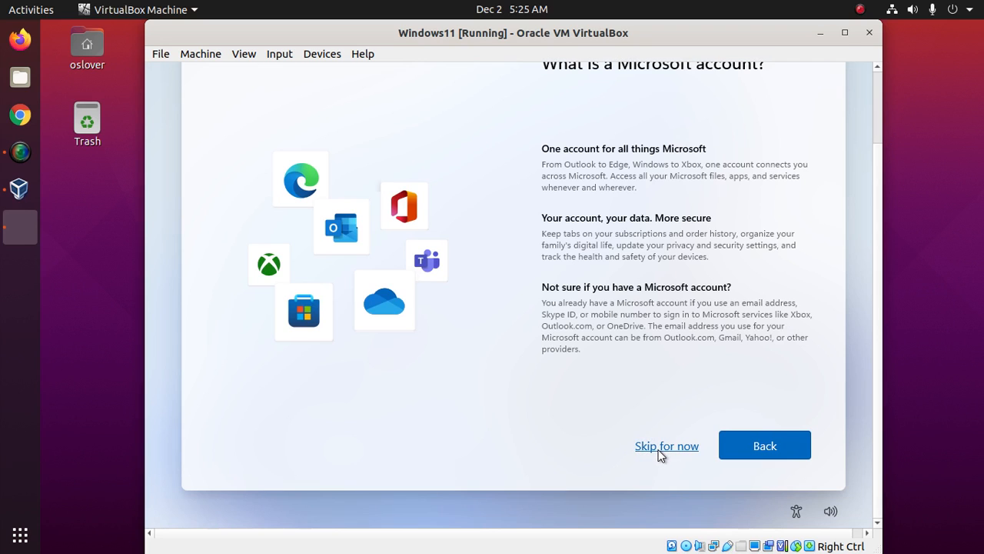
left_click(666, 445)
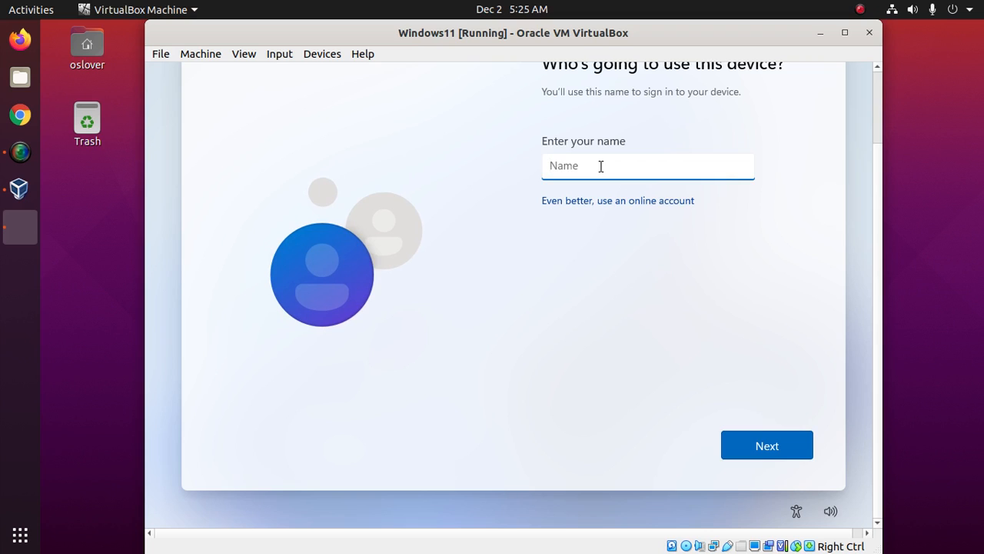
Step: Enter 'yourusername' as the local account name and continue
type("y")
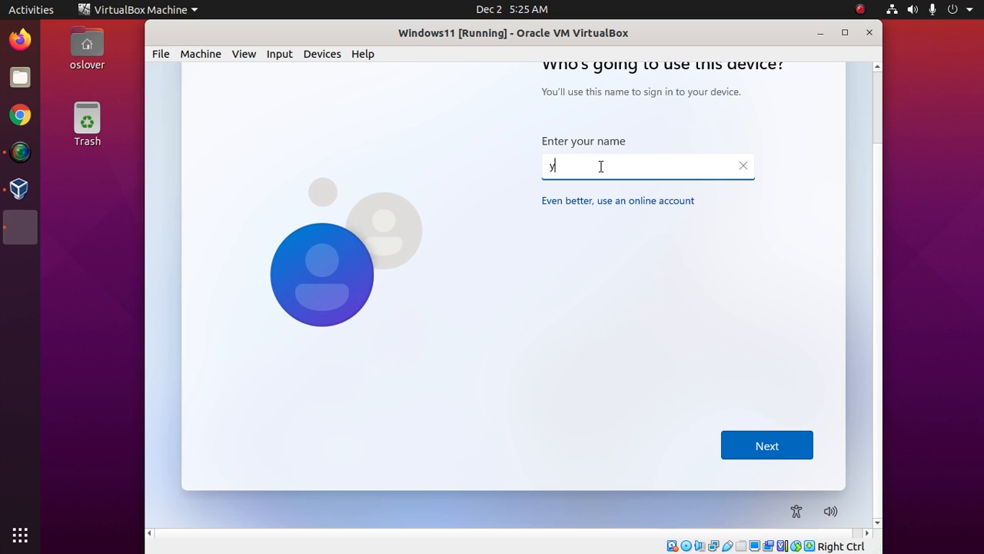
type("ouruser")
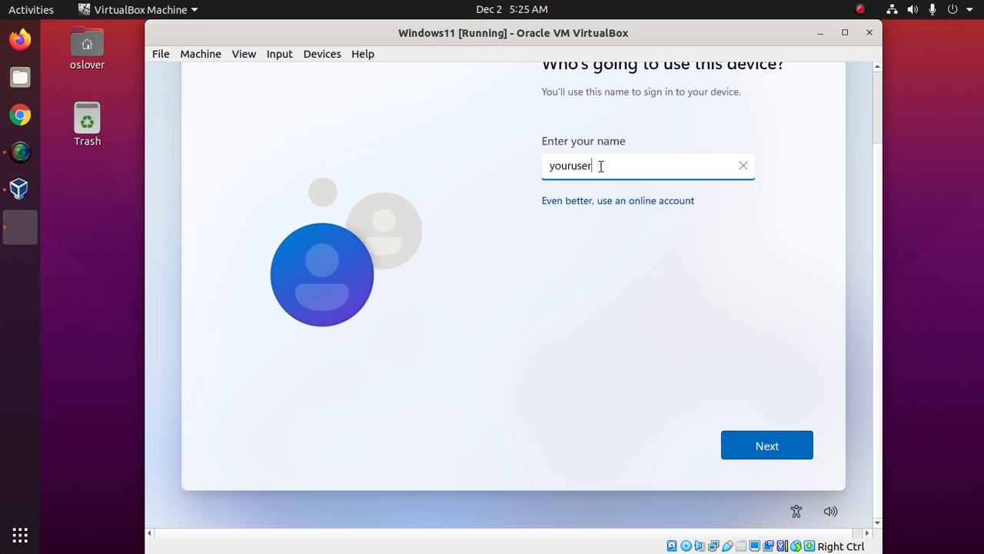
type("name")
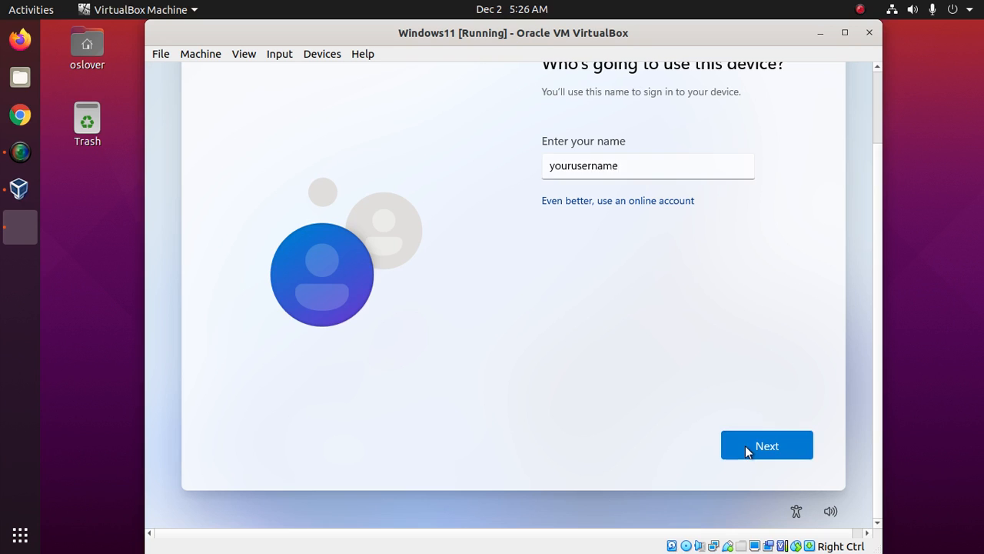
left_click(765, 445)
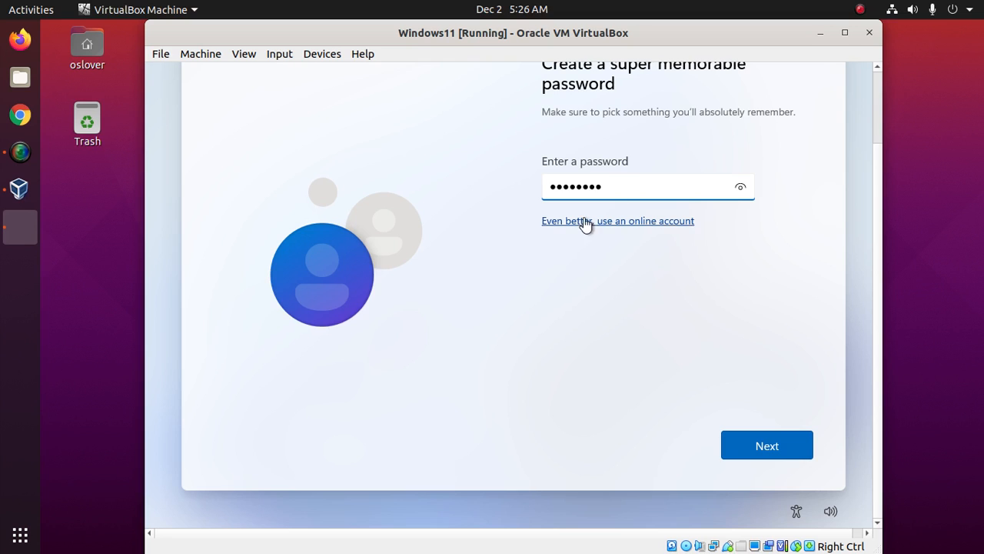
Step: Set the account password and confirm it by re-entering
left_click(766, 444)
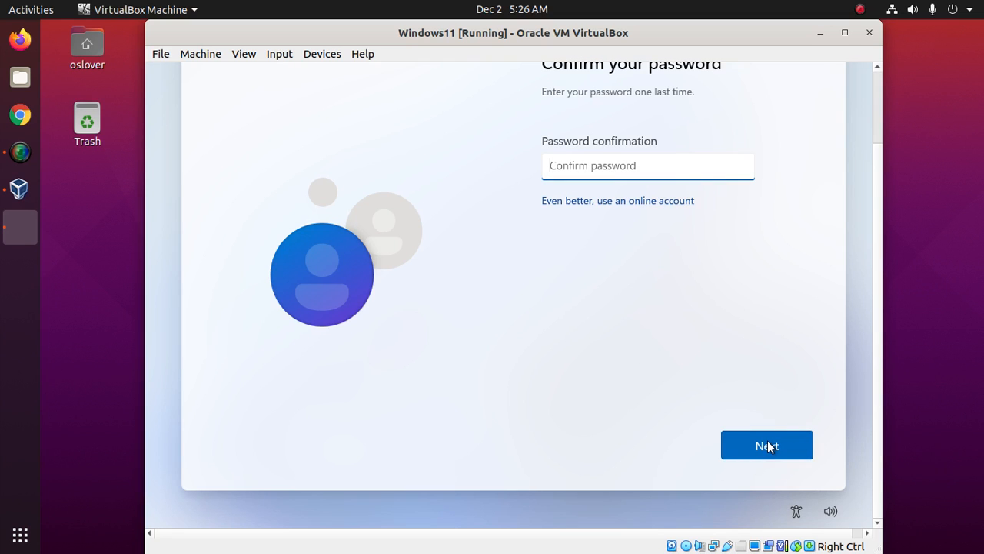
type("password")
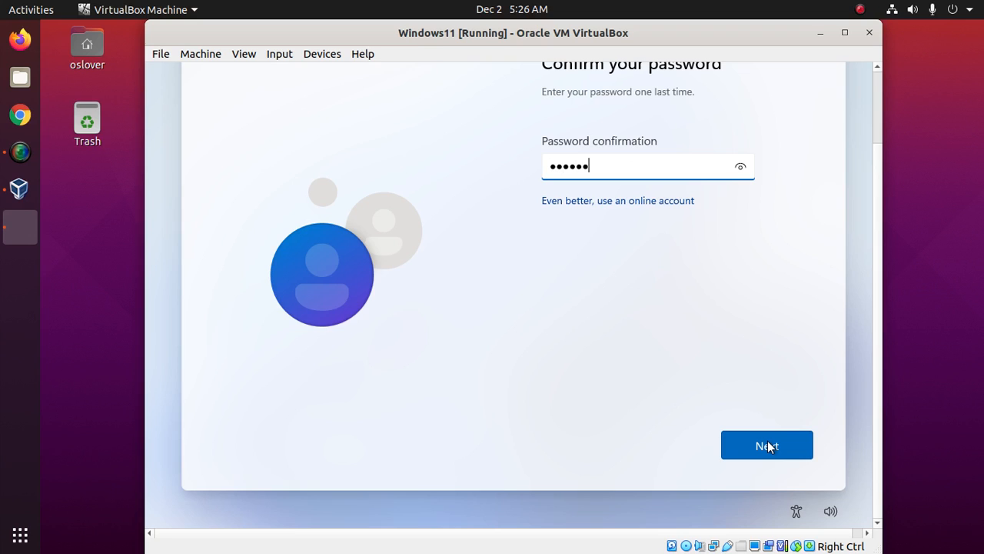
type("••")
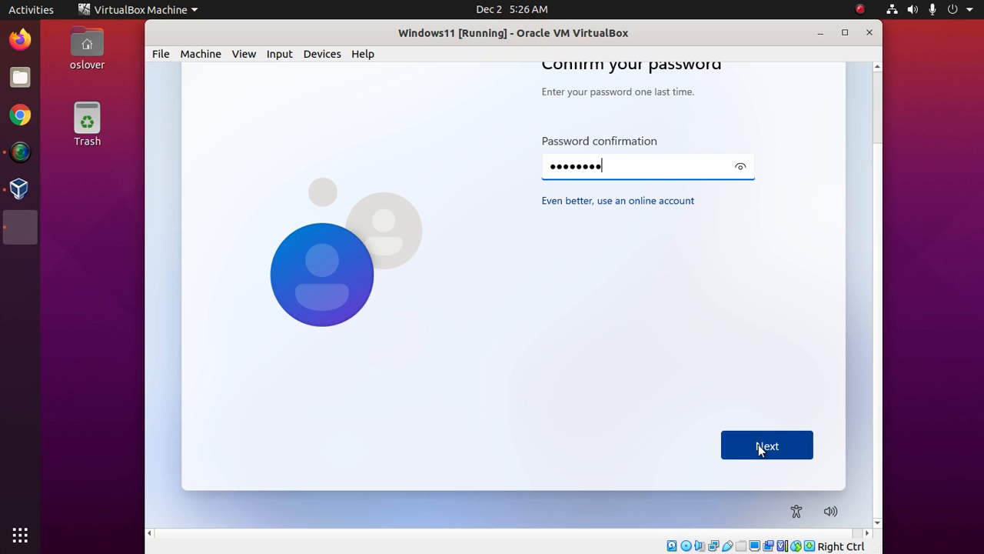
left_click(766, 446)
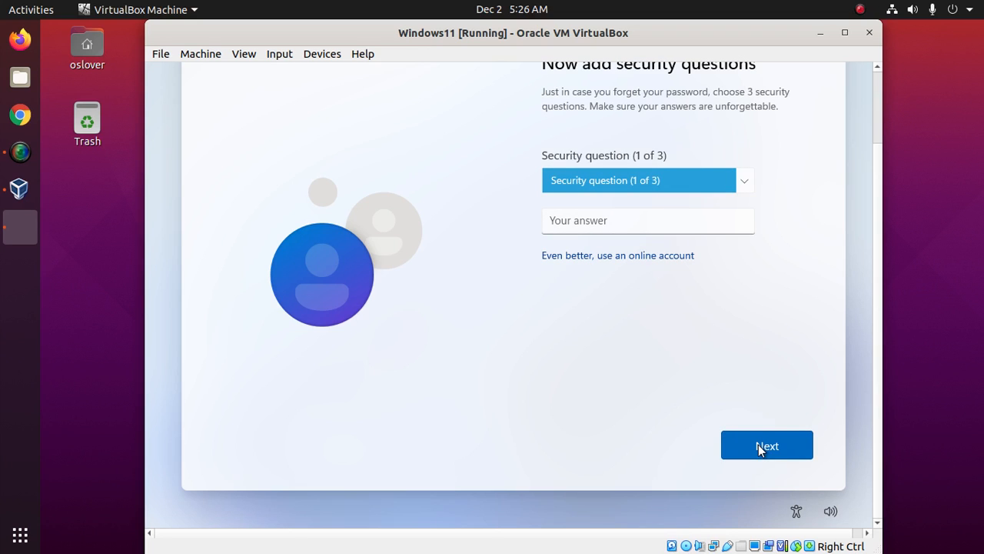
mouse_move(679, 178)
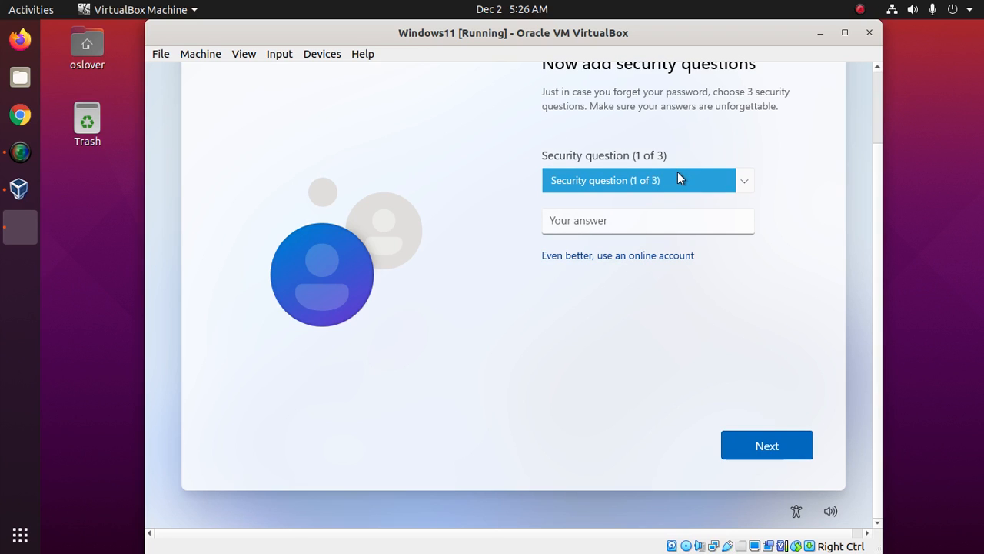
mouse_move(680, 180)
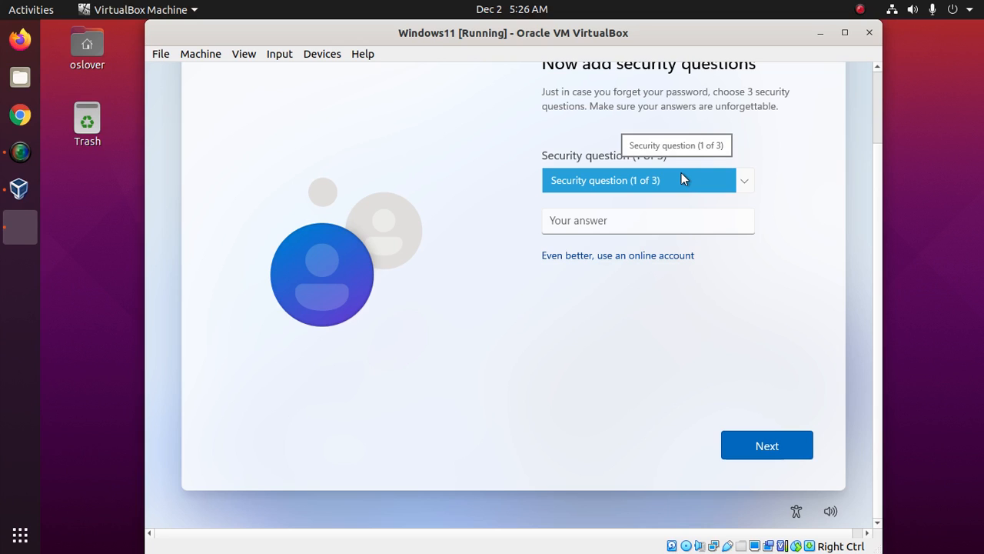
Step: Pick security questions, including the first pet's name question, and answer each
left_click(645, 180)
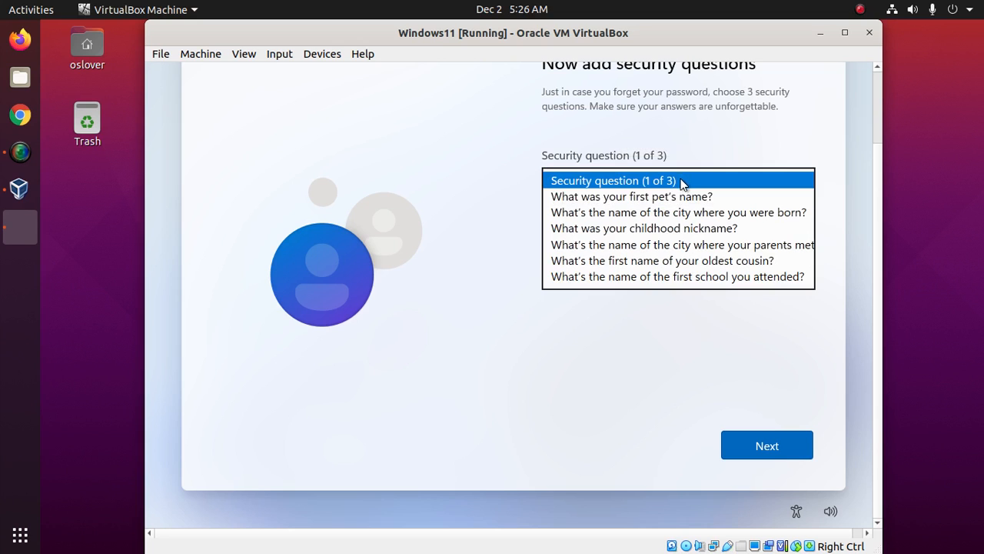
left_click(630, 196)
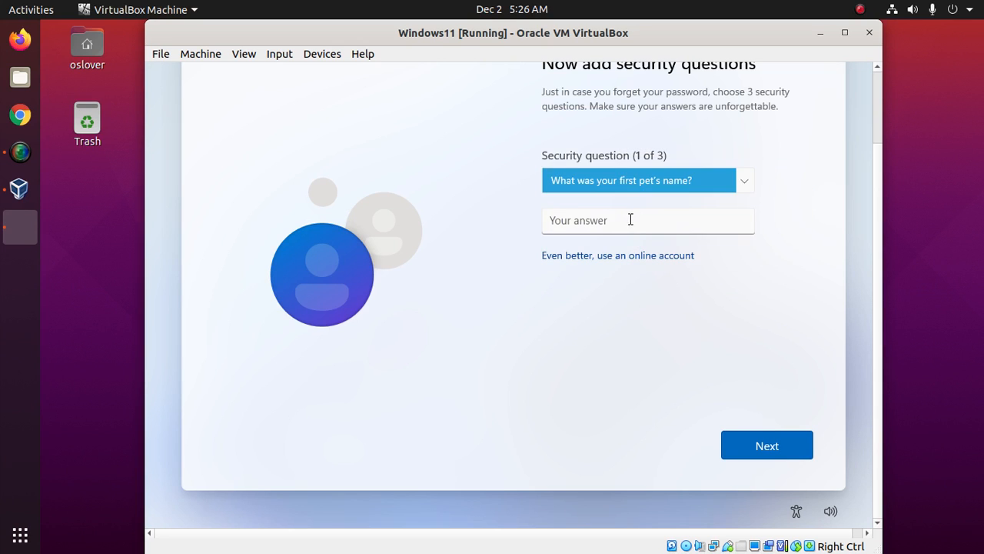
type("s")
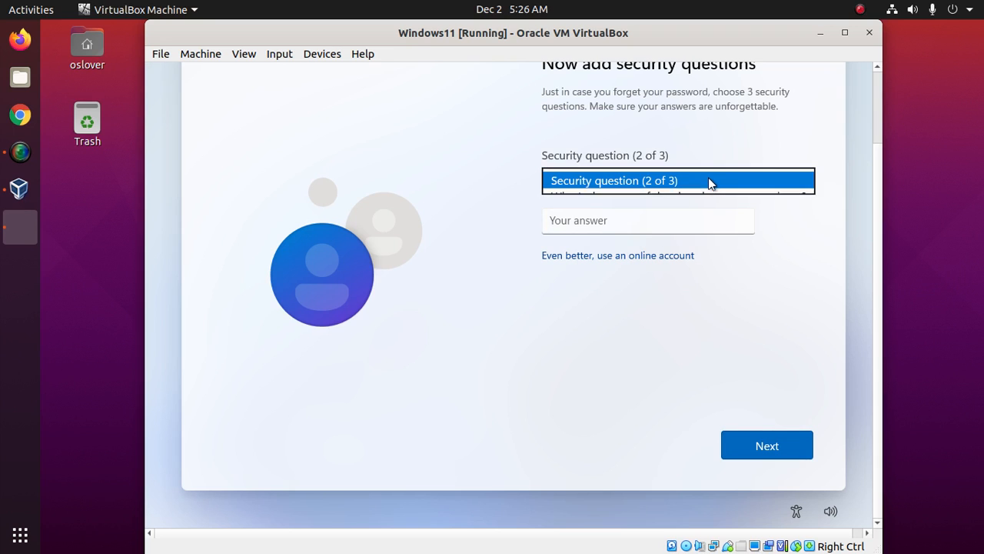
type("s")
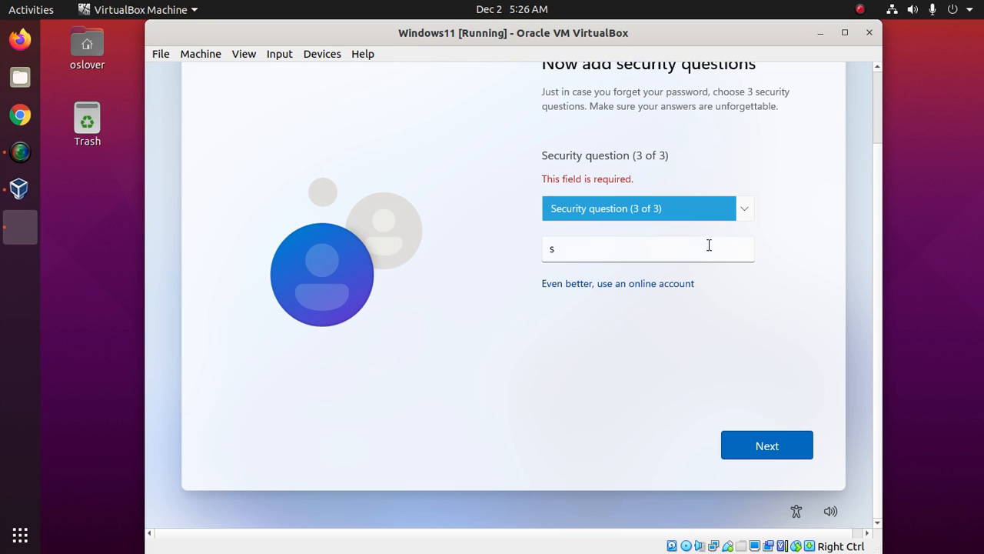
left_click(743, 208)
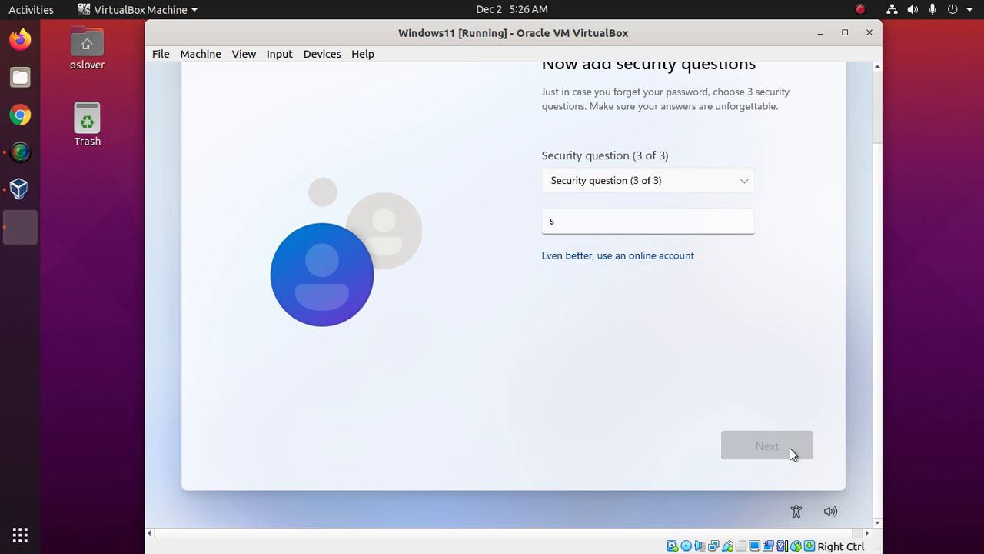
left_click(767, 445)
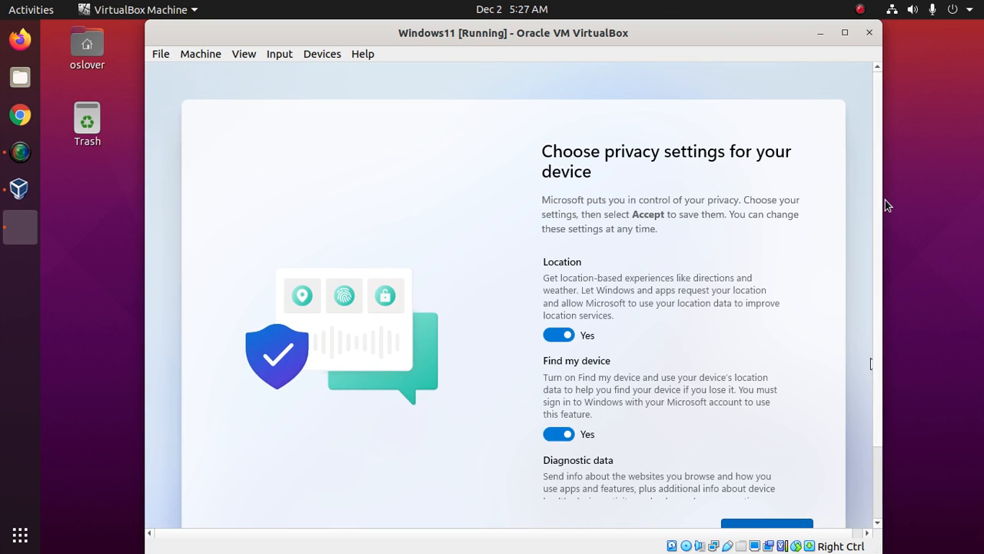
Step: Scroll through the privacy toggles, leave them all on, and accept
scroll("down", 3)
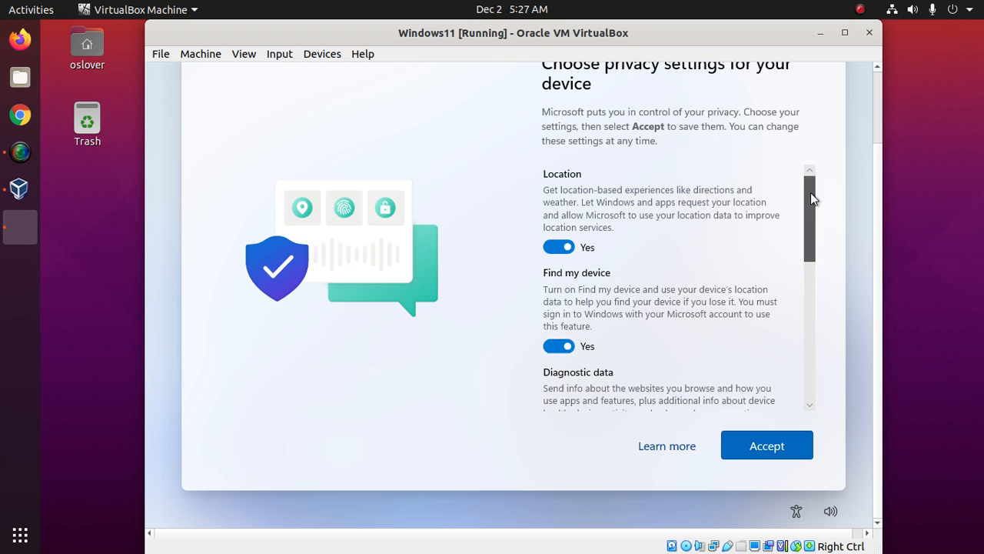
mouse_move(506, 145)
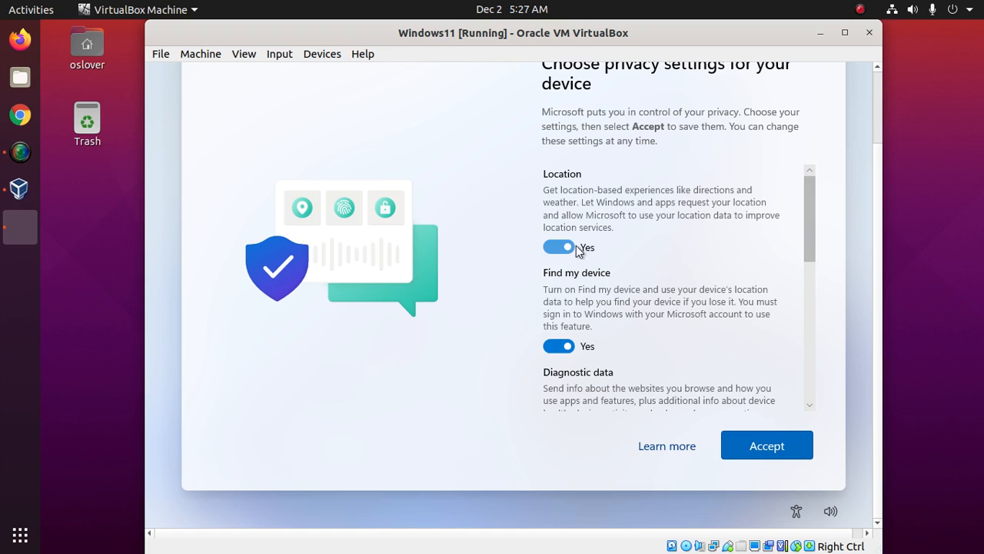
mouse_move(561, 334)
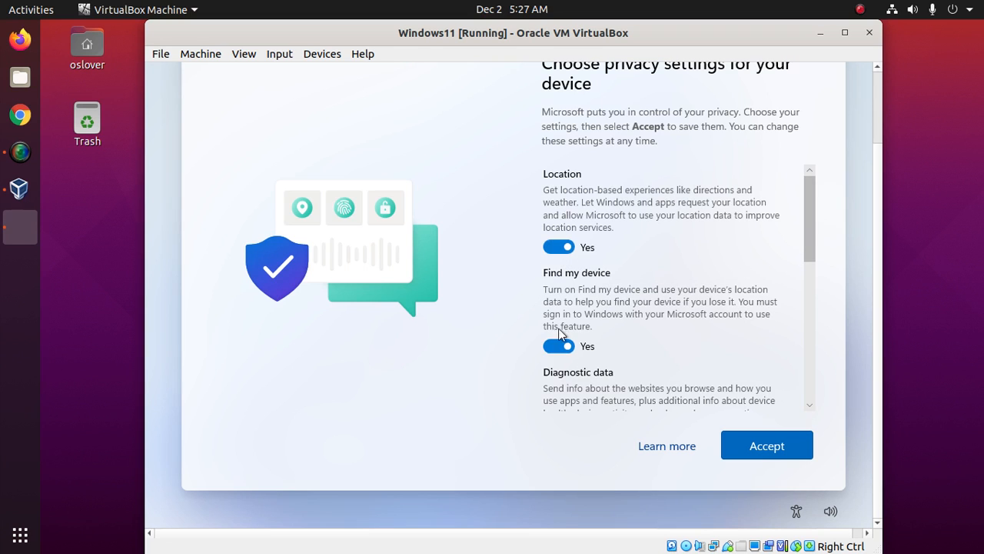
mouse_move(588, 337)
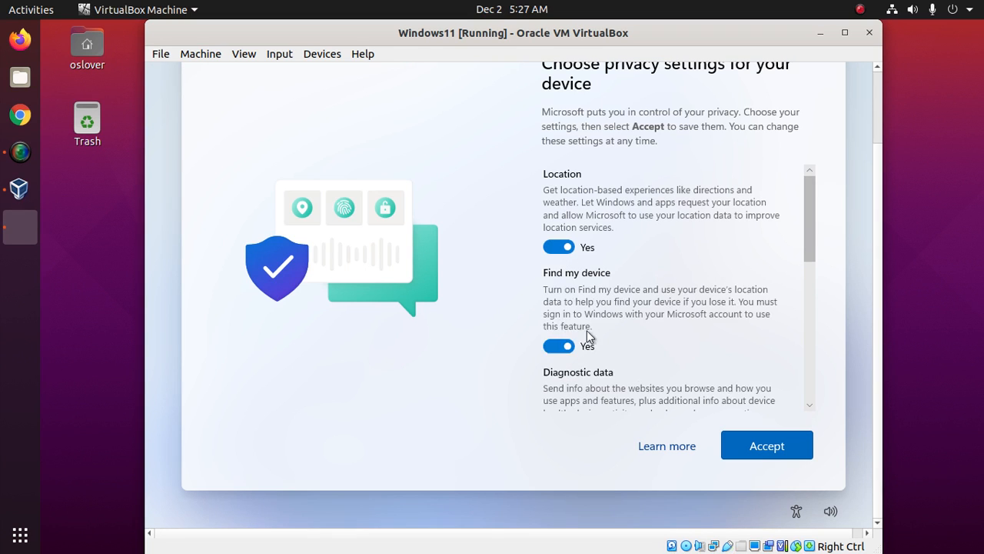
scroll("down", 3)
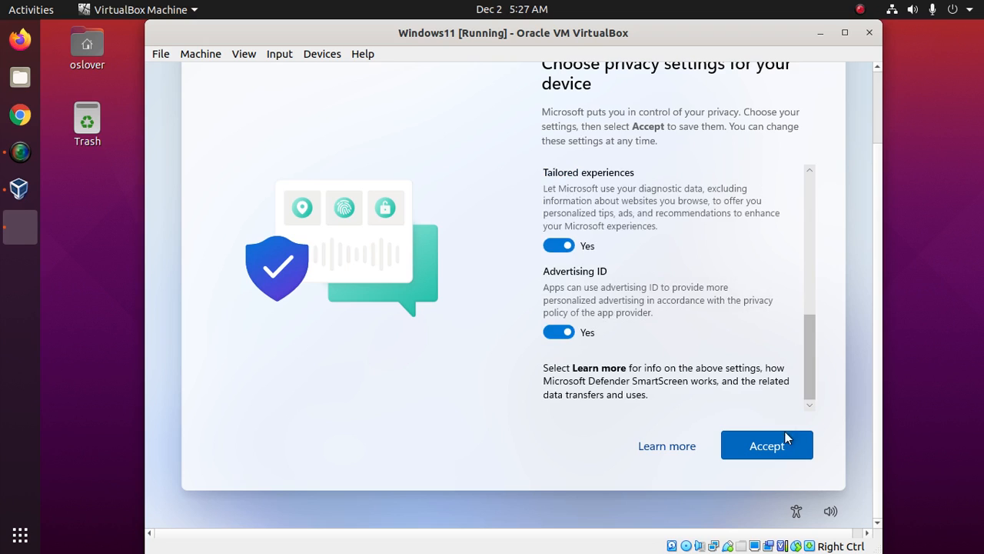
left_click(766, 445)
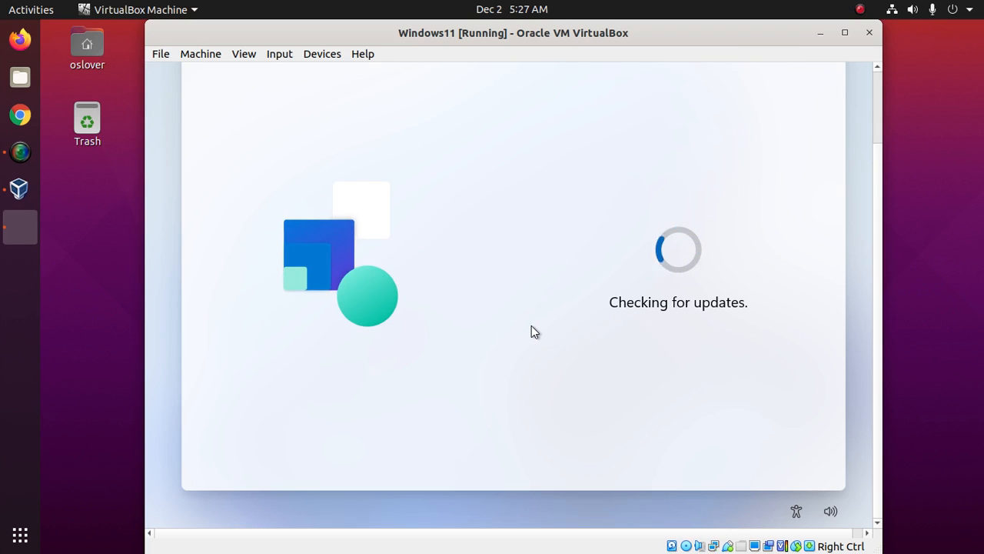
mouse_move(760, 226)
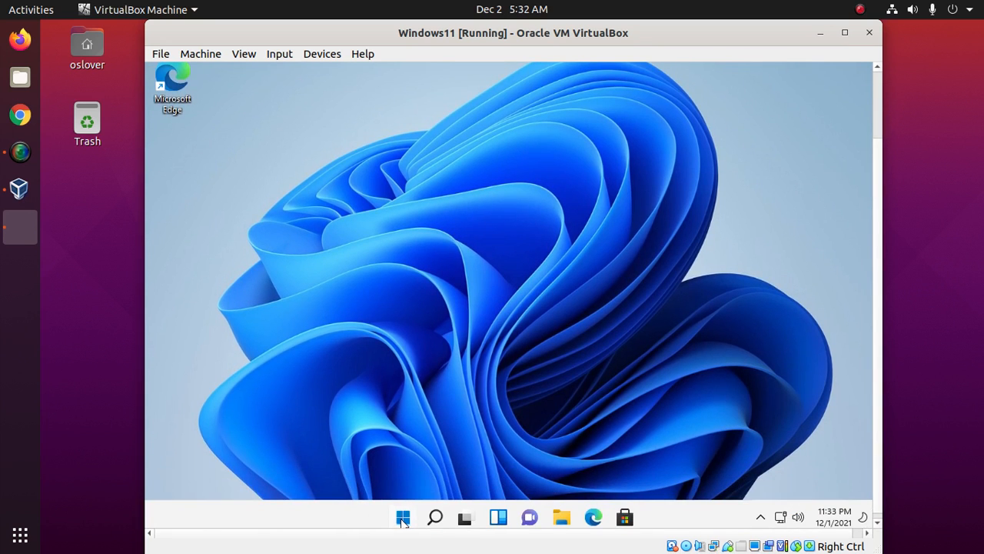
left_click(403, 517)
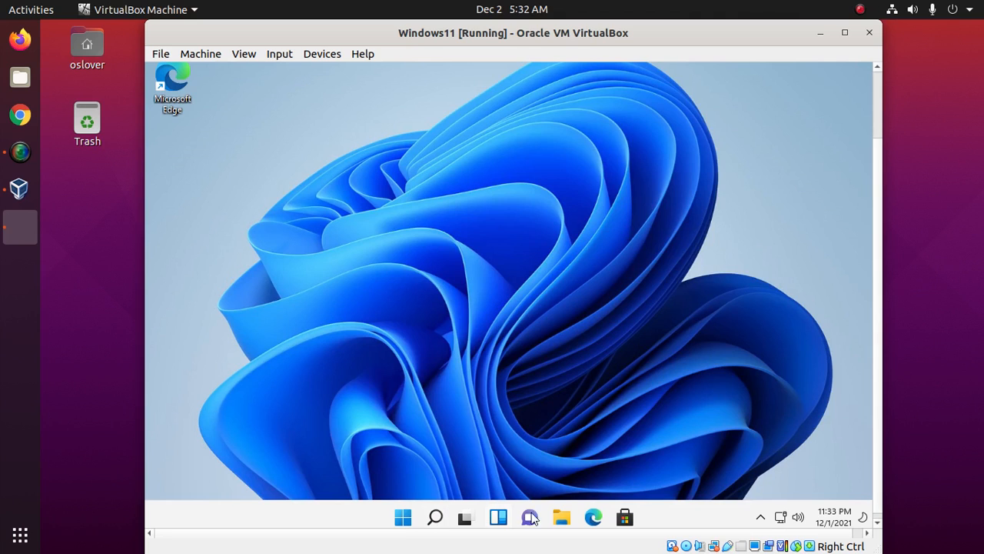
mouse_move(538, 183)
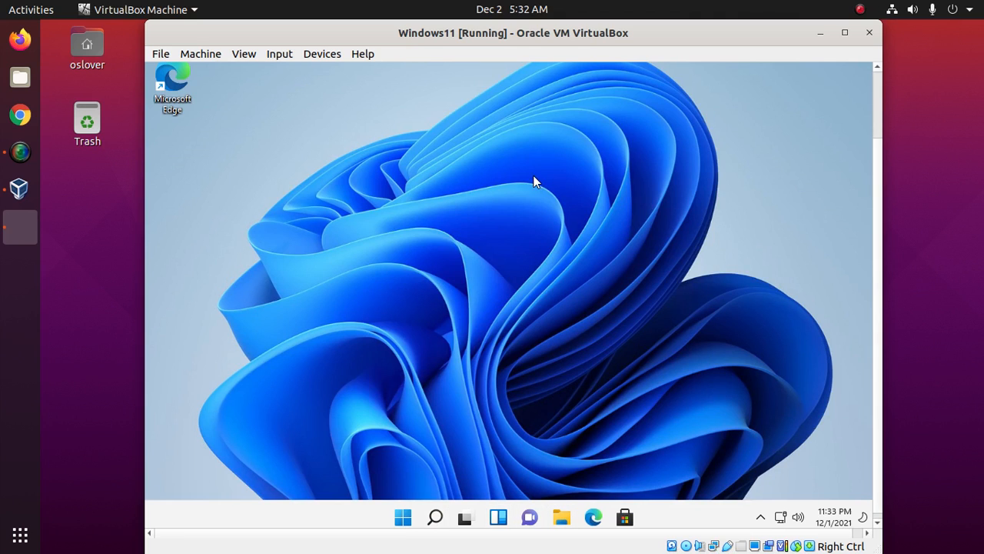
mouse_move(522, 177)
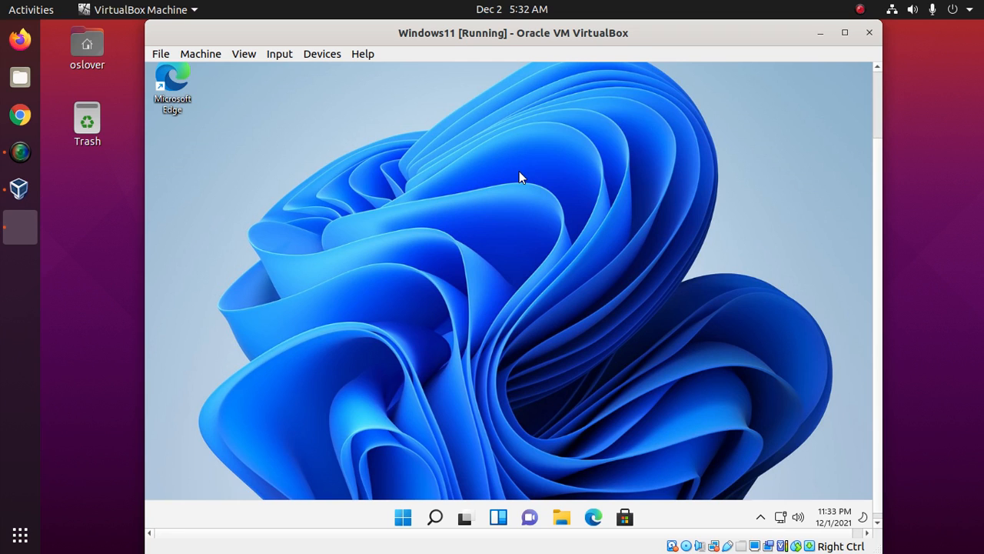